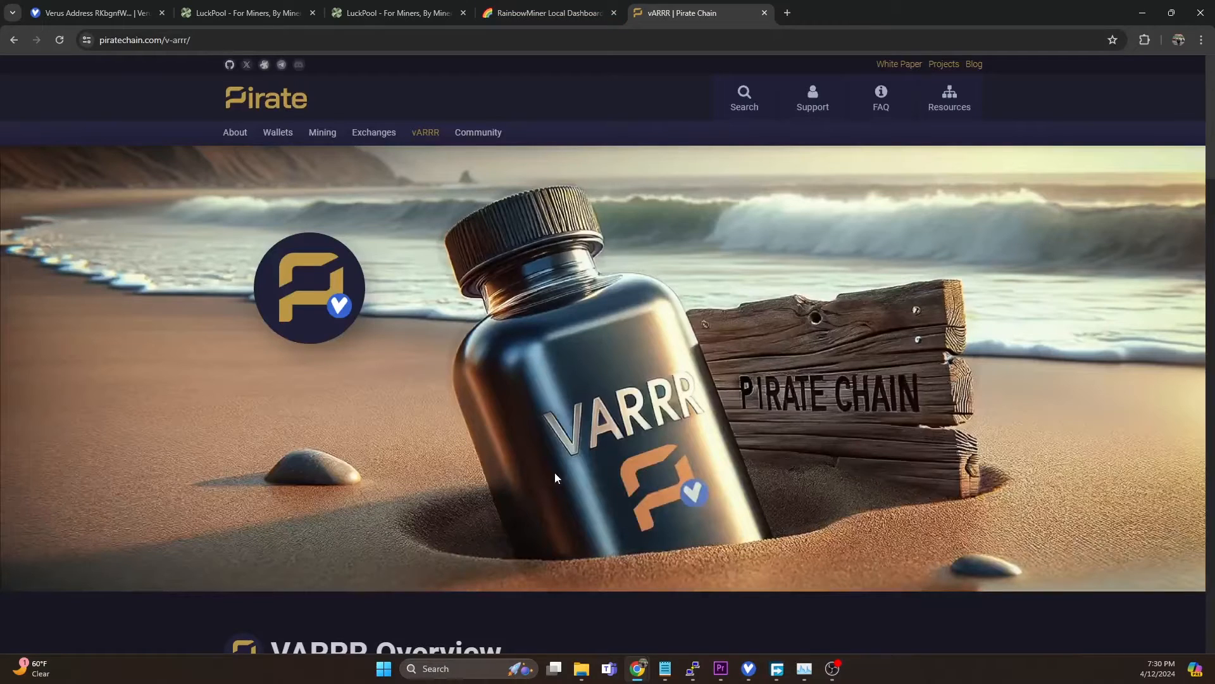
{"action": "mouse_move", "coordinate": [581, 316]}
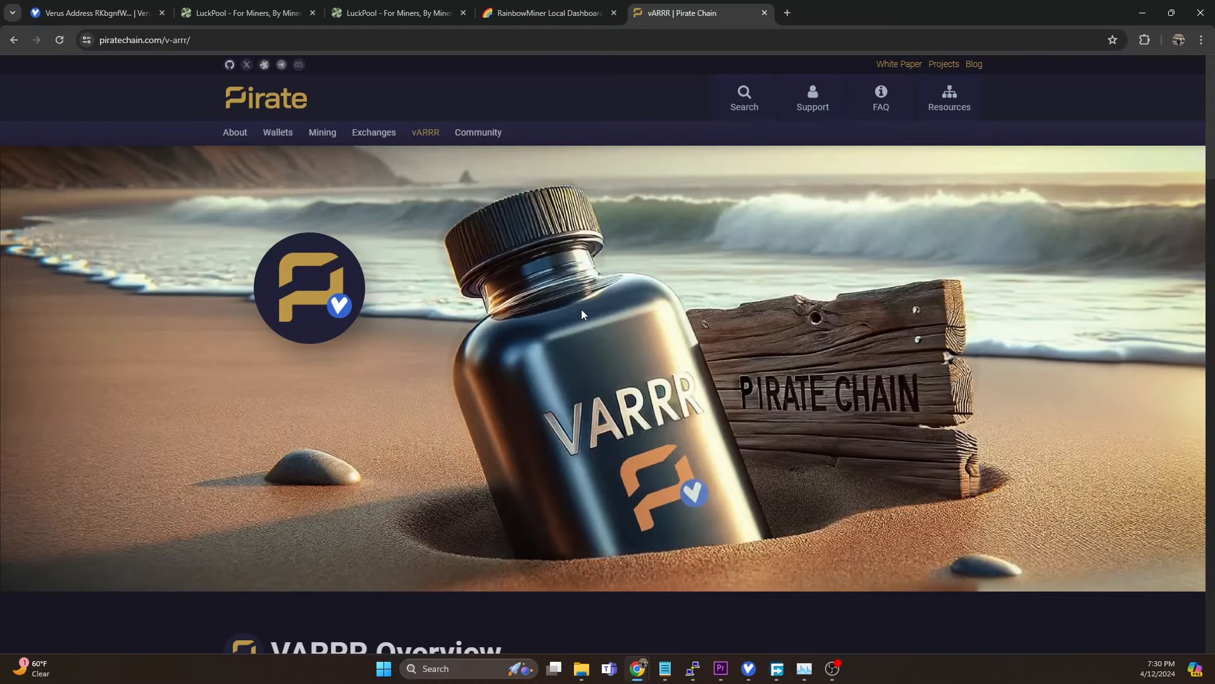
Show the LuckPool Verus pool's recently mined blocks page
{"action": "left_click", "coordinate": [398, 13]}
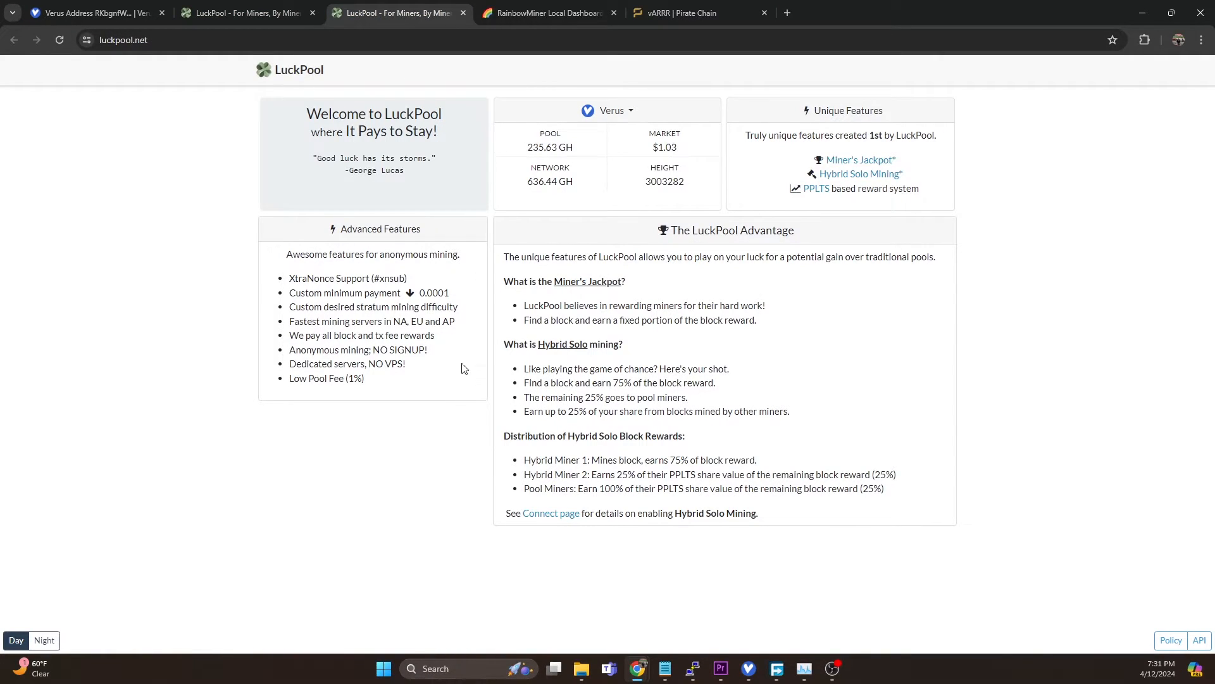
{"action": "left_click", "coordinate": [610, 110]}
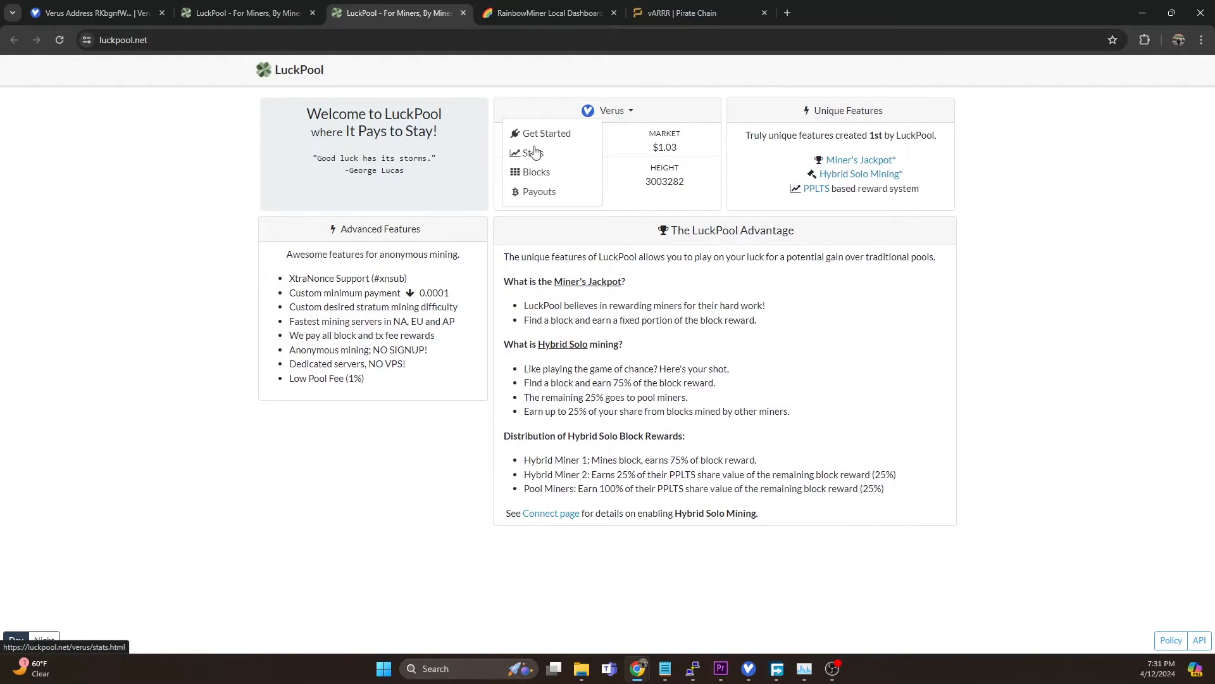
{"action": "left_click", "coordinate": [536, 171]}
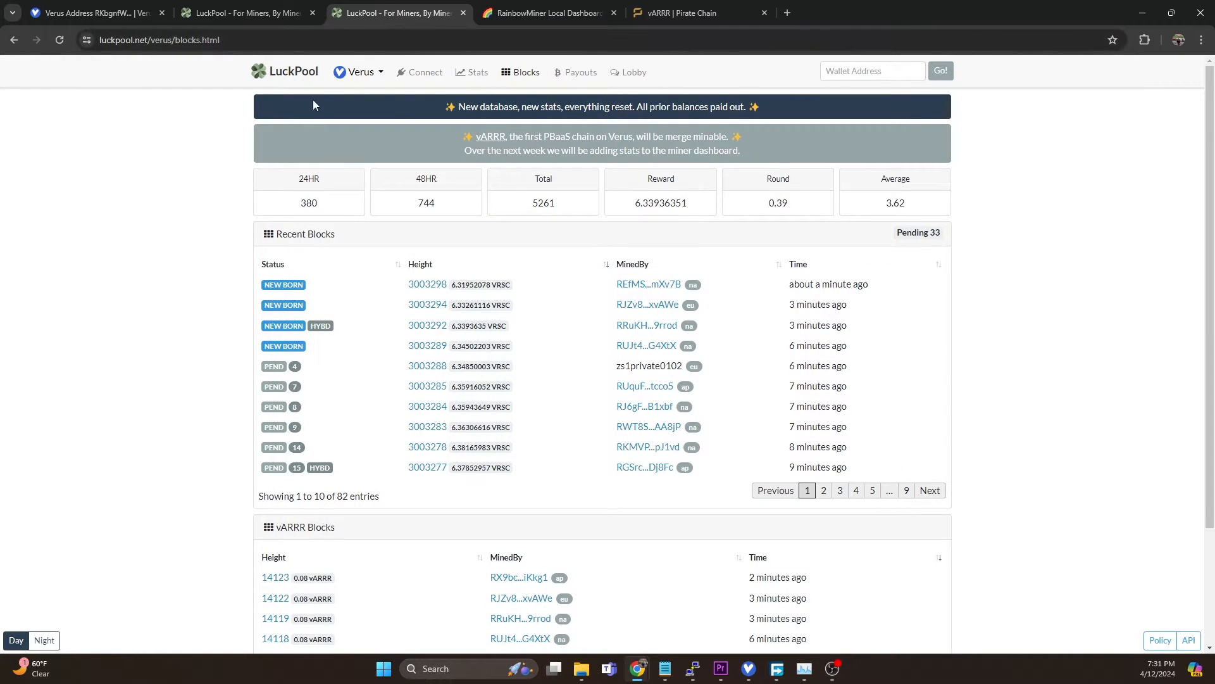
Scroll down to the vARRR Blocks table of recent merge-mined blocks
{"action": "scroll", "scroll_direction": "down", "scroll_amount": 3}
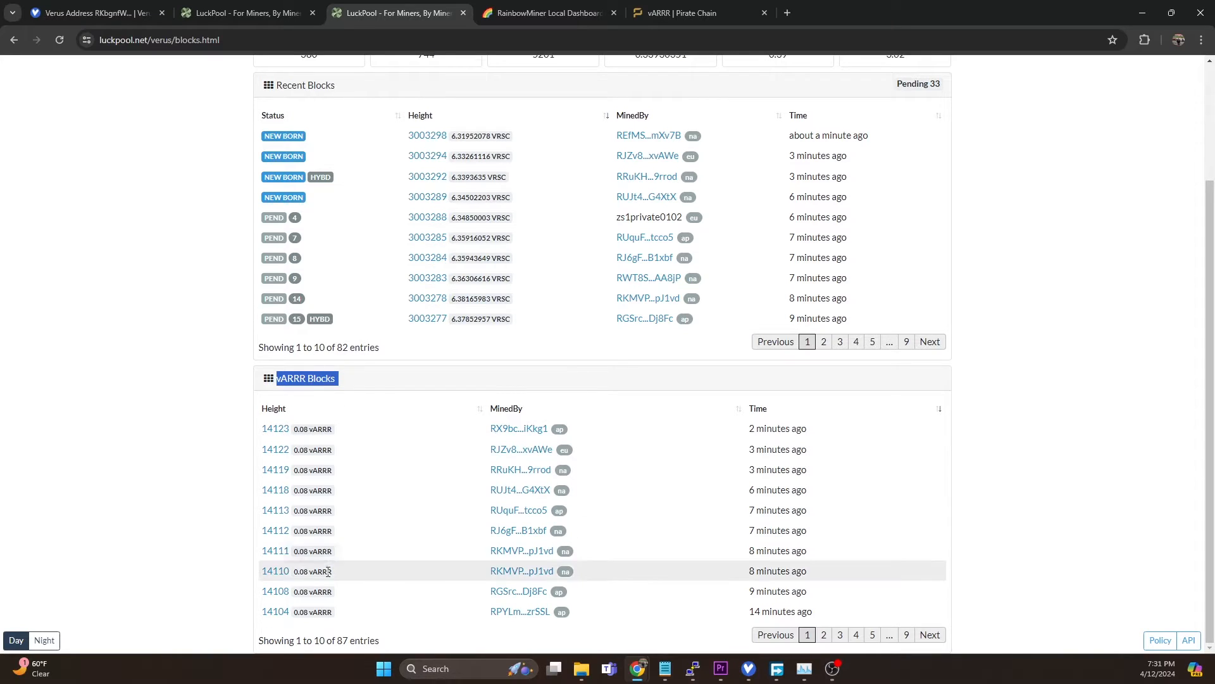
{"action": "mouse_move", "coordinate": [409, 512]}
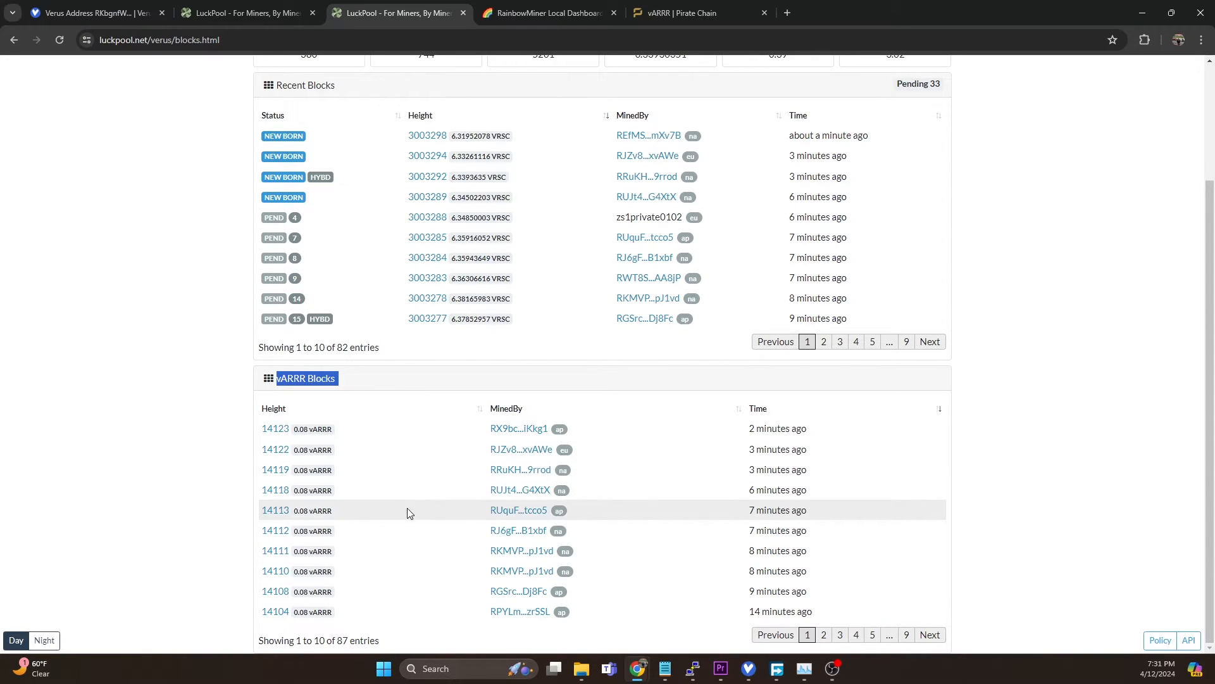
{"action": "mouse_move", "coordinate": [511, 445]}
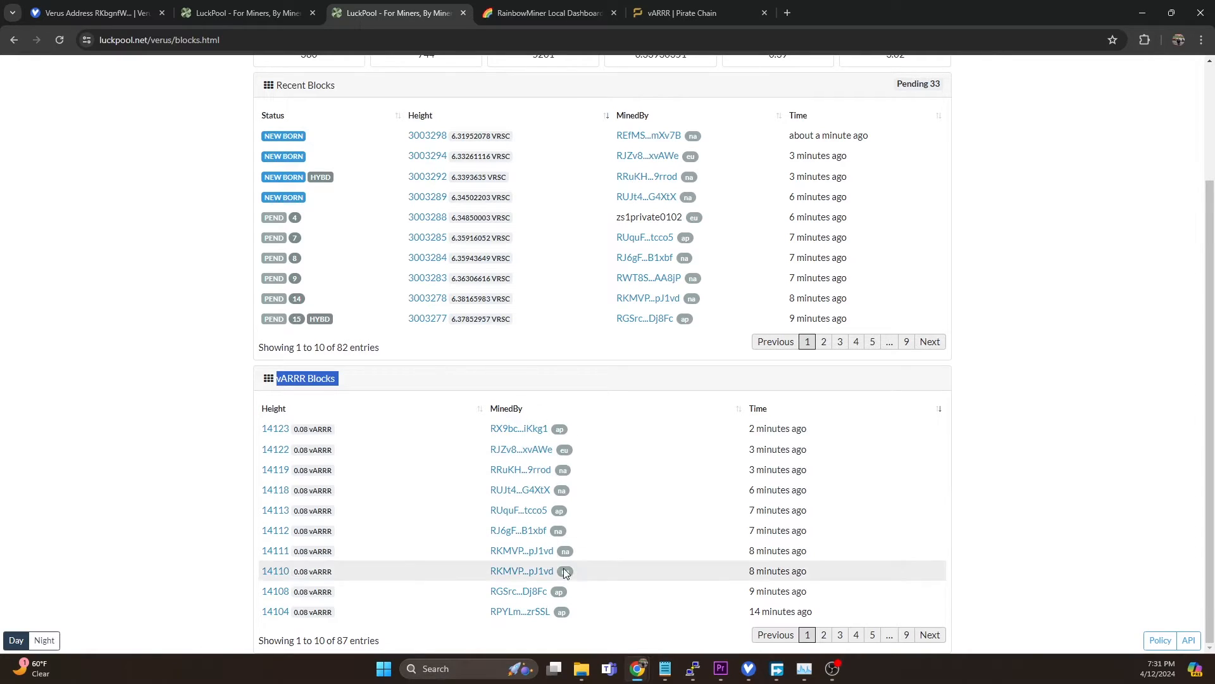
{"action": "mouse_move", "coordinate": [517, 530]}
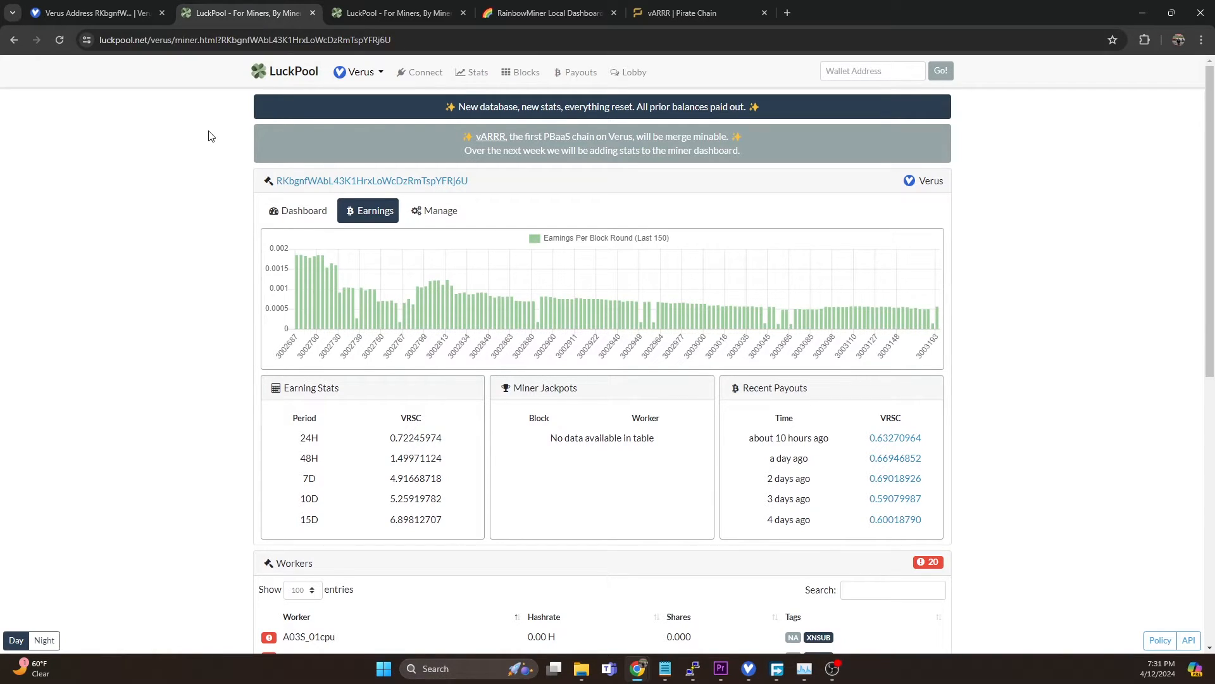
{"action": "mouse_move", "coordinate": [437, 191]}
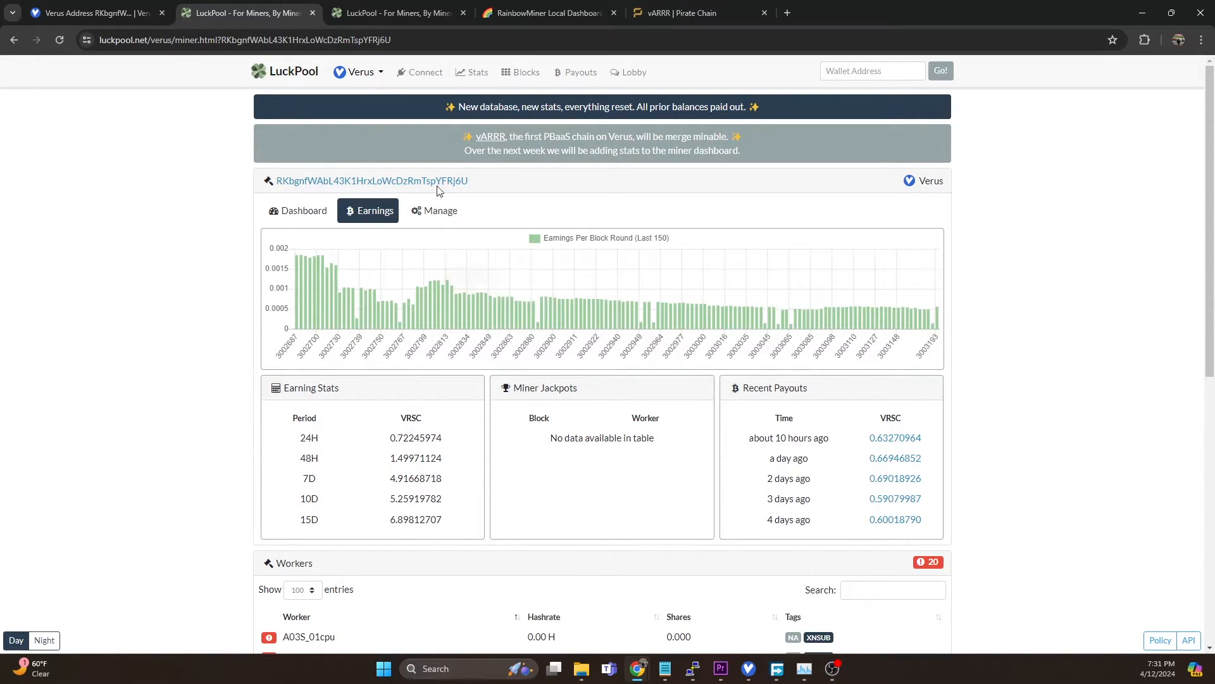
{"action": "mouse_move", "coordinate": [388, 177]}
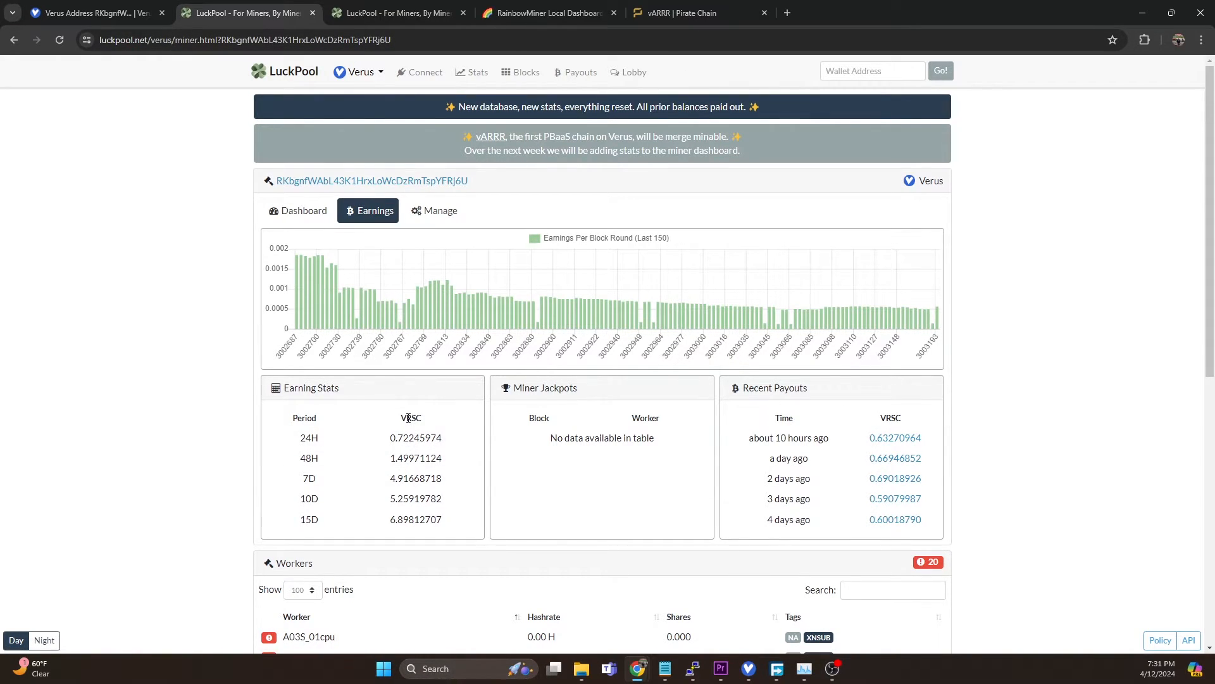
{"action": "mouse_move", "coordinate": [474, 177]}
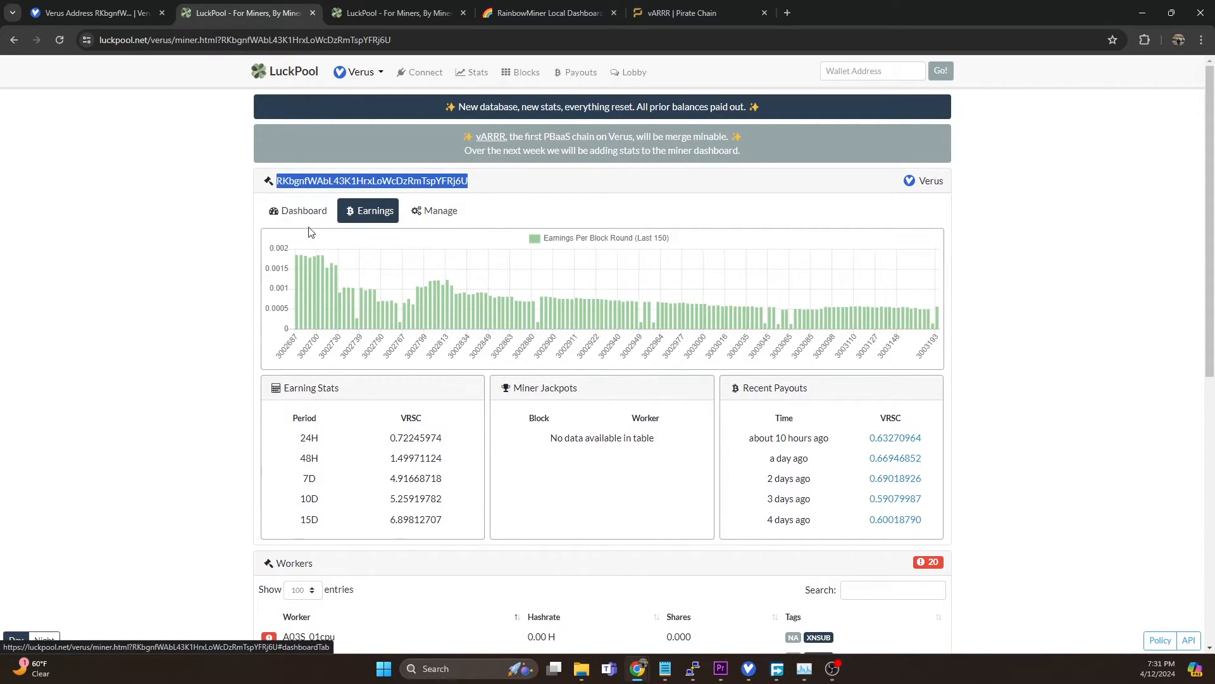
Return to LuckPool's recent vARRR blocks list from the miner page
{"action": "left_click", "coordinate": [398, 13]}
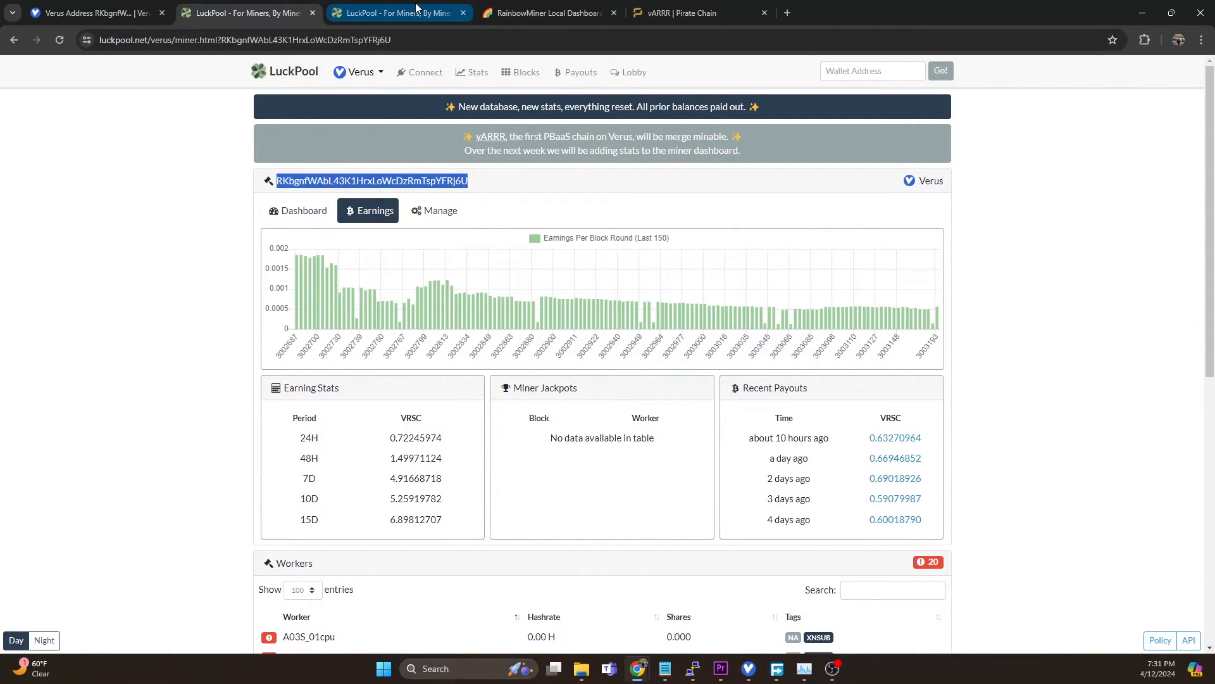
{"action": "left_click", "coordinate": [524, 71]}
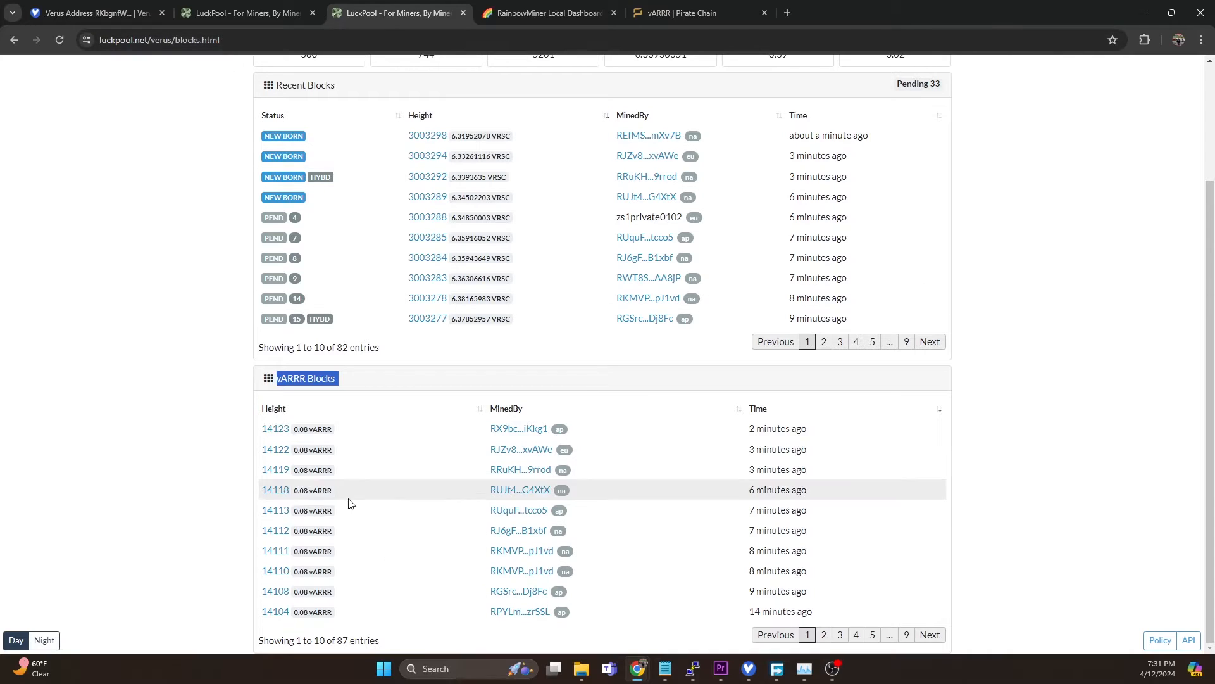
View vARRR block 14123 in the explorer and search for the wallet address
{"action": "left_click", "coordinate": [275, 429]}
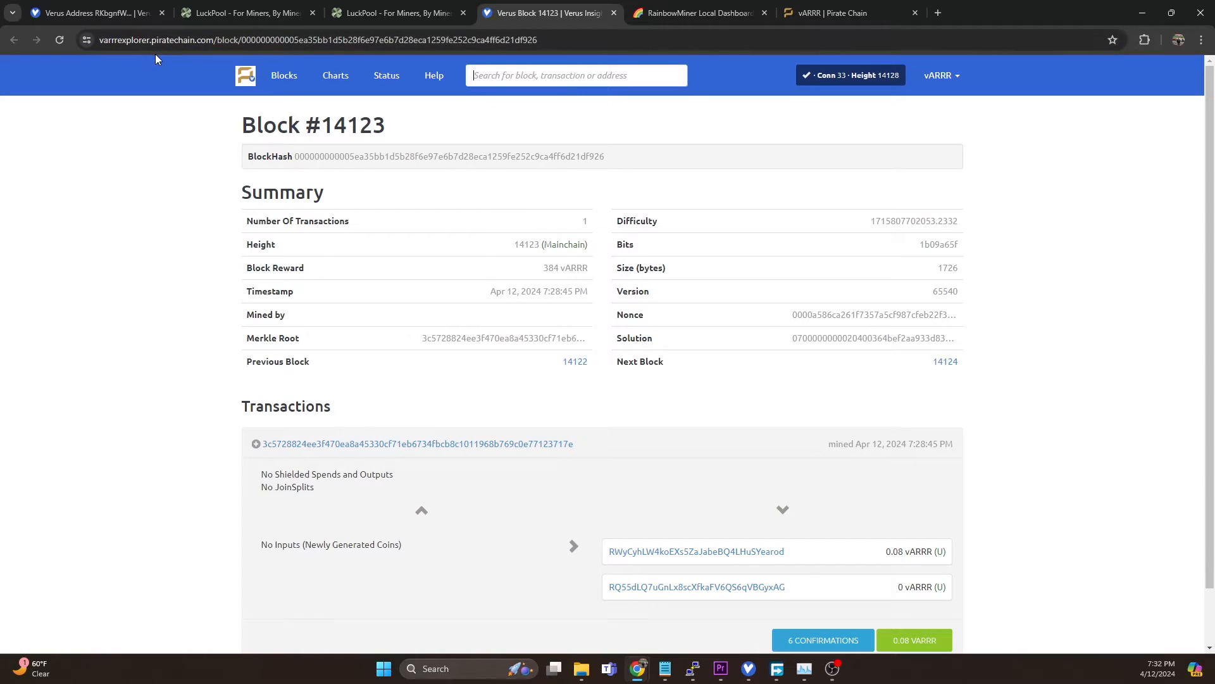
{"action": "left_click", "coordinate": [576, 74]}
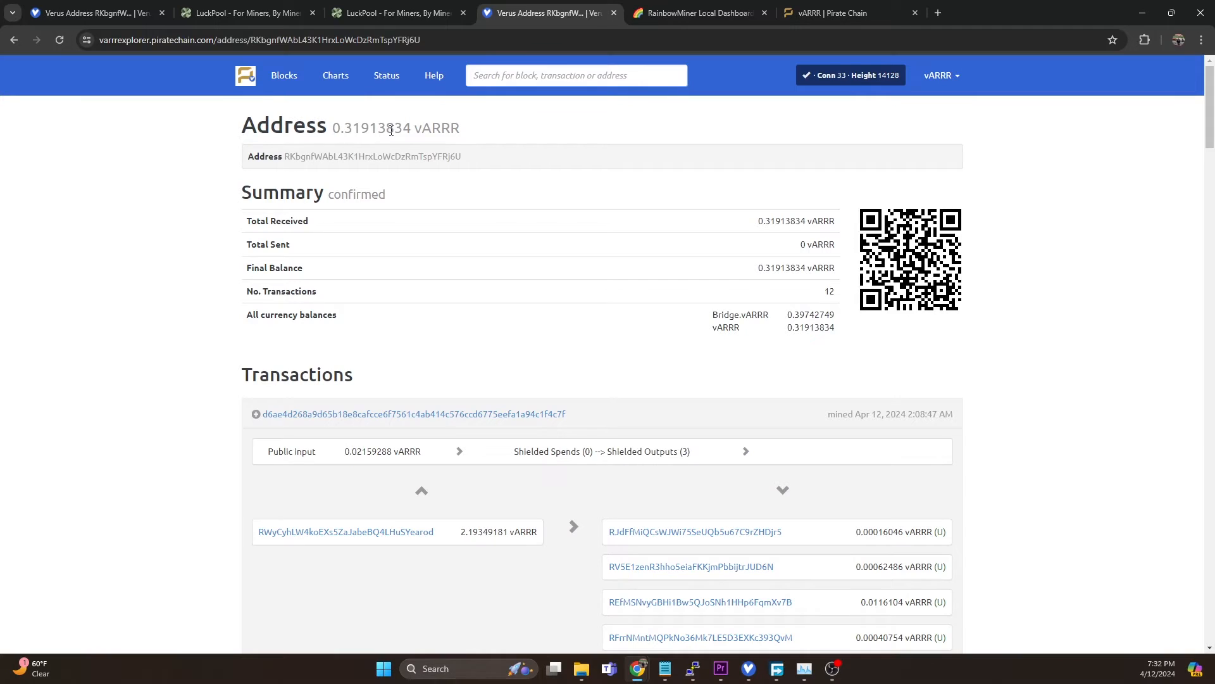
{"action": "mouse_move", "coordinate": [758, 658]}
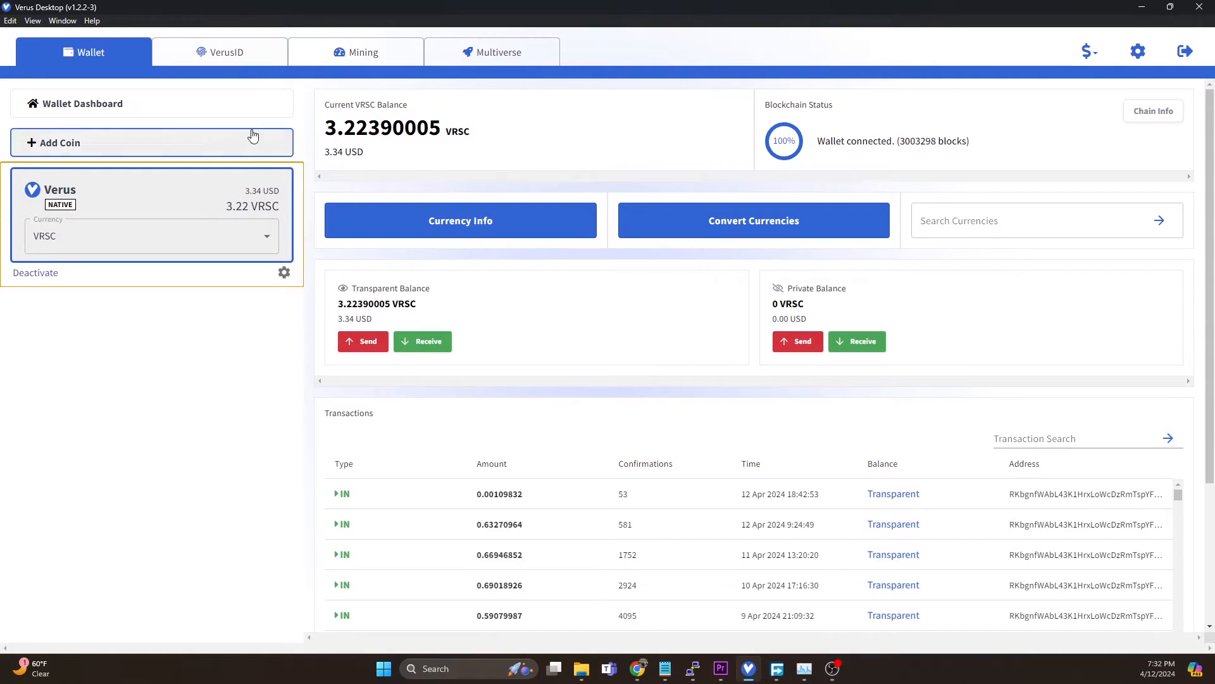
{"action": "mouse_move", "coordinate": [186, 415]}
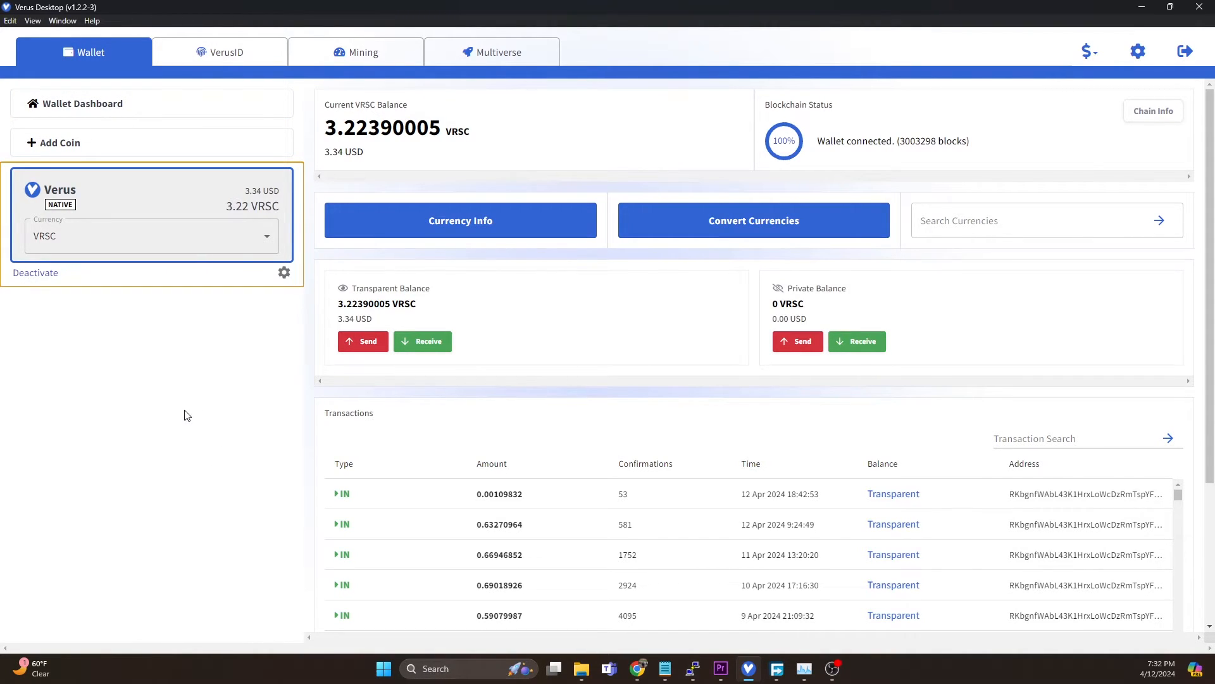
{"action": "mouse_move", "coordinate": [271, 362]}
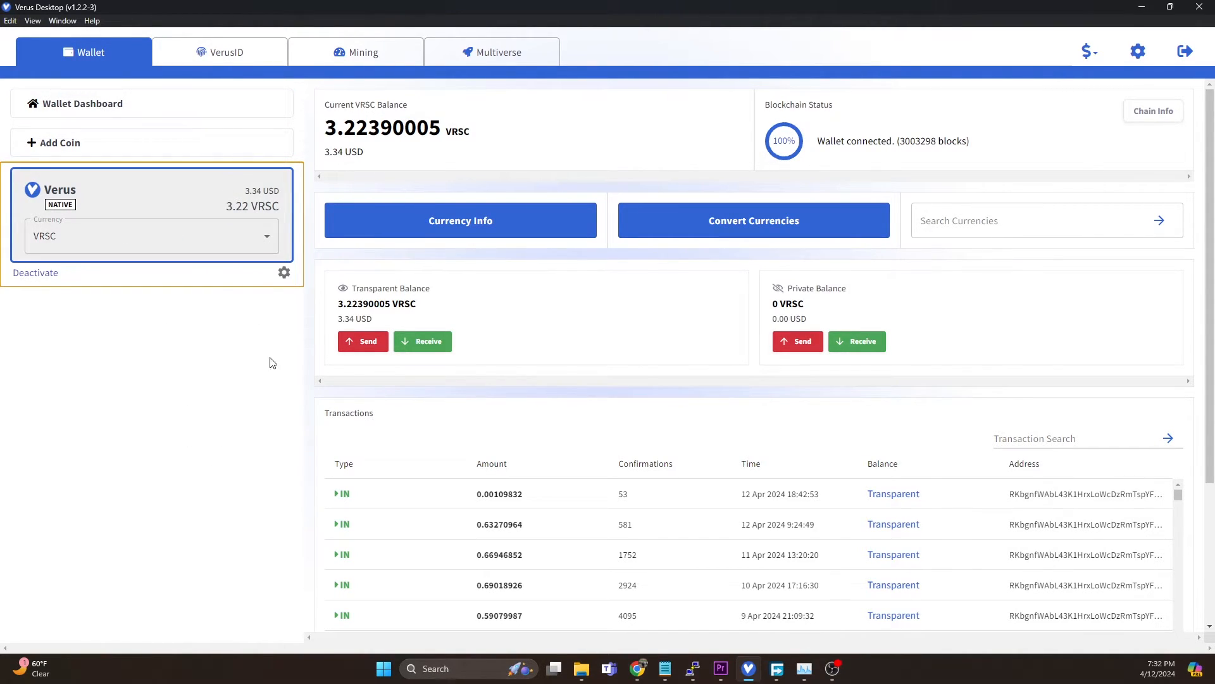
{"action": "mouse_move", "coordinate": [152, 184]}
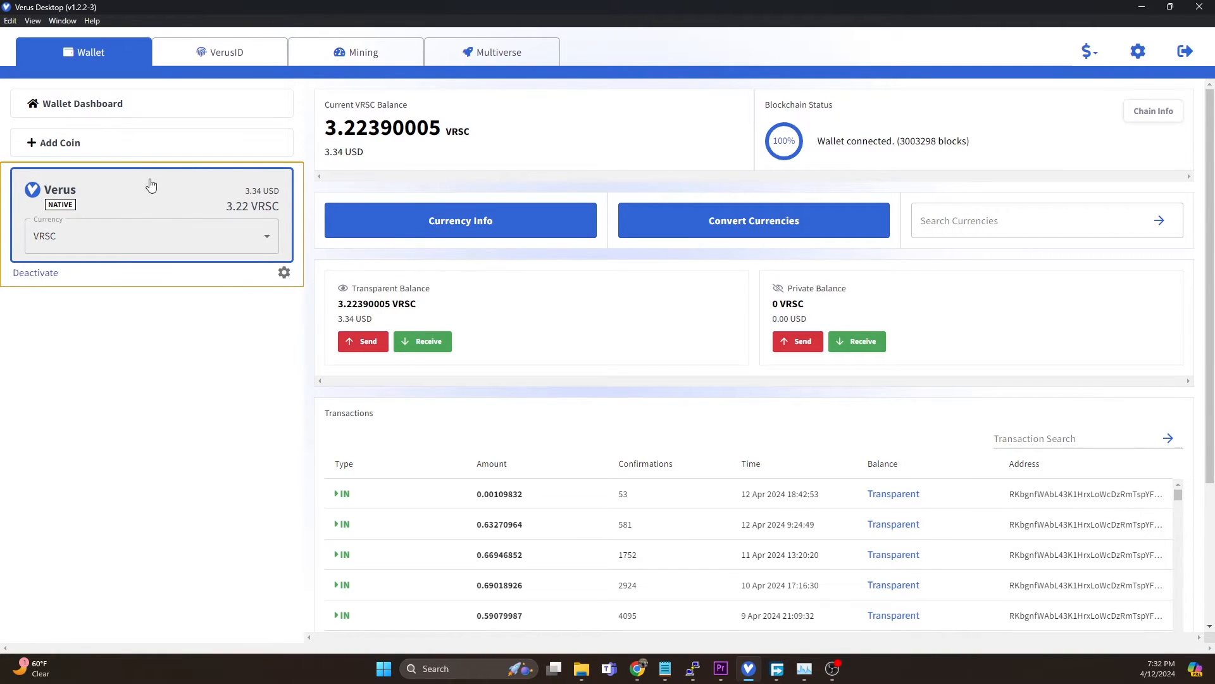
{"action": "mouse_move", "coordinate": [335, 101]}
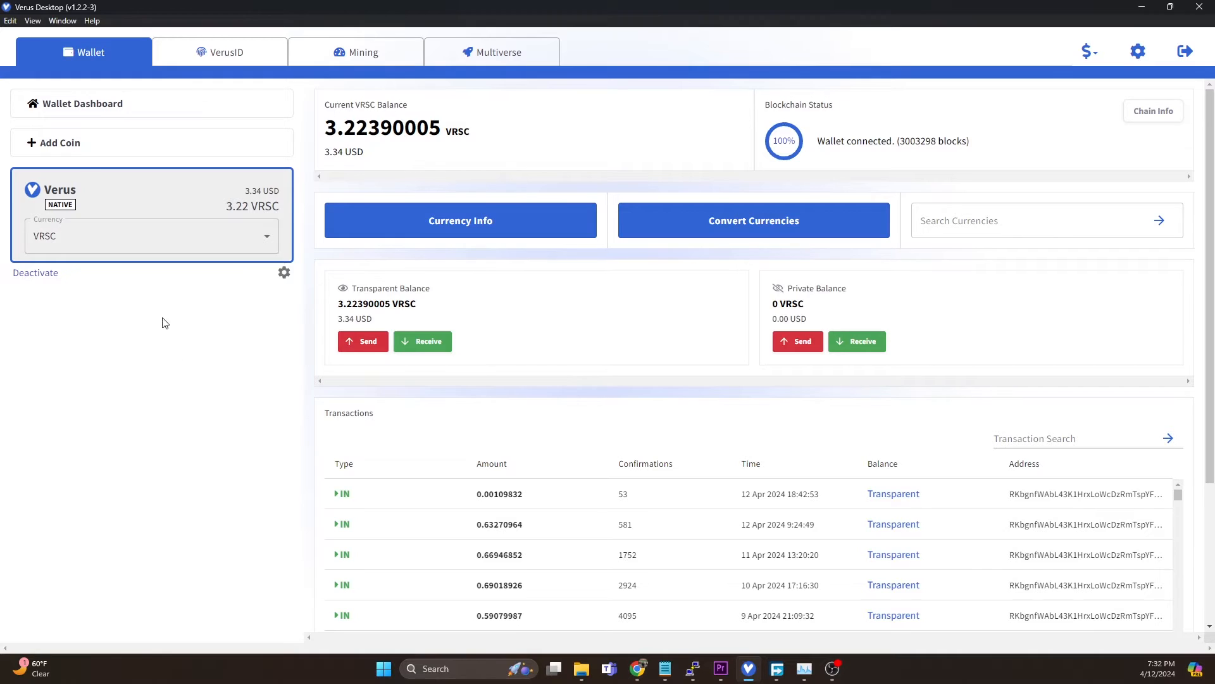
{"action": "mouse_move", "coordinate": [83, 148]}
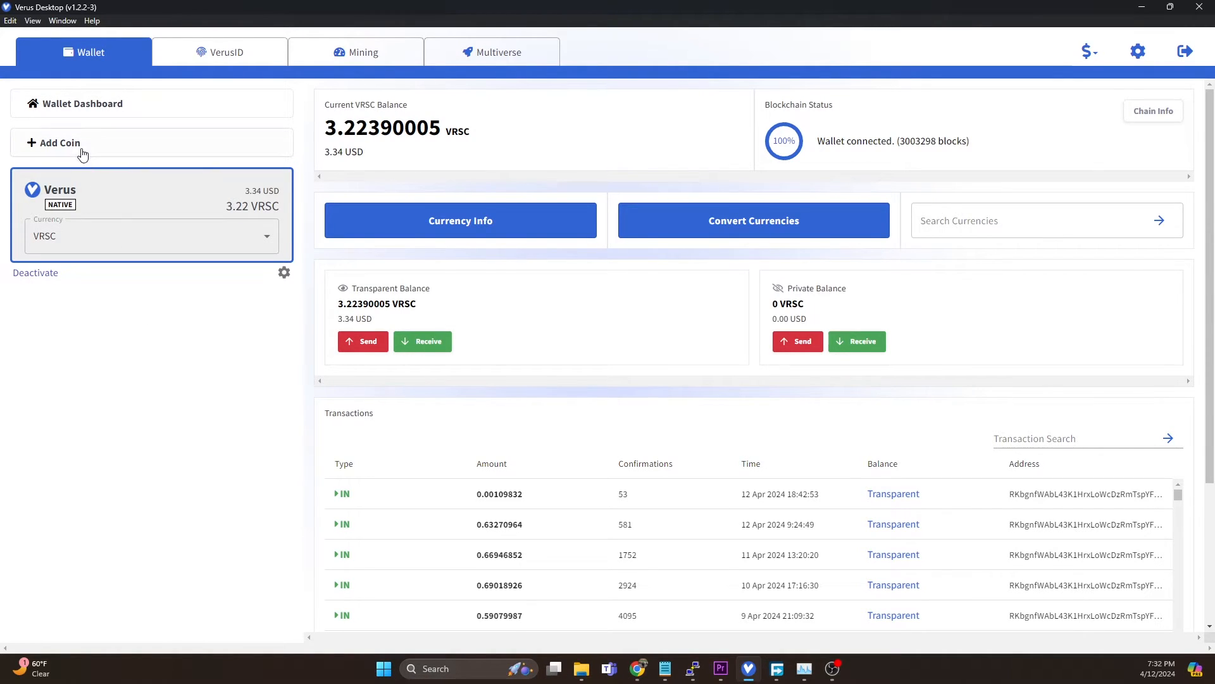
Add vARRR as a PBaaS chain running natively with the full blockchain
{"action": "left_click", "coordinate": [59, 143]}
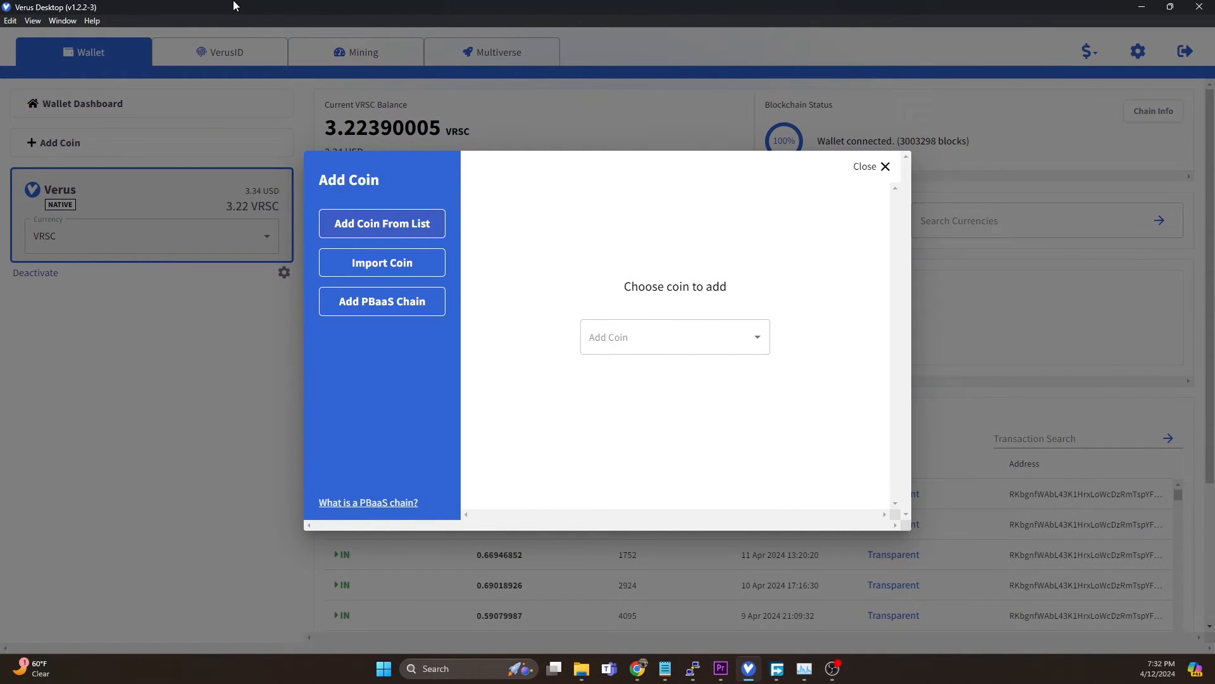
{"action": "mouse_move", "coordinate": [381, 301]}
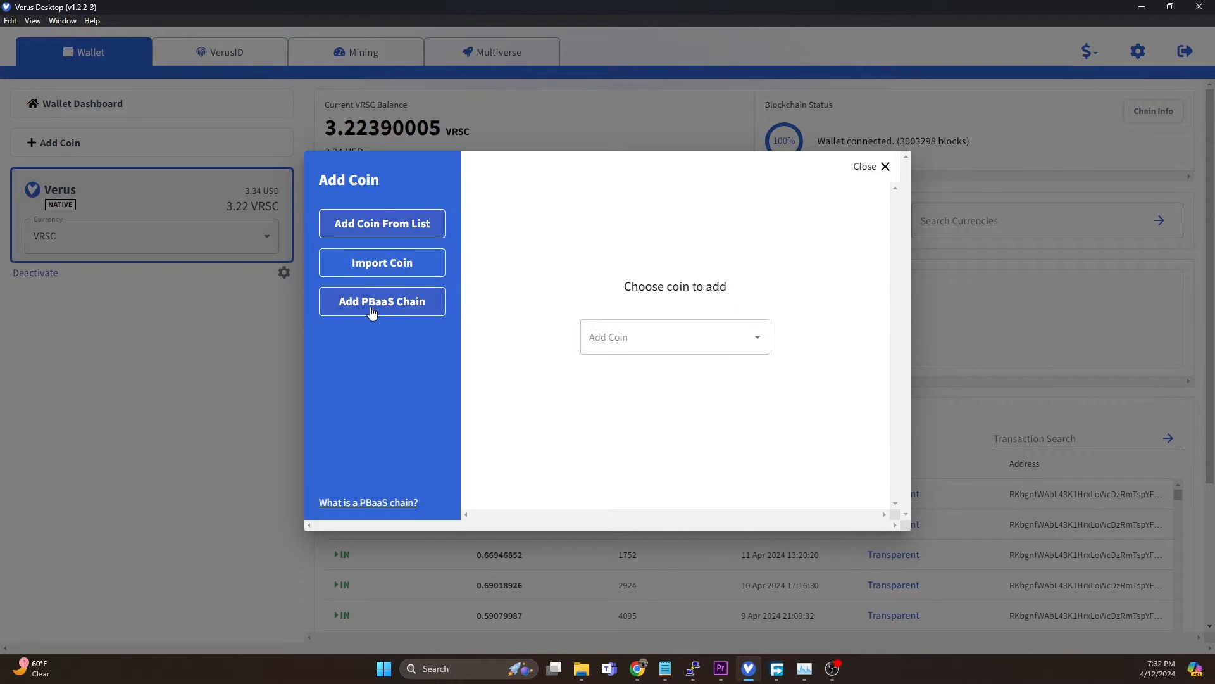
{"action": "left_click", "coordinate": [381, 301]}
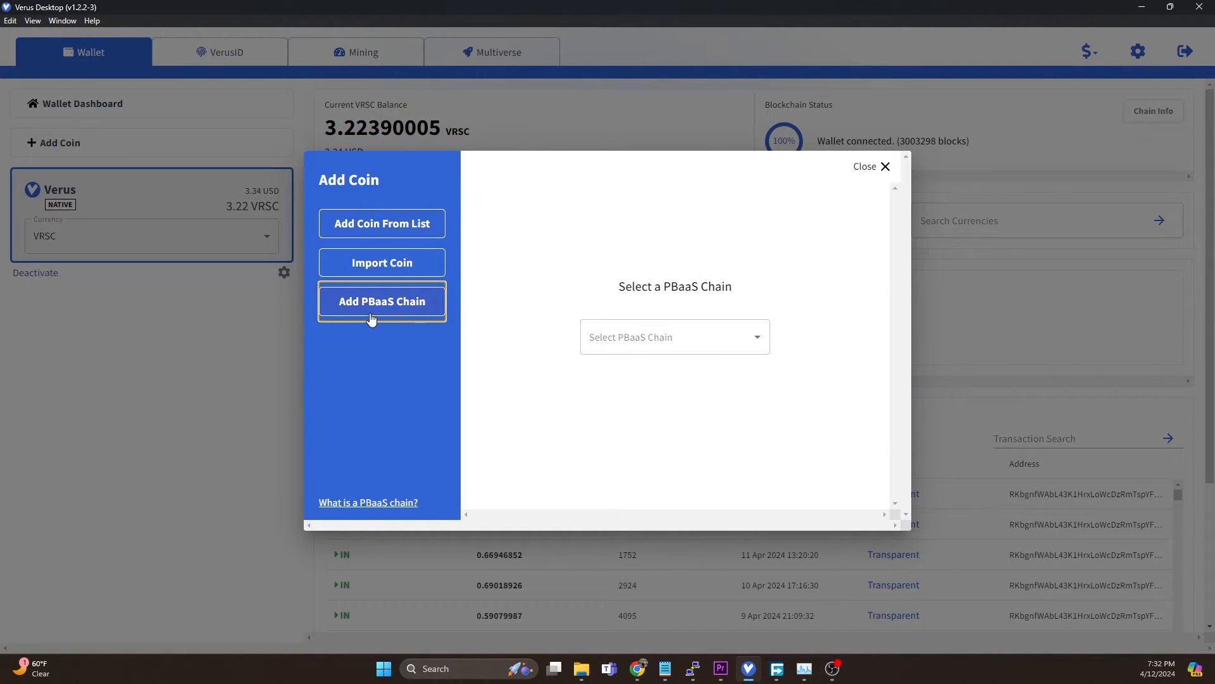
{"action": "left_click", "coordinate": [674, 337]}
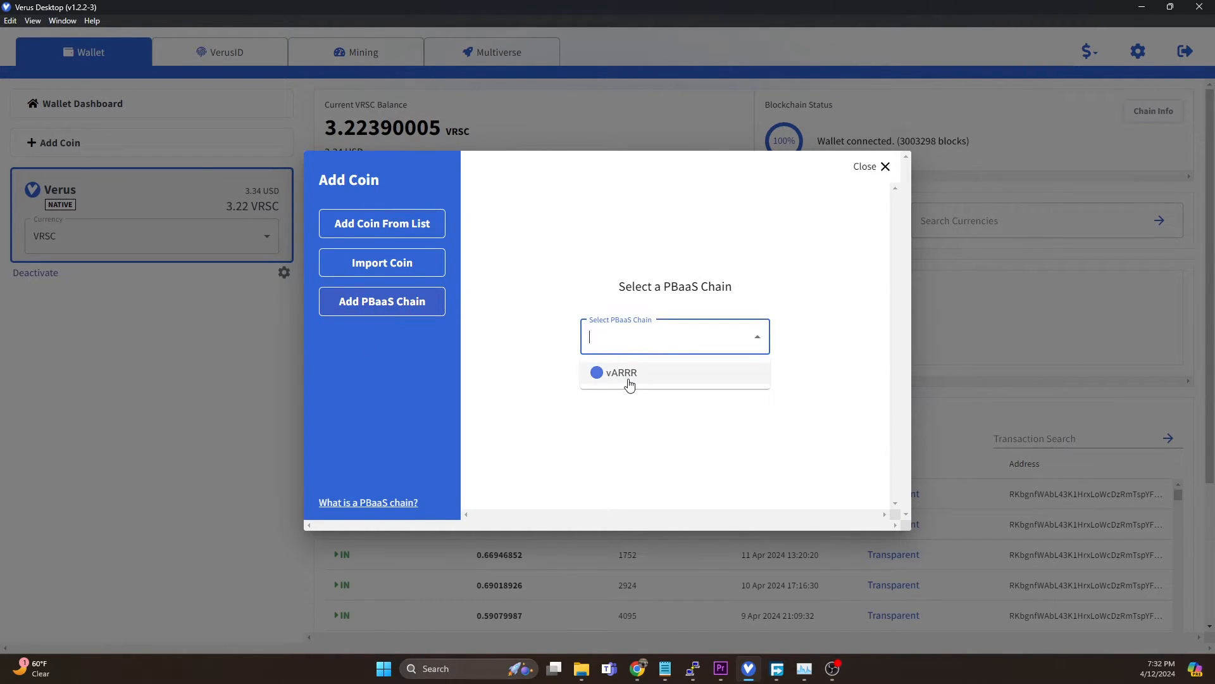
{"action": "mouse_move", "coordinate": [643, 484]}
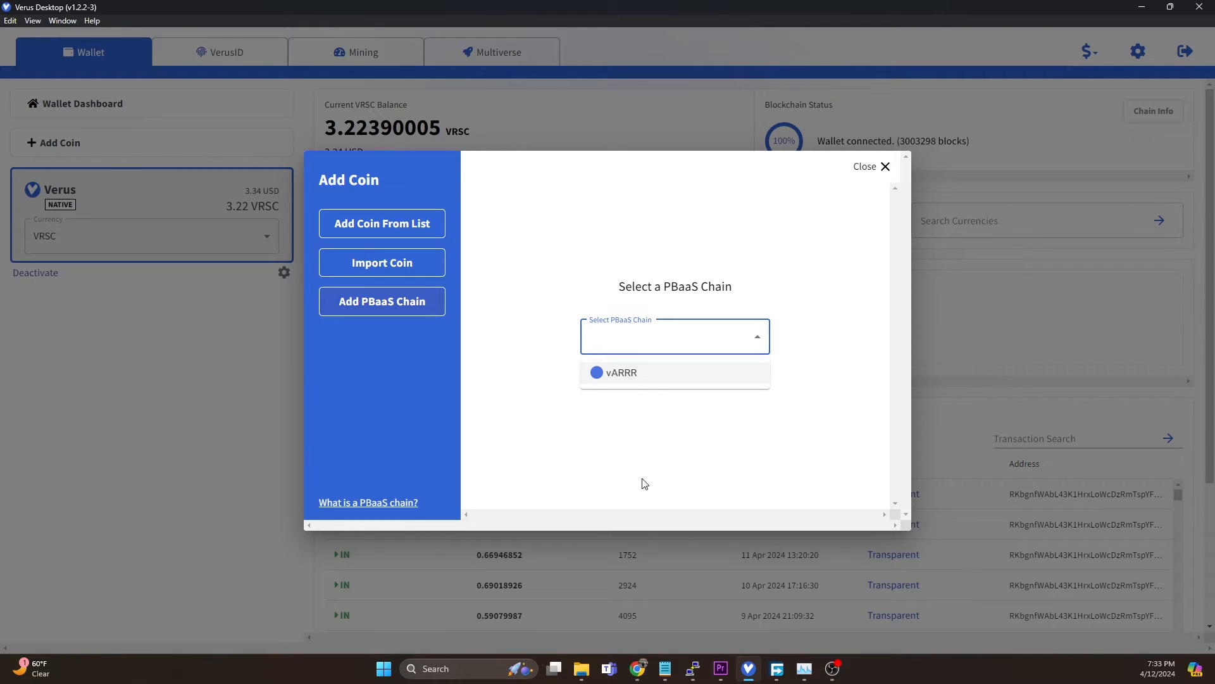
{"action": "mouse_move", "coordinate": [248, 372]}
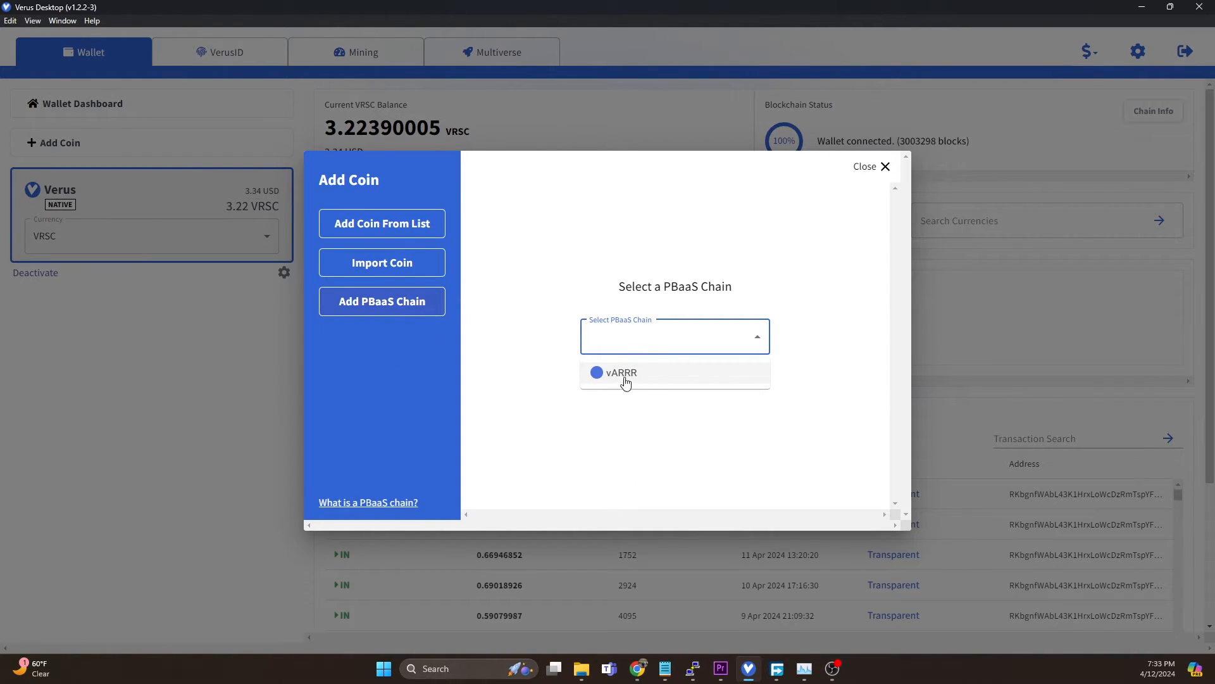
{"action": "mouse_move", "coordinate": [650, 374]}
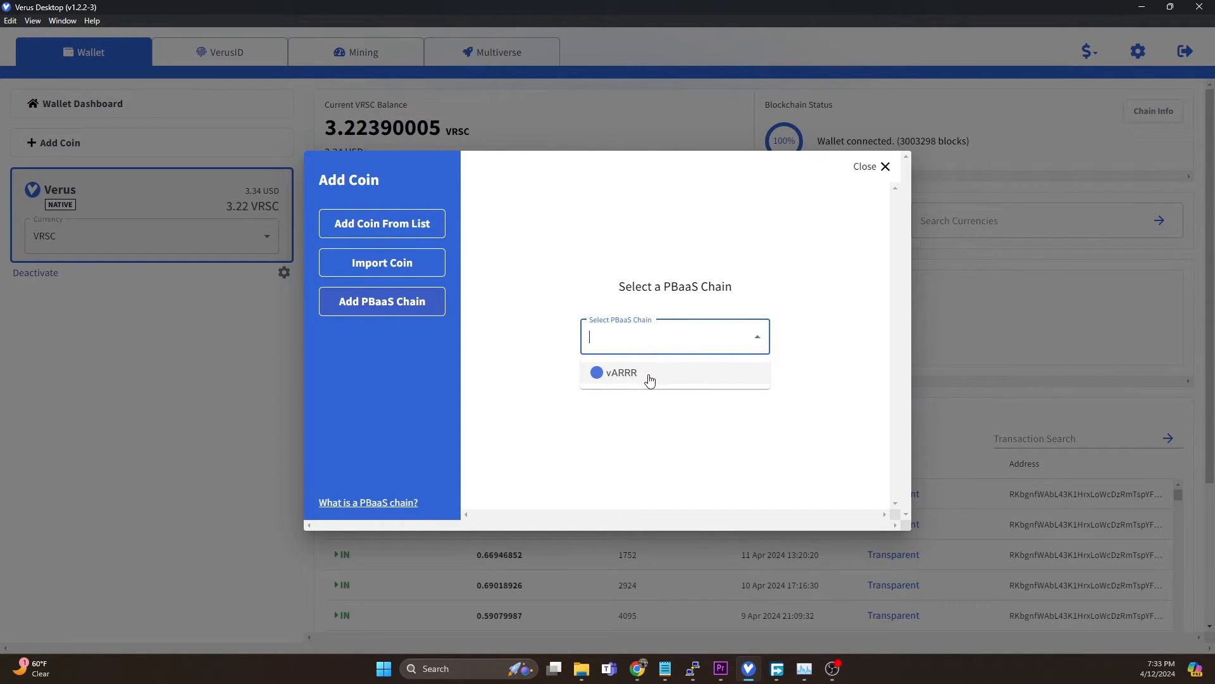
{"action": "mouse_move", "coordinate": [598, 383]}
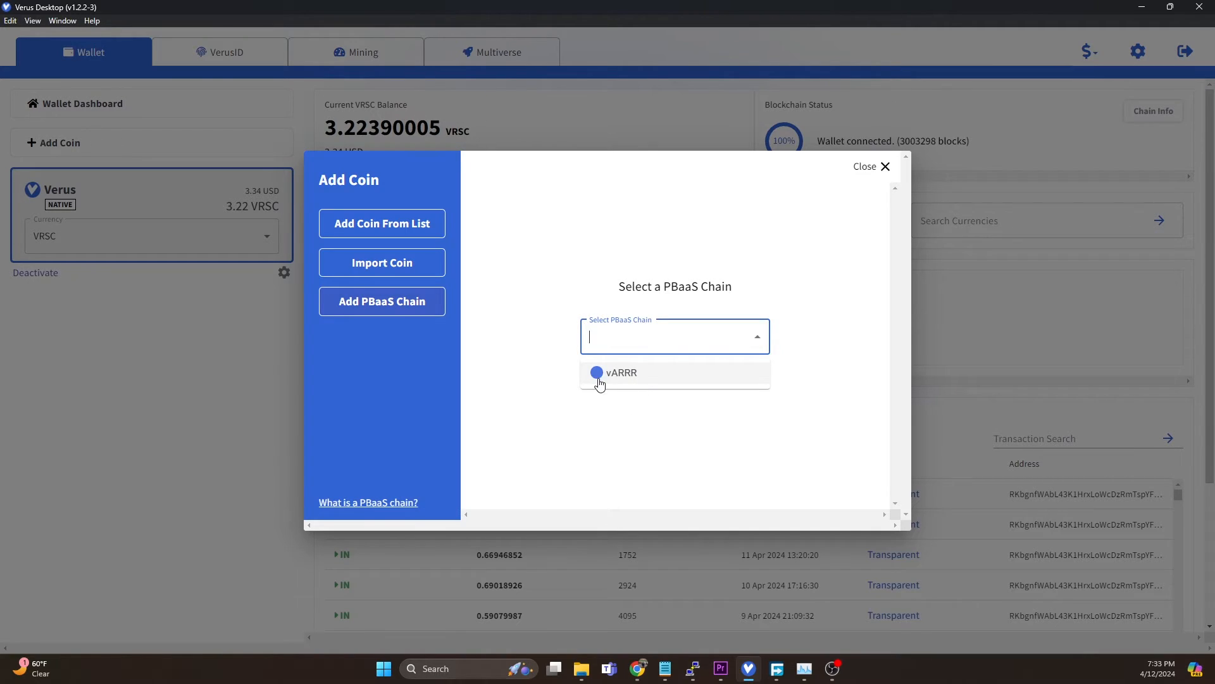
{"action": "left_click", "coordinate": [620, 373]}
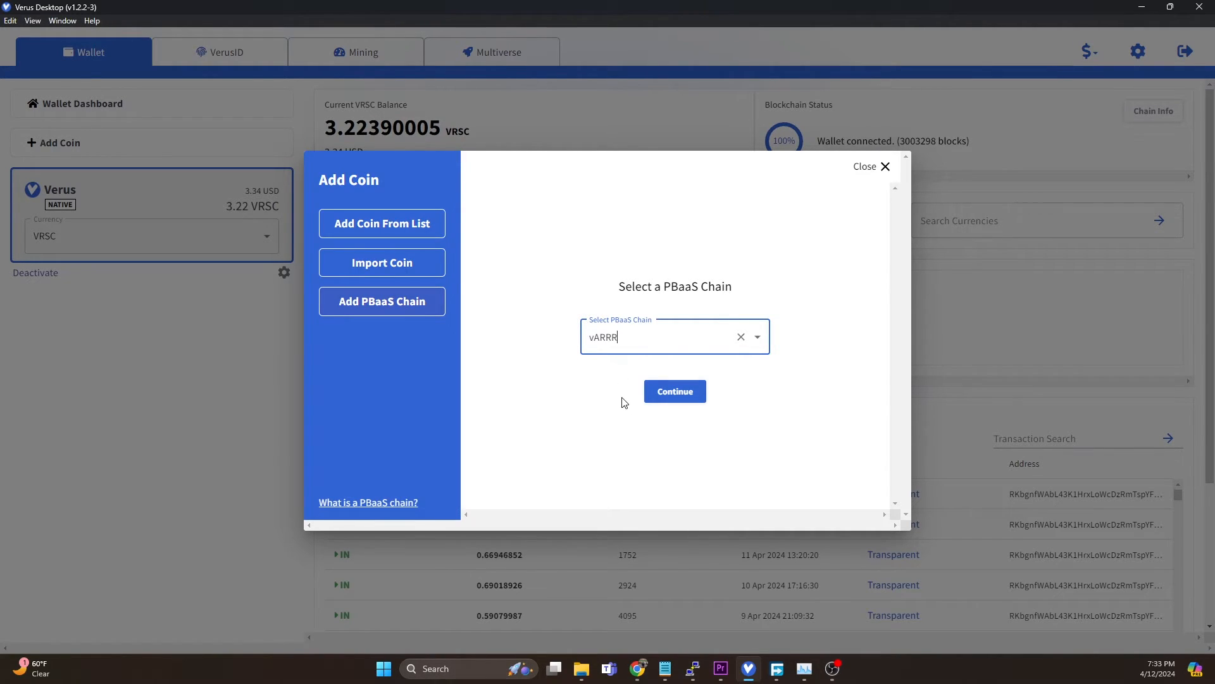
{"action": "mouse_move", "coordinate": [672, 412]}
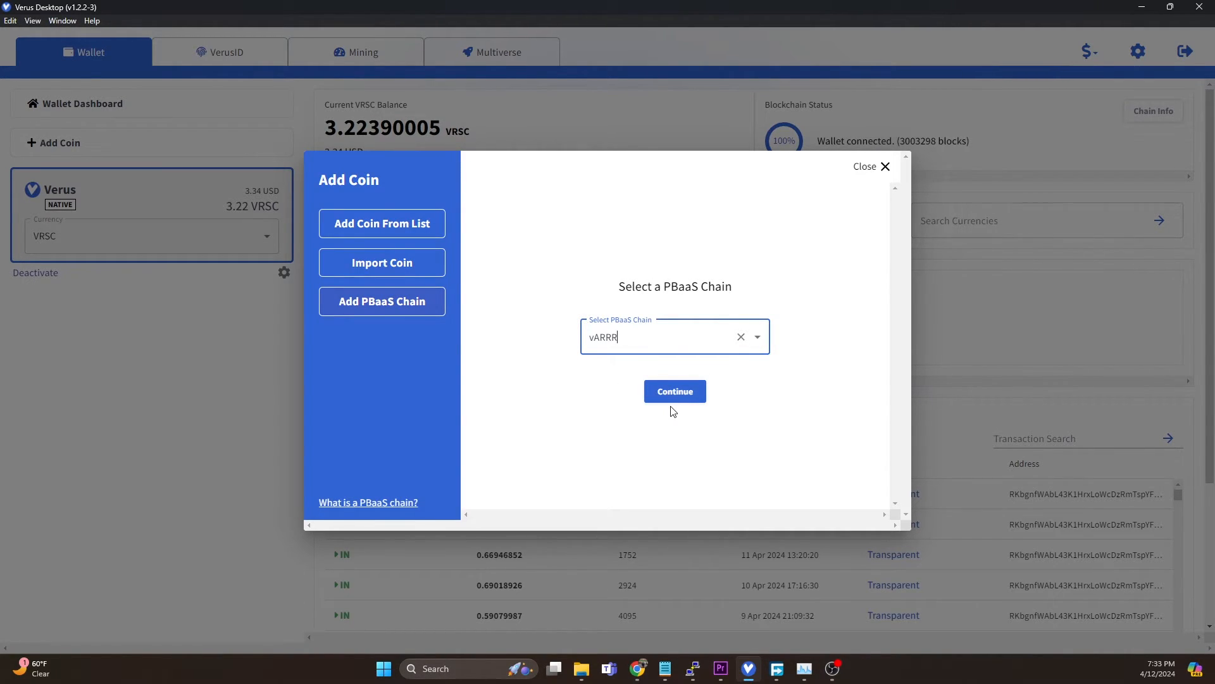
{"action": "left_click", "coordinate": [673, 391]}
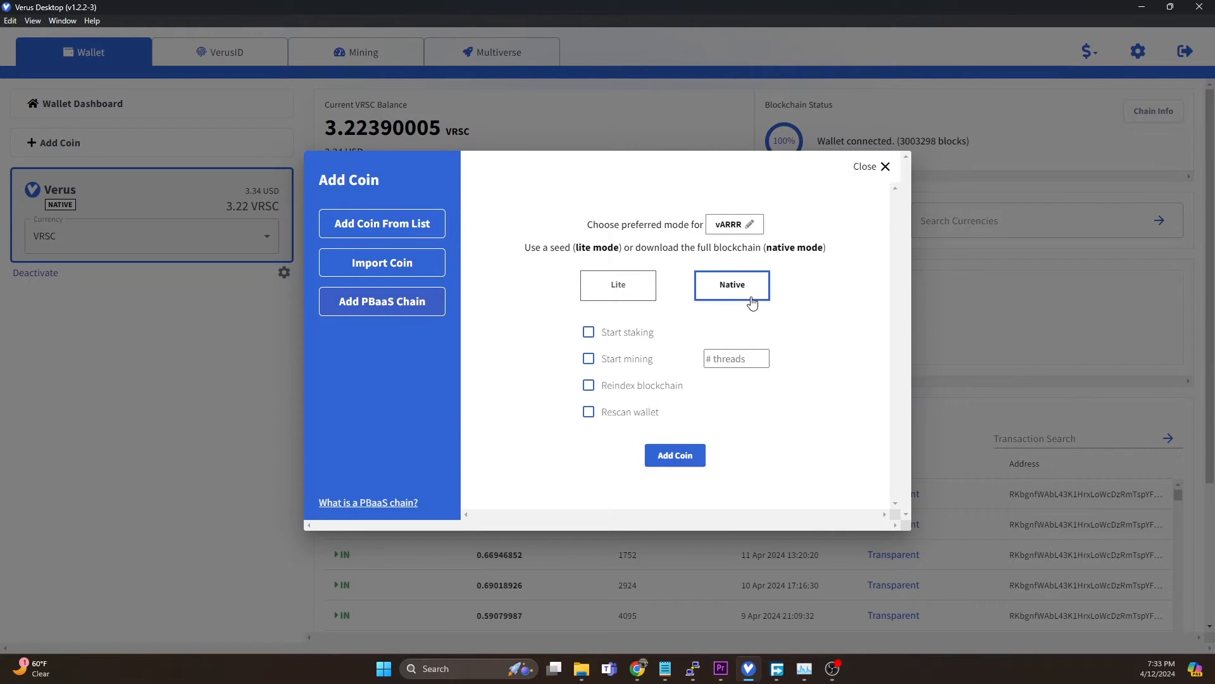
{"action": "left_click", "coordinate": [673, 454]}
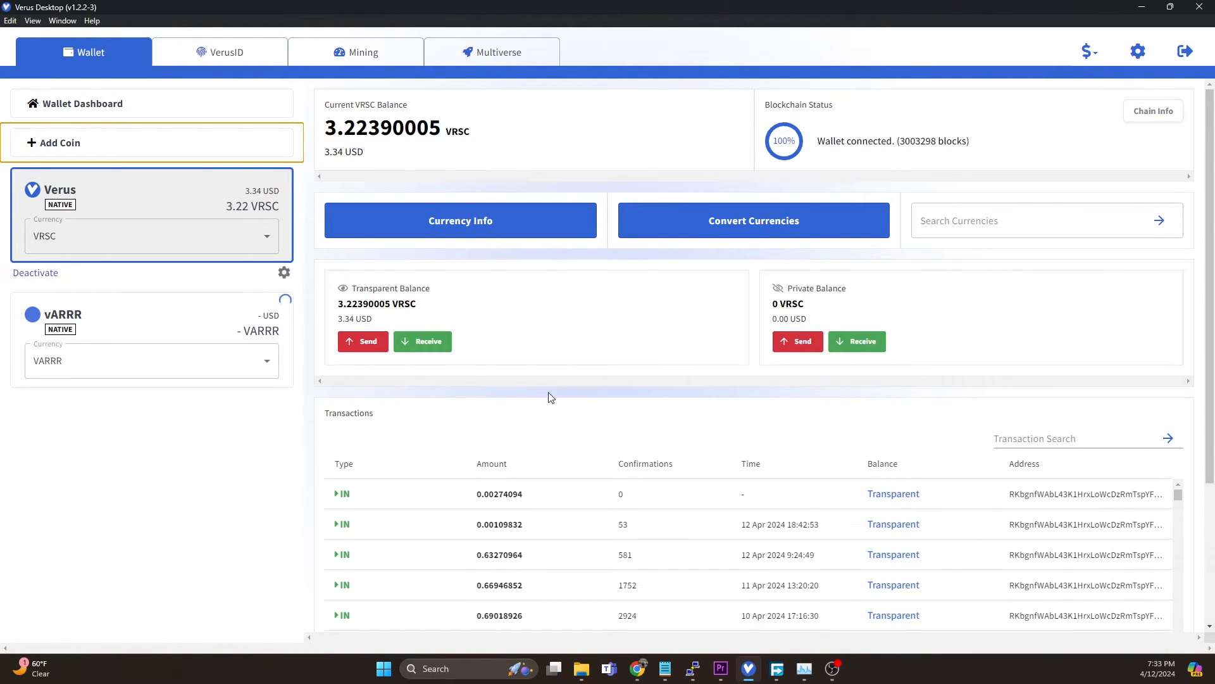
{"action": "left_click", "coordinate": [150, 314]}
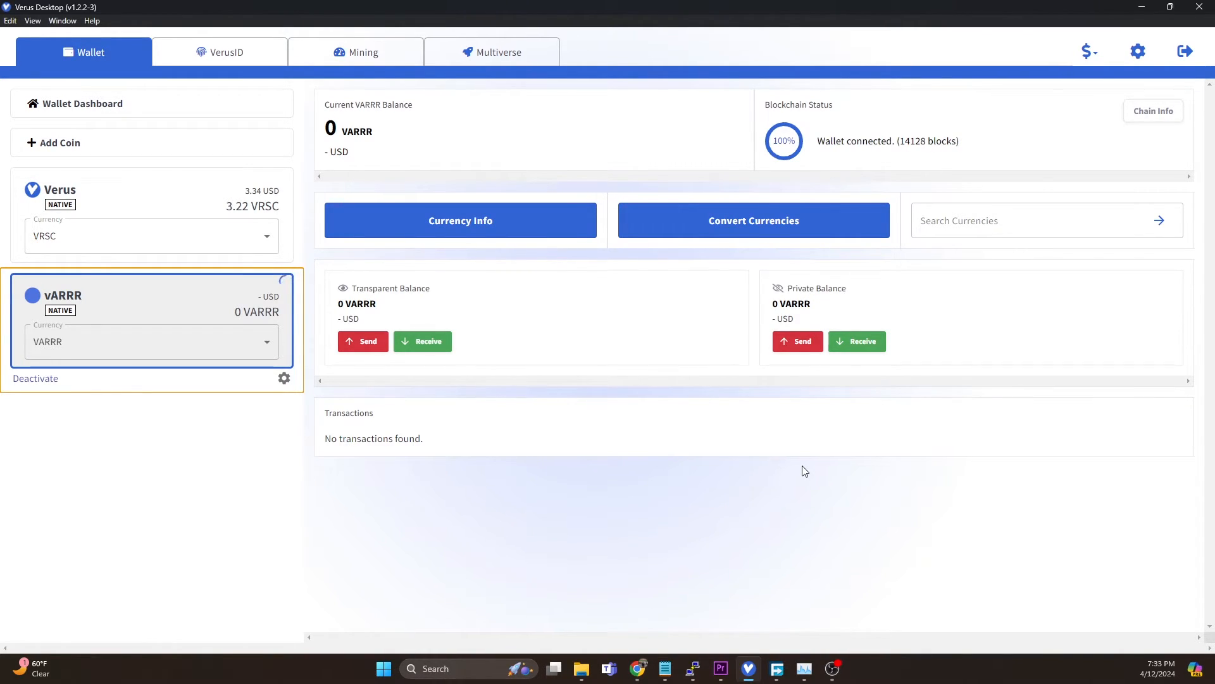
{"action": "mouse_move", "coordinate": [734, 479]}
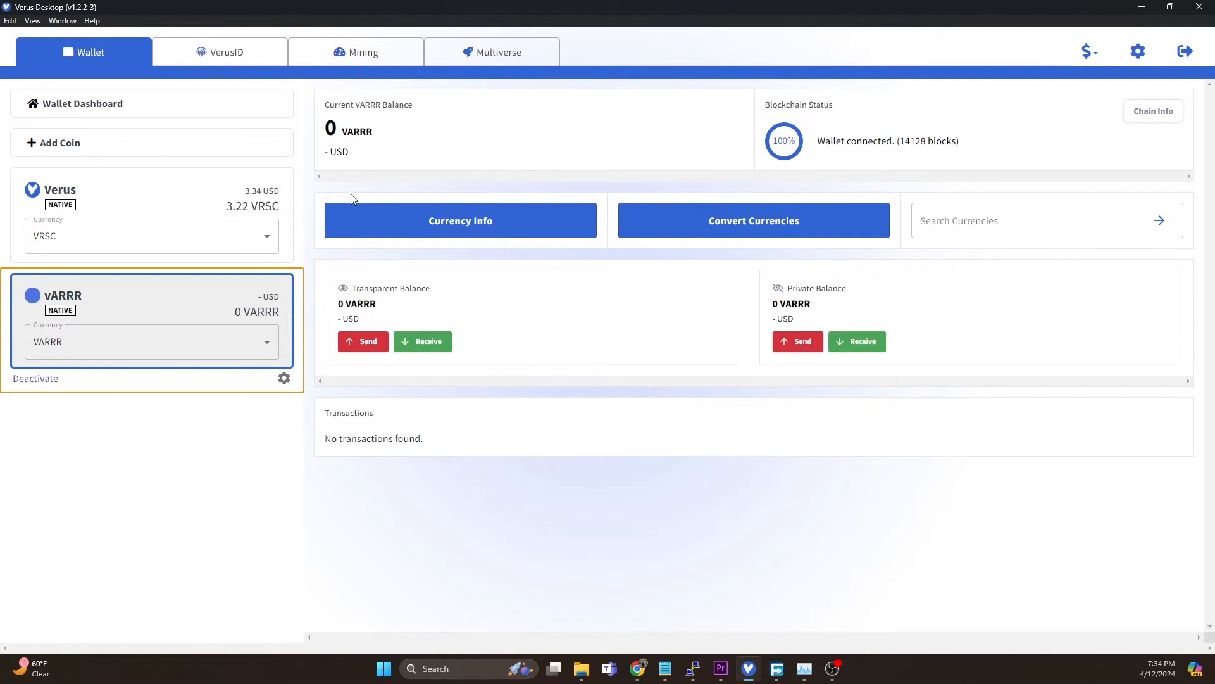
{"action": "mouse_move", "coordinate": [369, 216]}
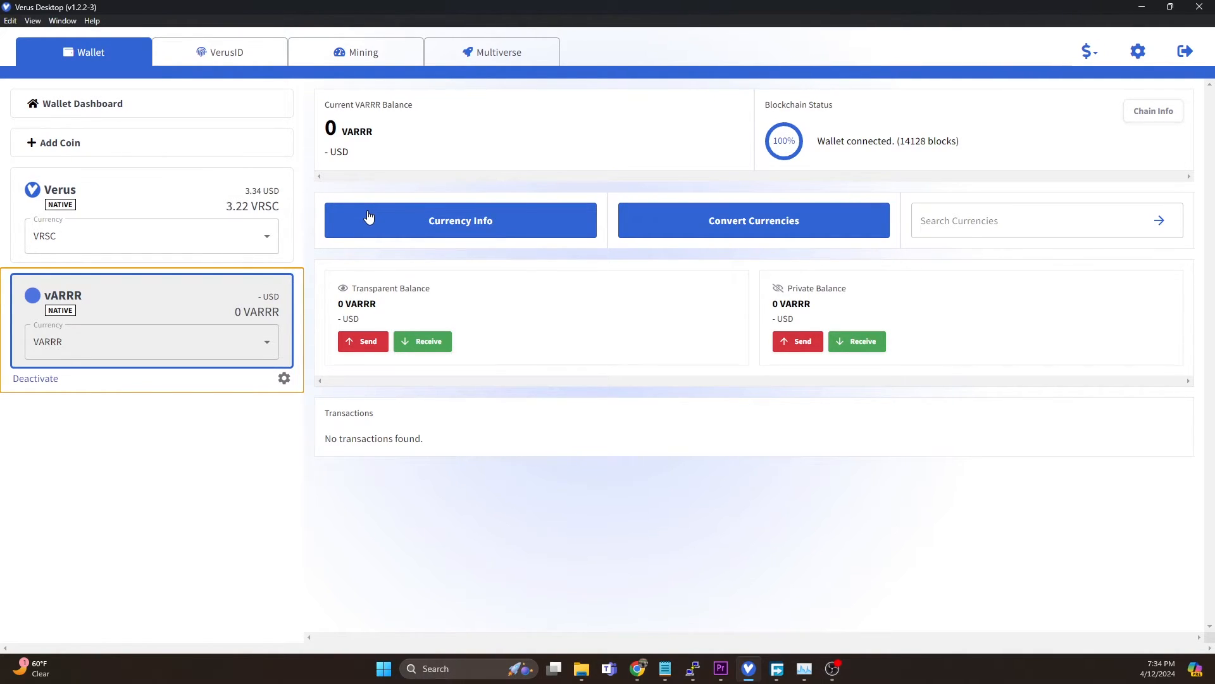
{"action": "mouse_move", "coordinate": [154, 301]}
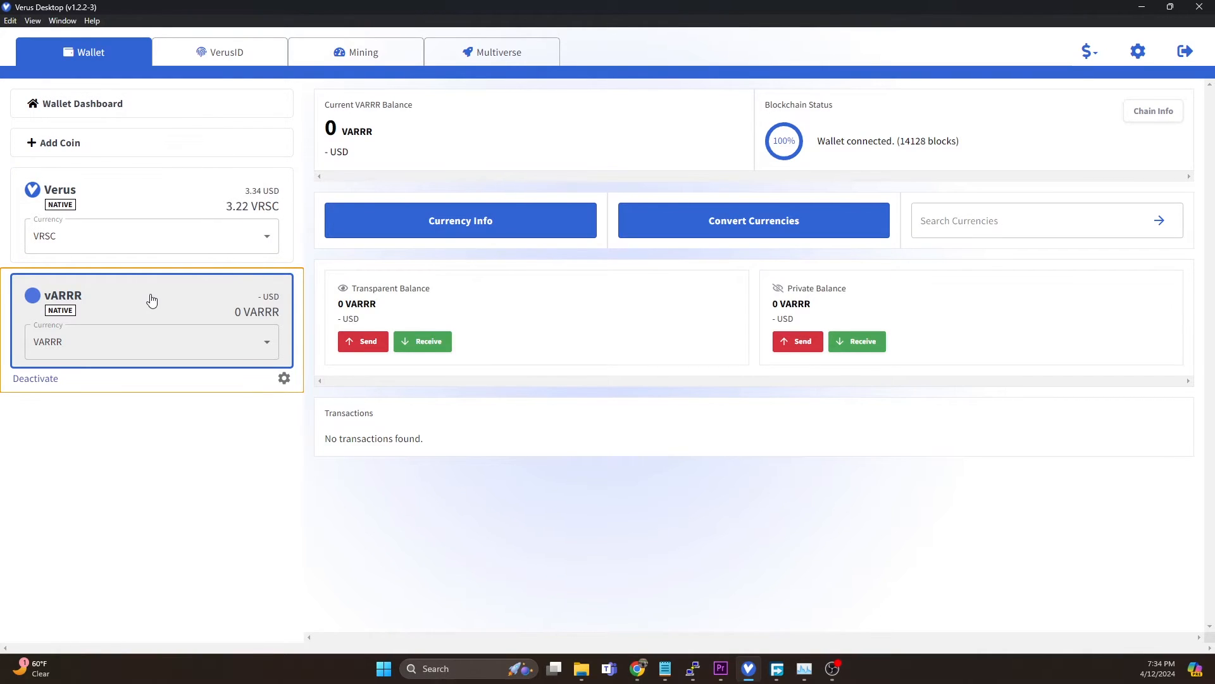
{"action": "left_click", "coordinate": [132, 193]}
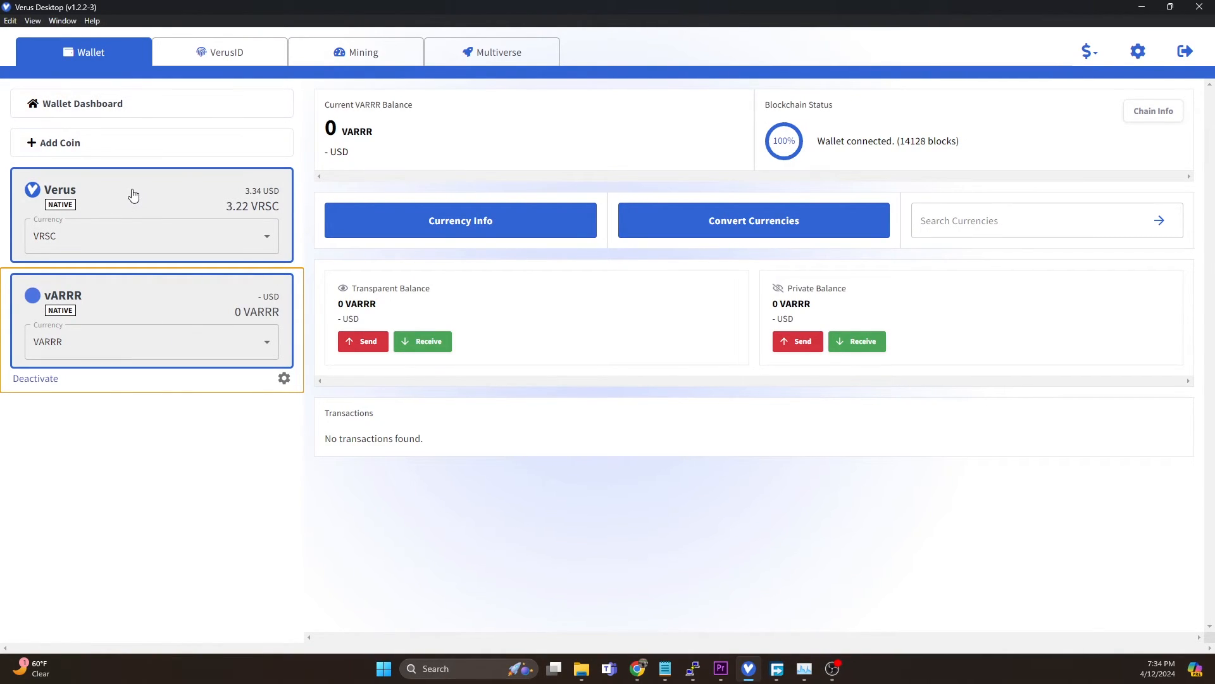
{"action": "mouse_move", "coordinate": [130, 191]}
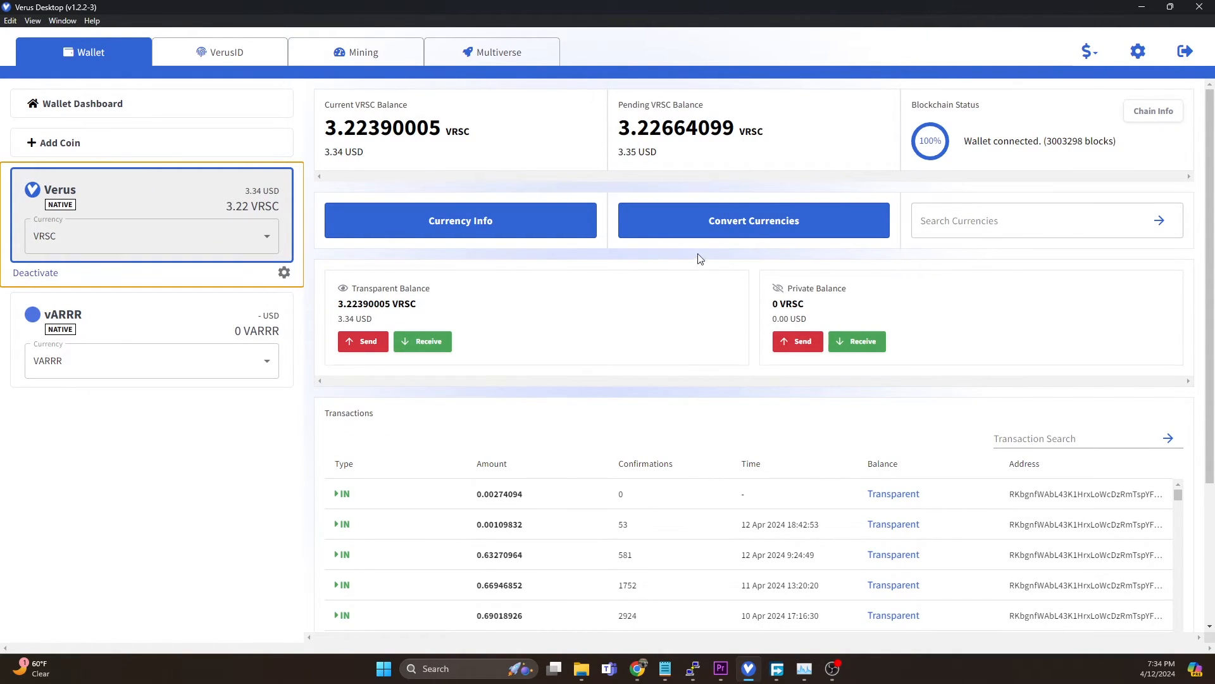
{"action": "mouse_move", "coordinate": [569, 429]}
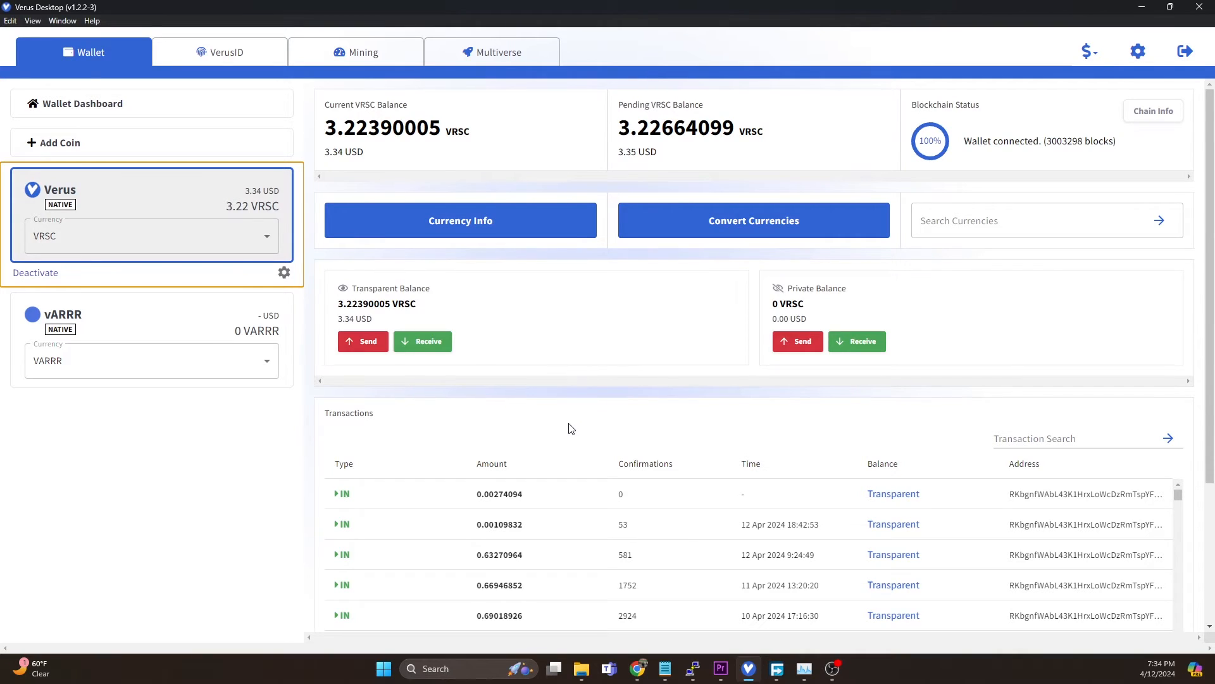
Copy the private key of the main public VRSC address holding 3.21389999
{"action": "left_click", "coordinate": [284, 272]}
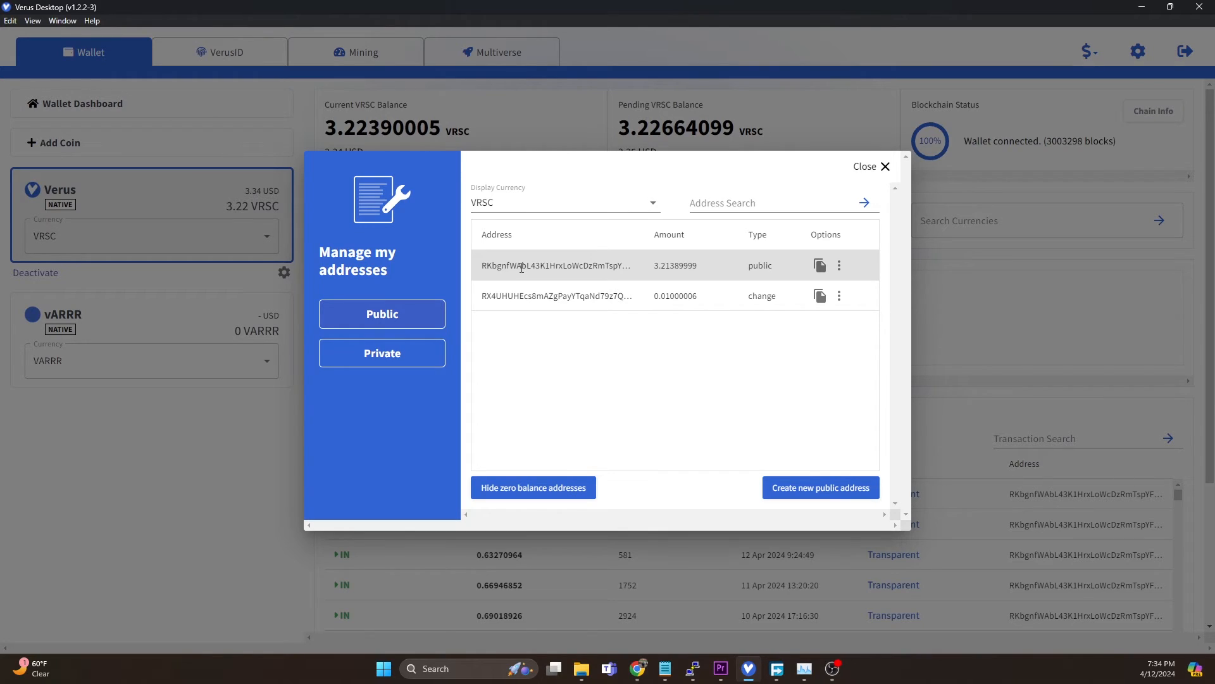
{"action": "mouse_move", "coordinate": [839, 268]}
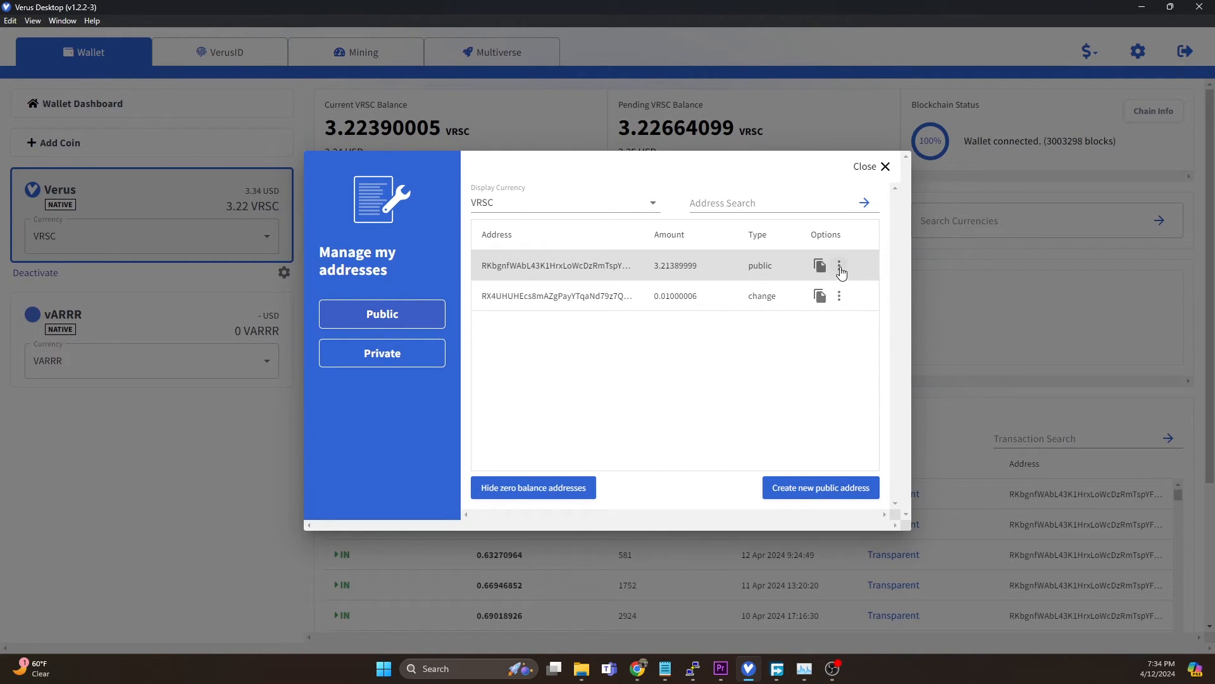
{"action": "left_click", "coordinate": [838, 264]}
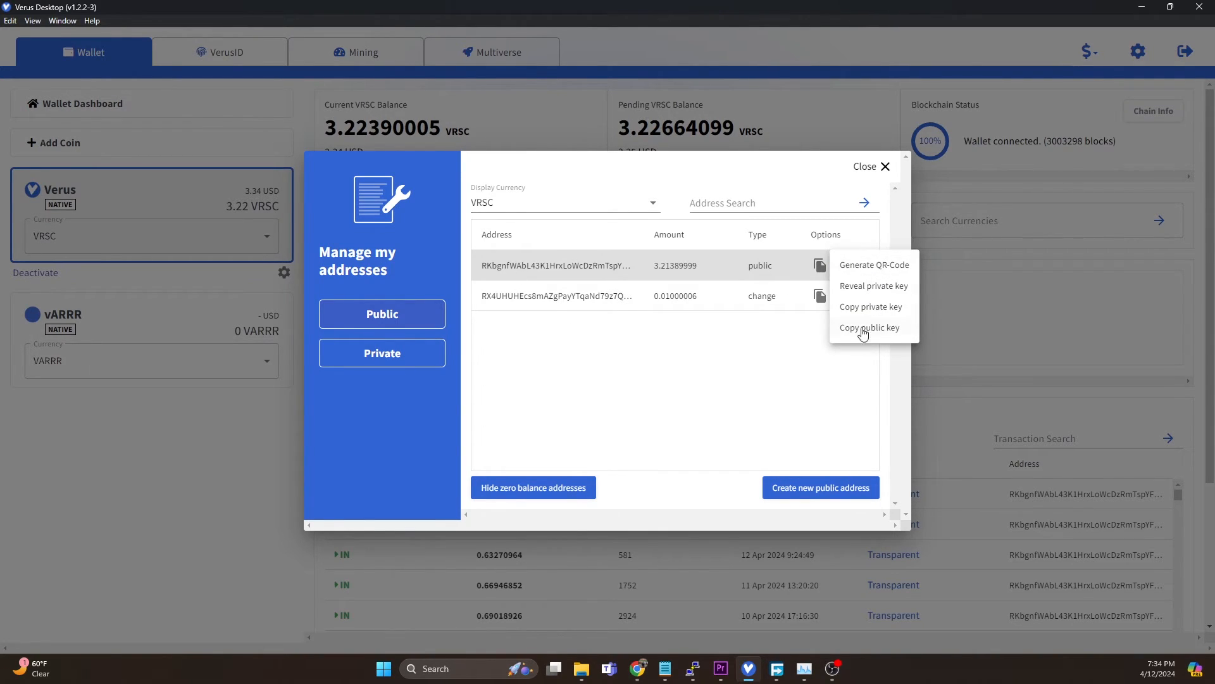
{"action": "mouse_move", "coordinate": [870, 306]}
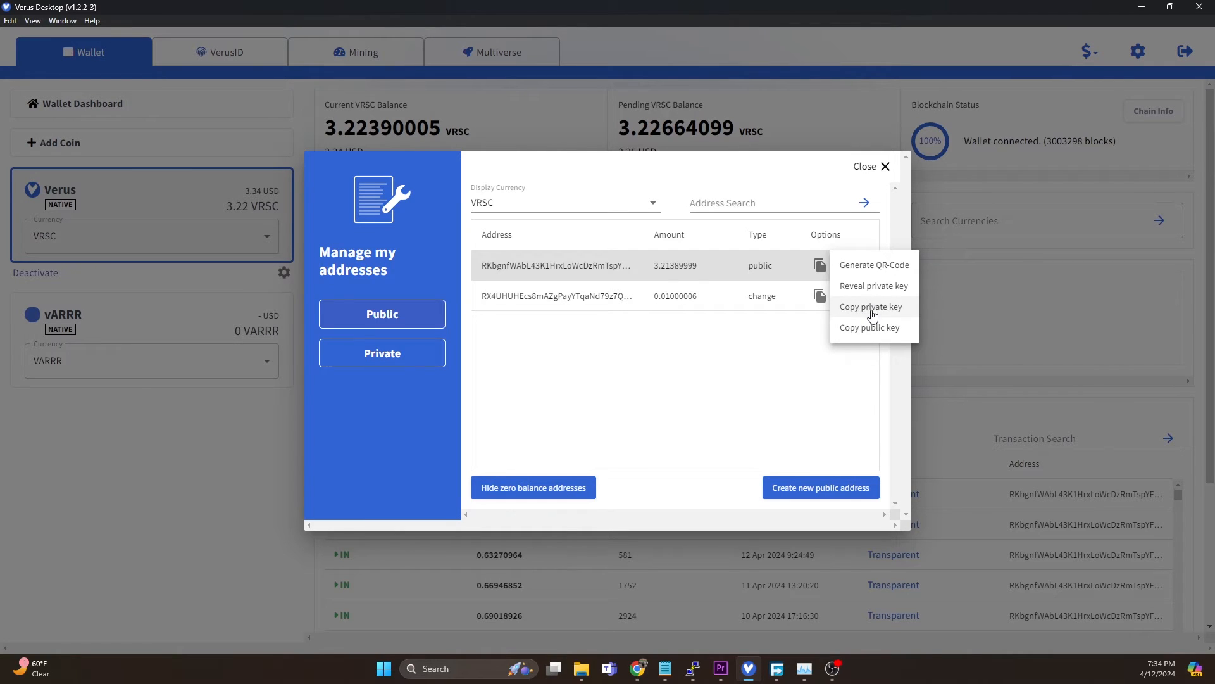
{"action": "left_click", "coordinate": [871, 307]}
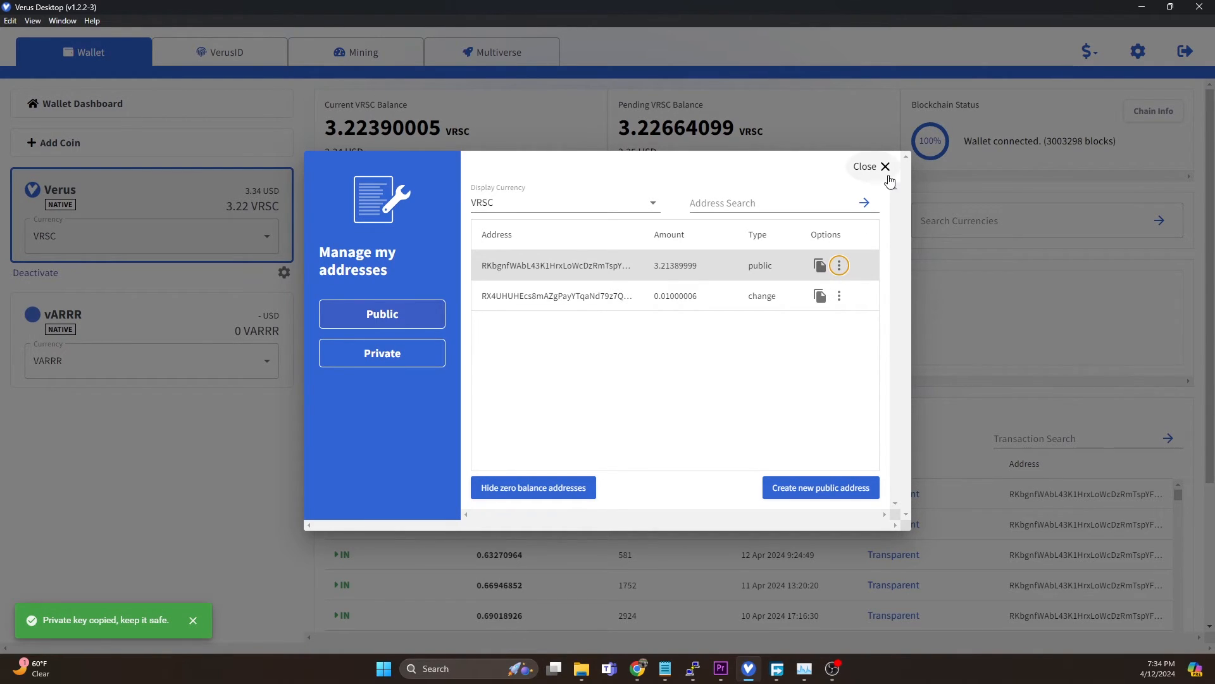
{"action": "left_click", "coordinate": [870, 166]}
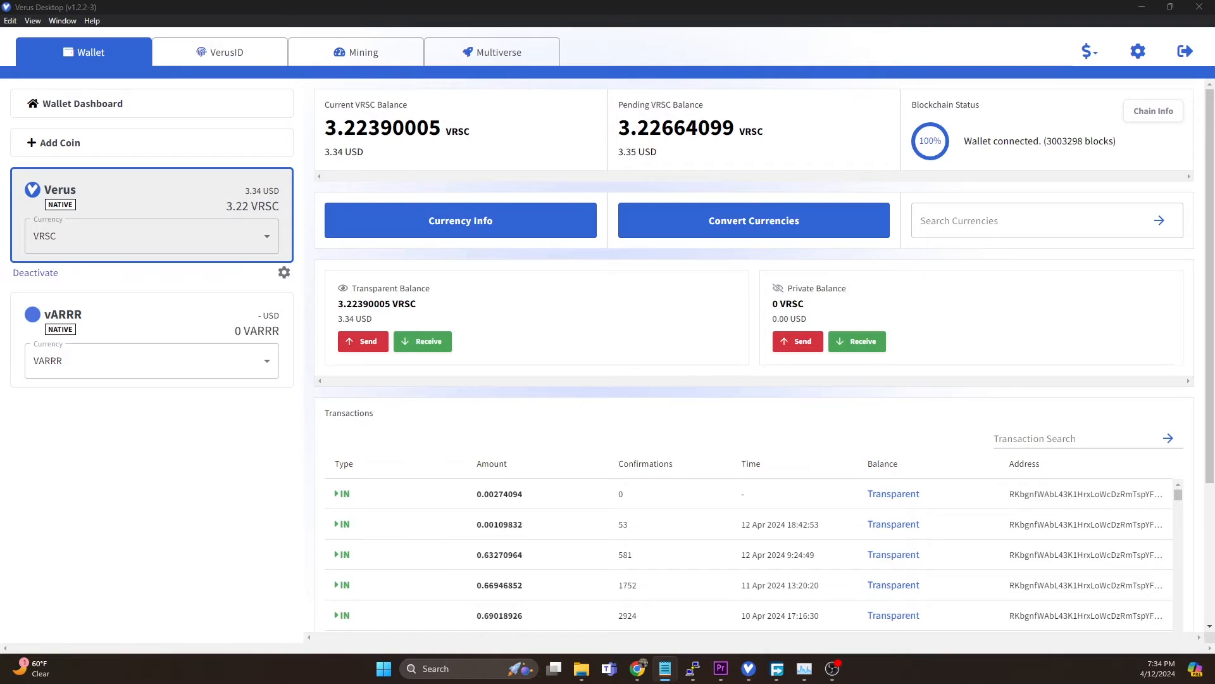
{"action": "mouse_move", "coordinate": [1138, 50]}
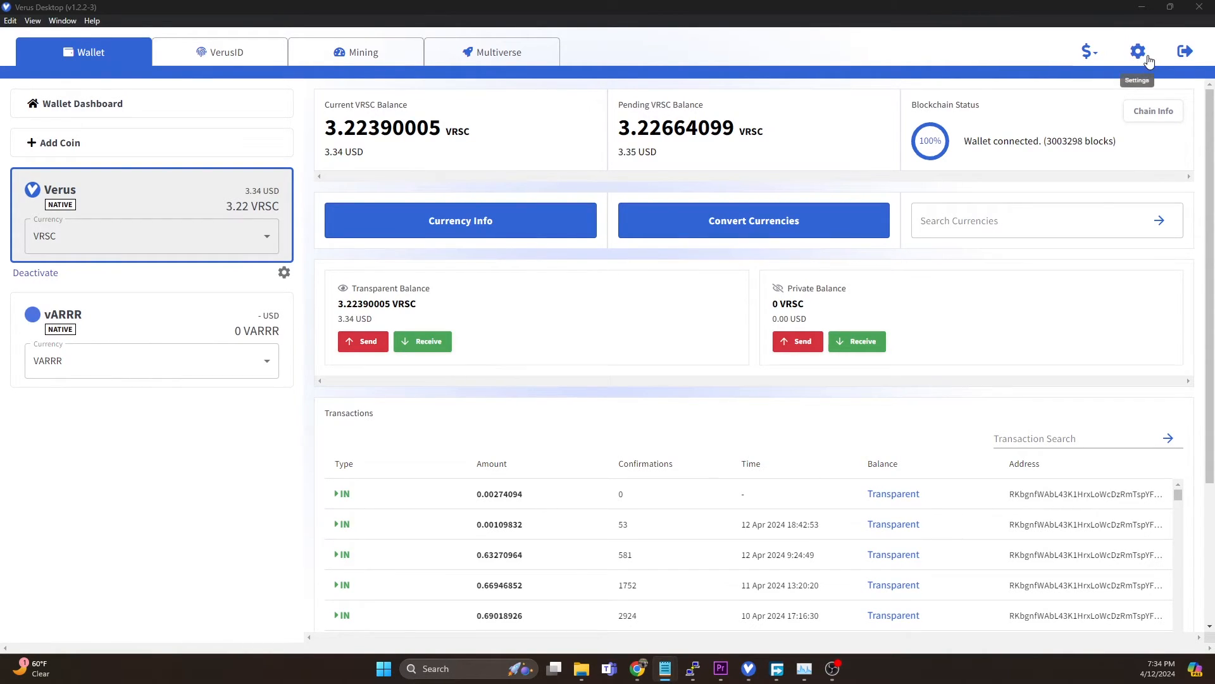
Point the Coin Settings native terminal at the vARRR chain
{"action": "left_click", "coordinate": [1137, 51]}
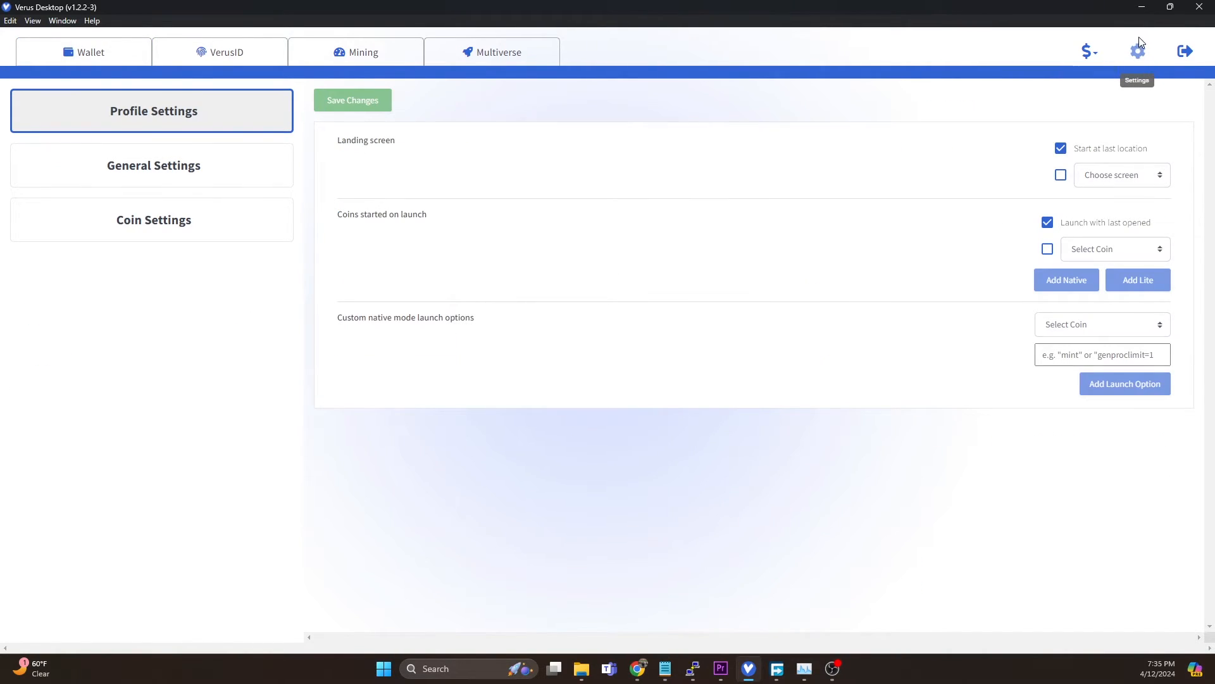
{"action": "left_click", "coordinate": [153, 219]}
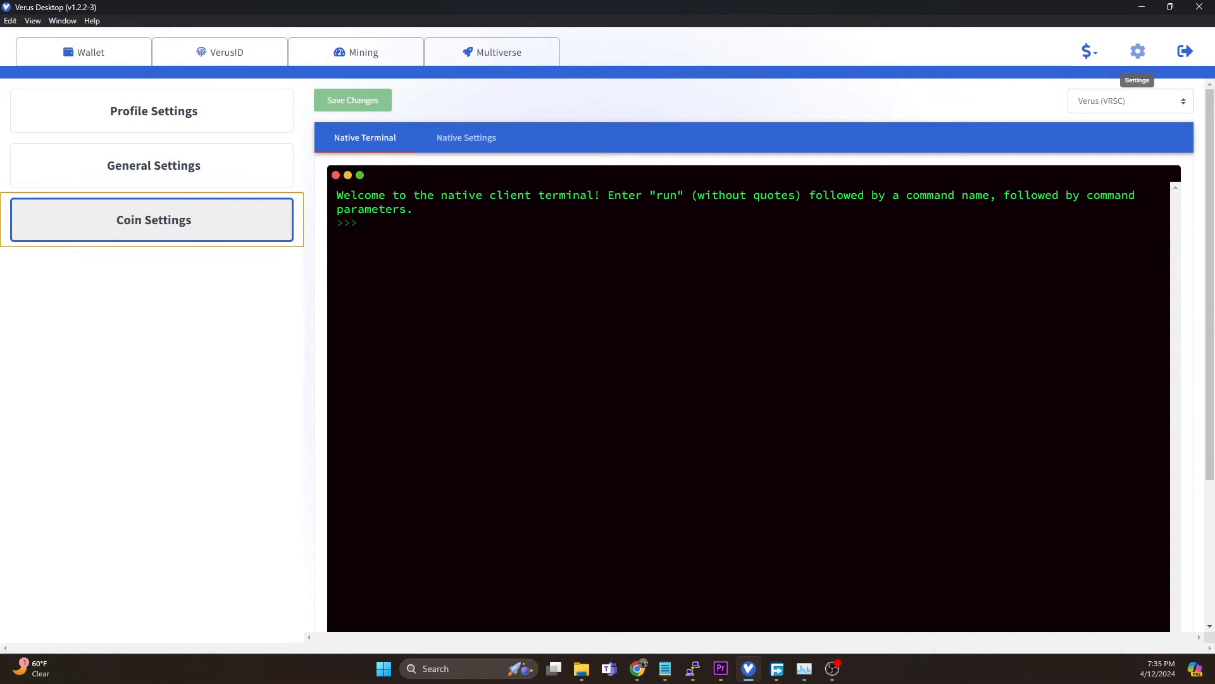
{"action": "left_click", "coordinate": [1129, 102]}
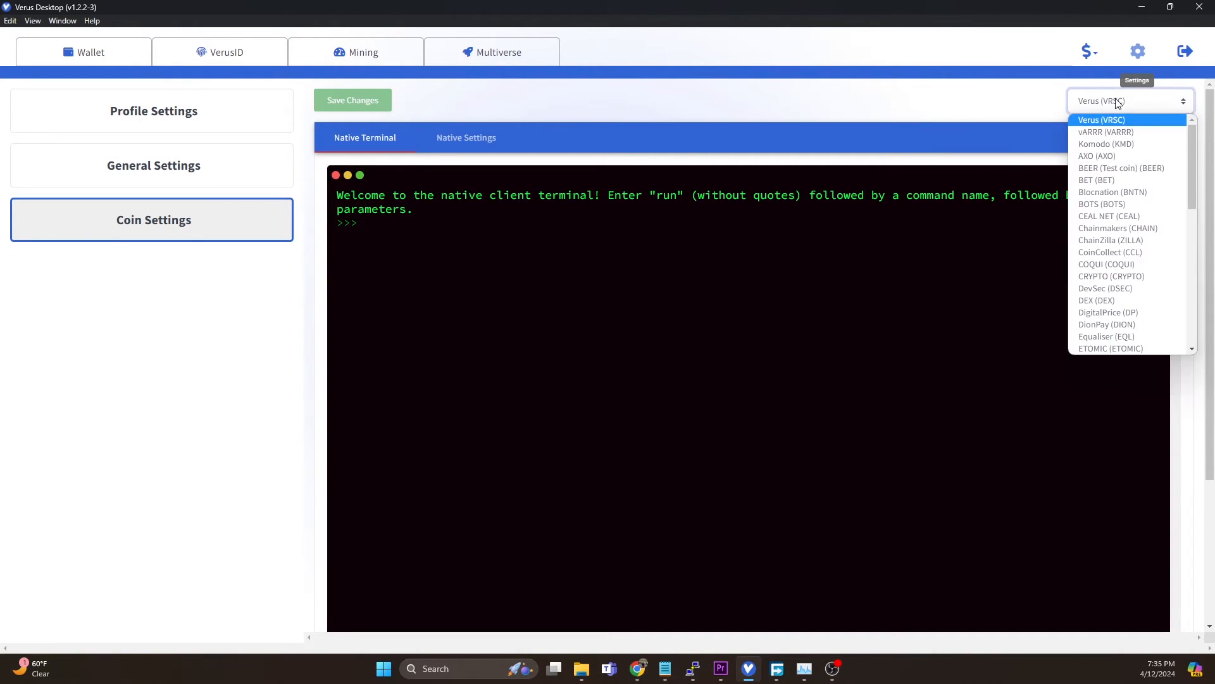
{"action": "mouse_move", "coordinate": [1105, 131]}
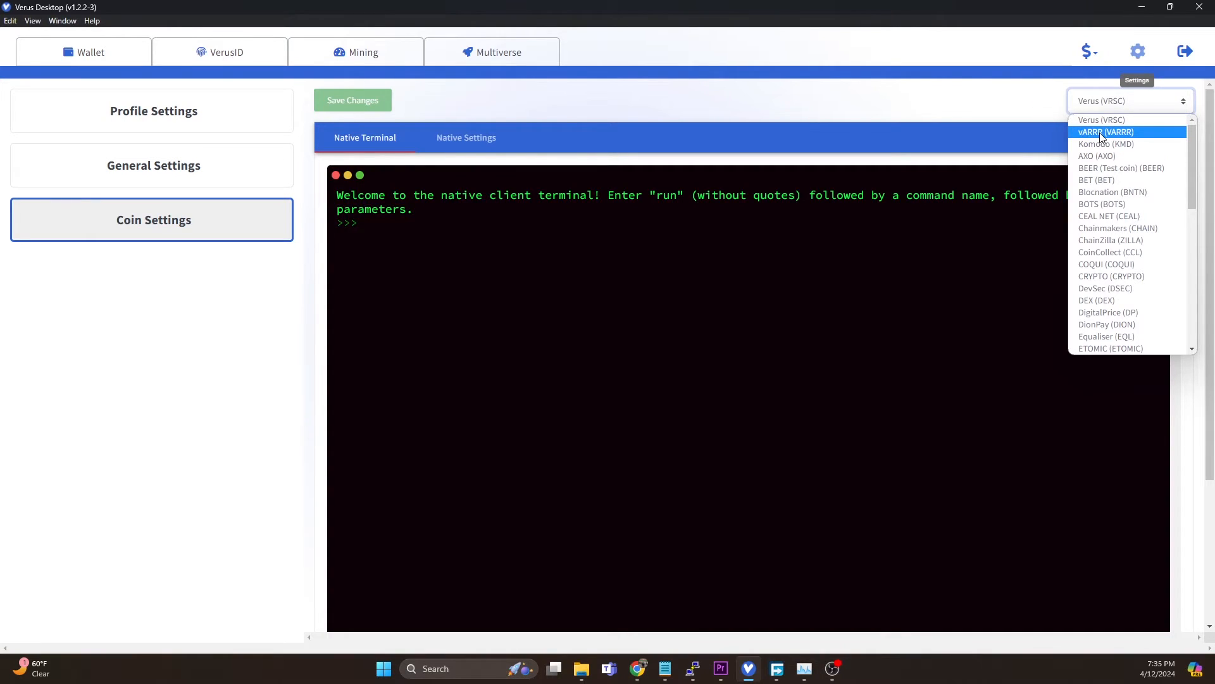
{"action": "mouse_move", "coordinate": [1111, 132]}
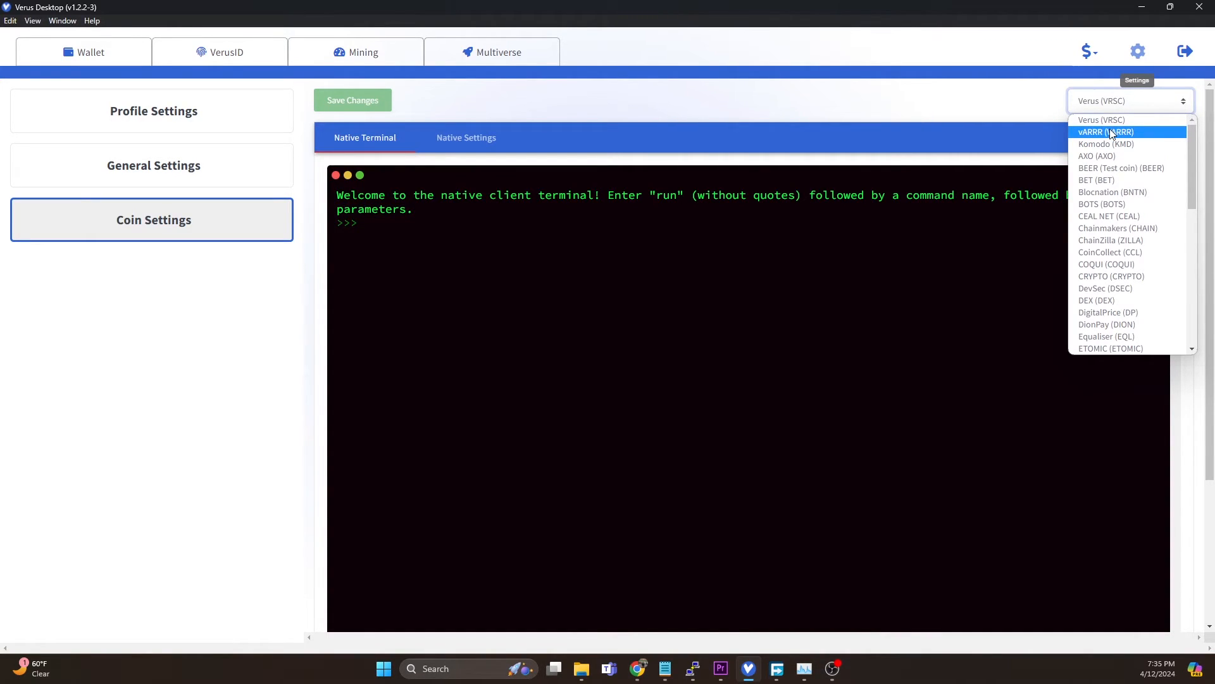
{"action": "left_click", "coordinate": [1105, 132]}
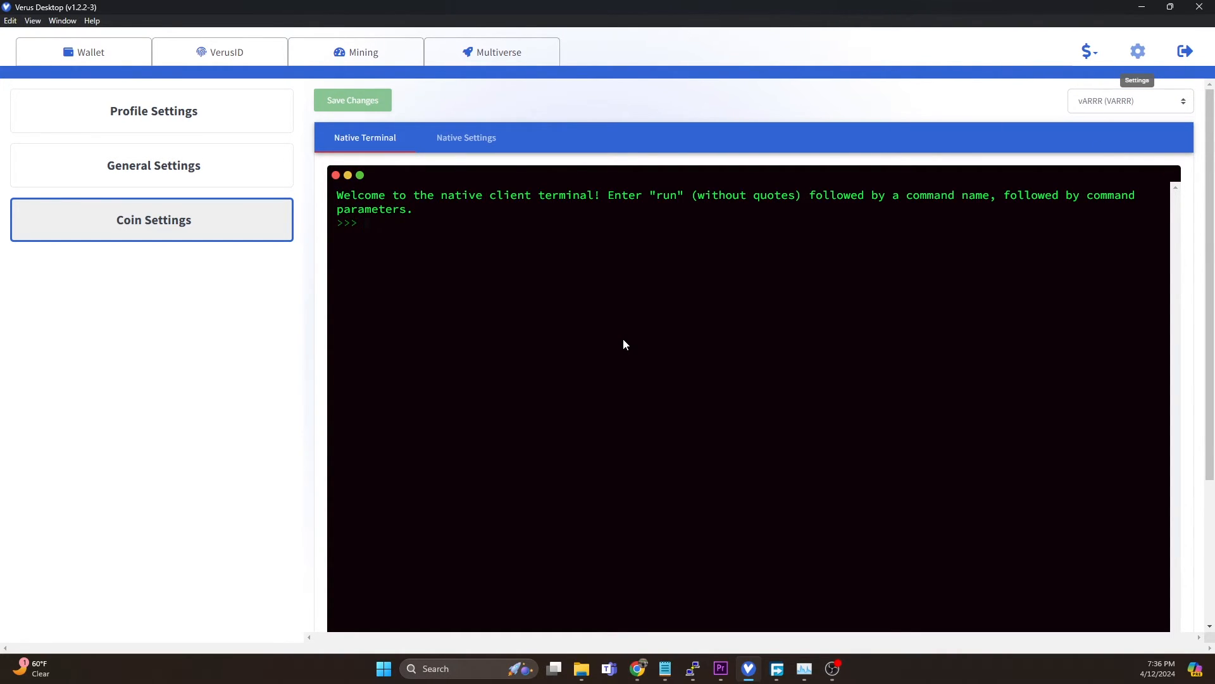
Enter run importprivkey "" "" true, with the cursor placed inside the first quotes
{"action": "type", "text": "run"}
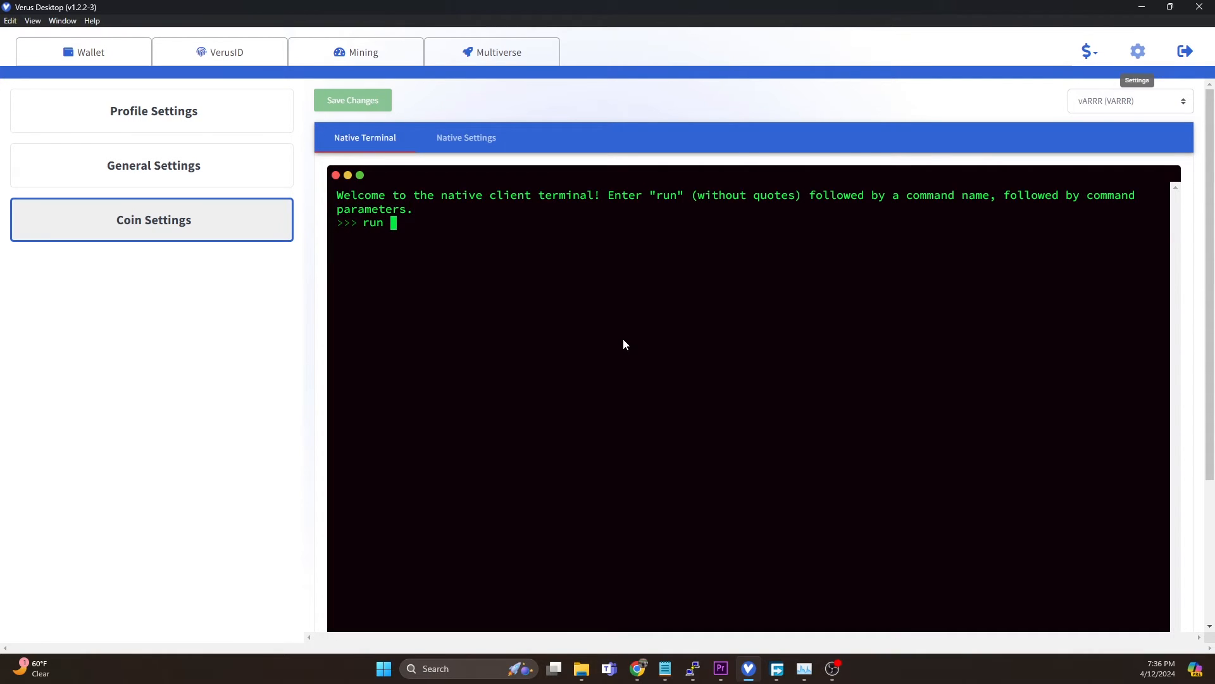
{"action": "type", "text": "importpriv"}
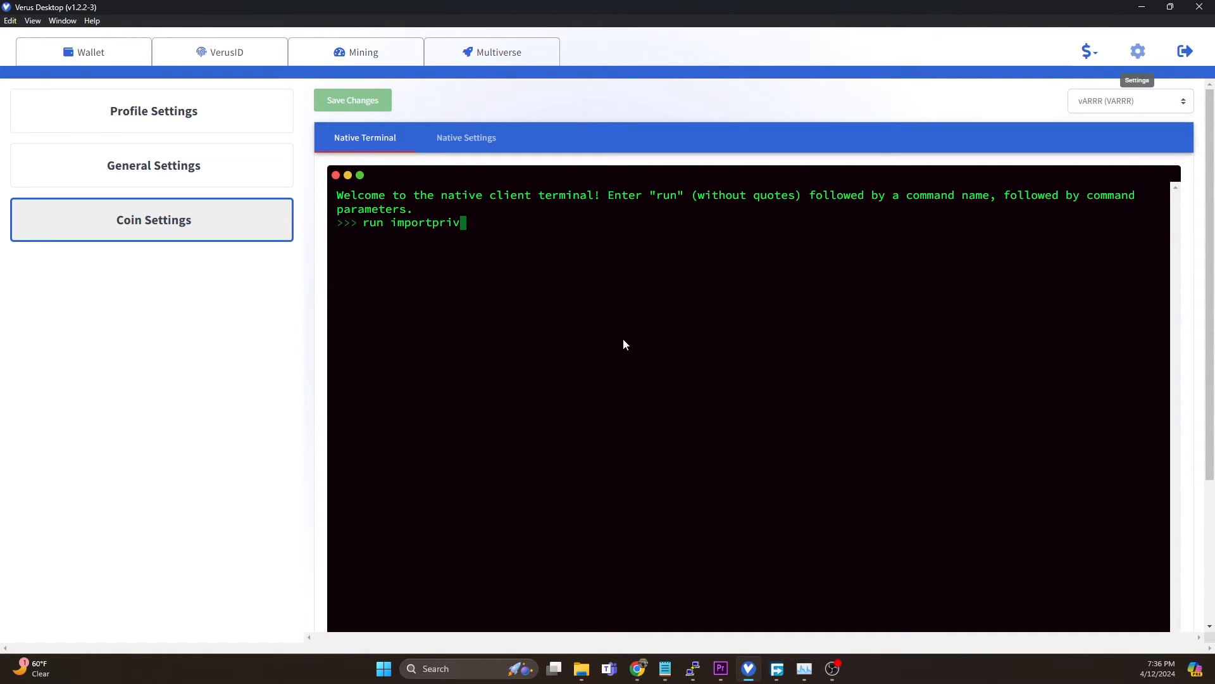
{"action": "type", "text": "key \"\""}
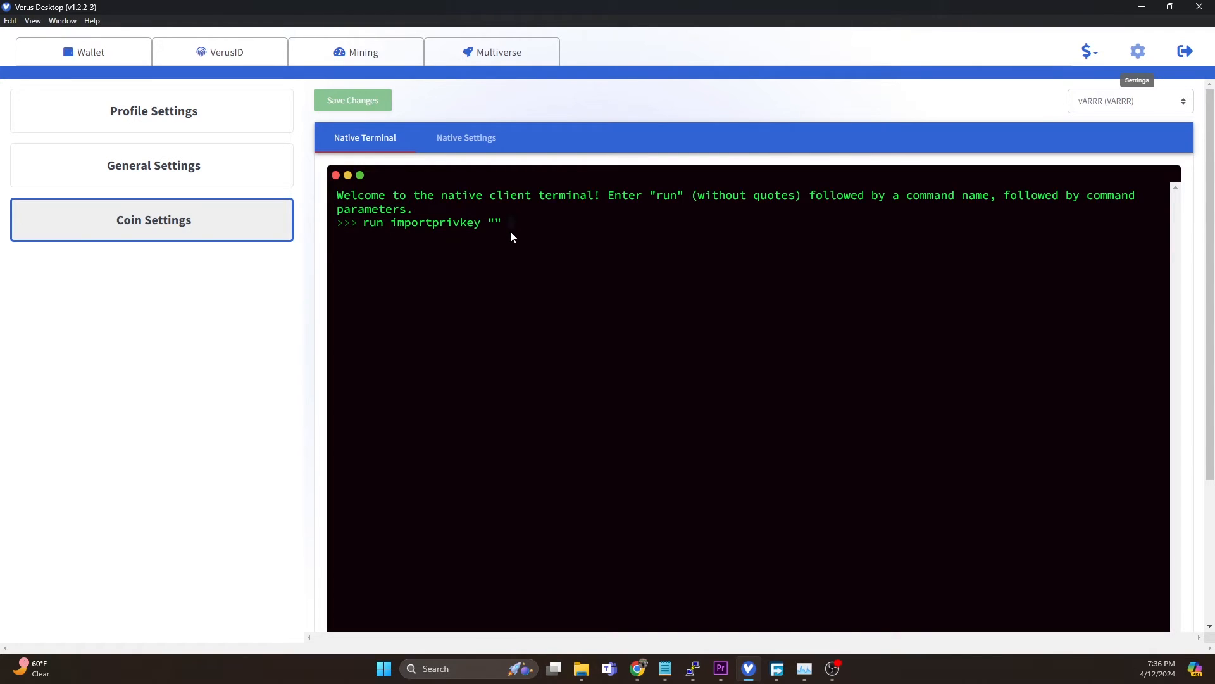
{"action": "type", "text": "\"\""}
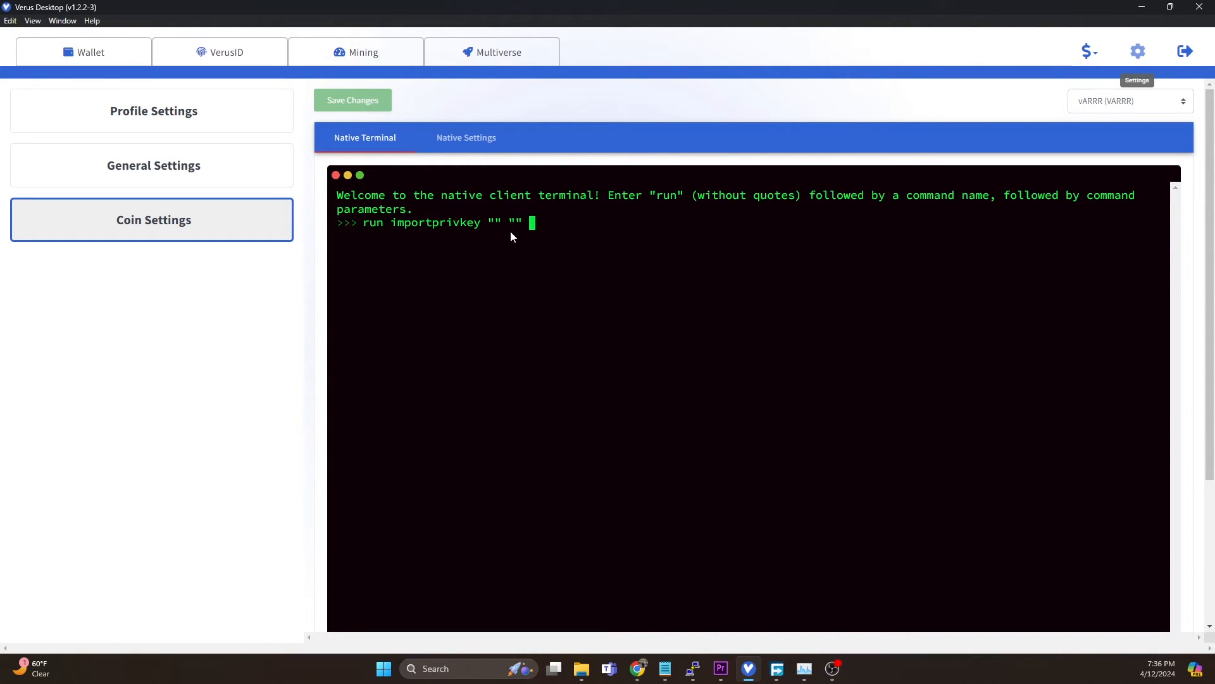
{"action": "type", "text": "true"}
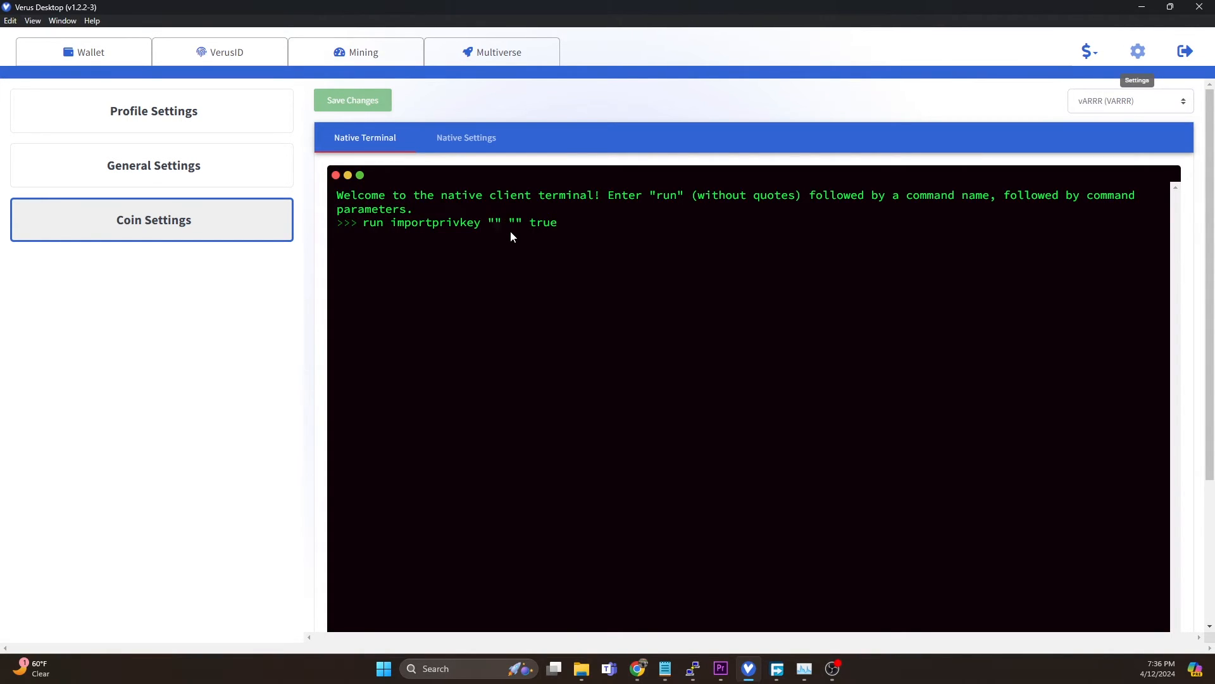
{"action": "left_click", "coordinate": [495, 223]}
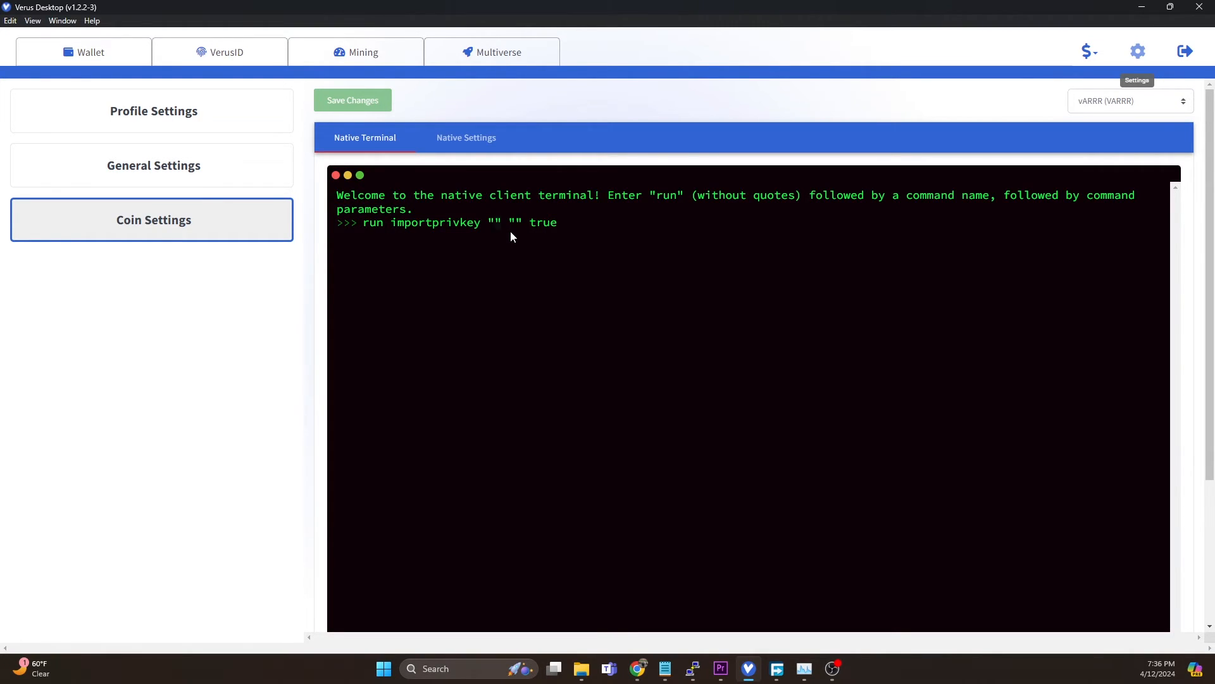
{"action": "left_click", "coordinate": [495, 223]}
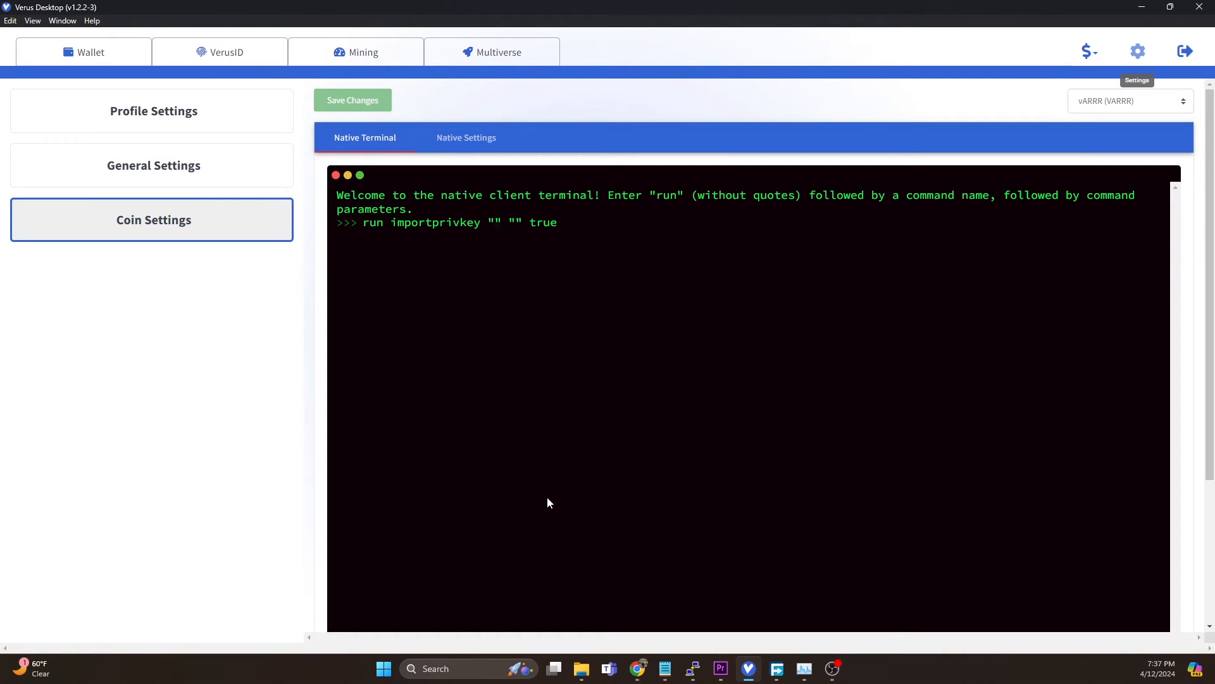
{"action": "left_click", "coordinate": [496, 223]}
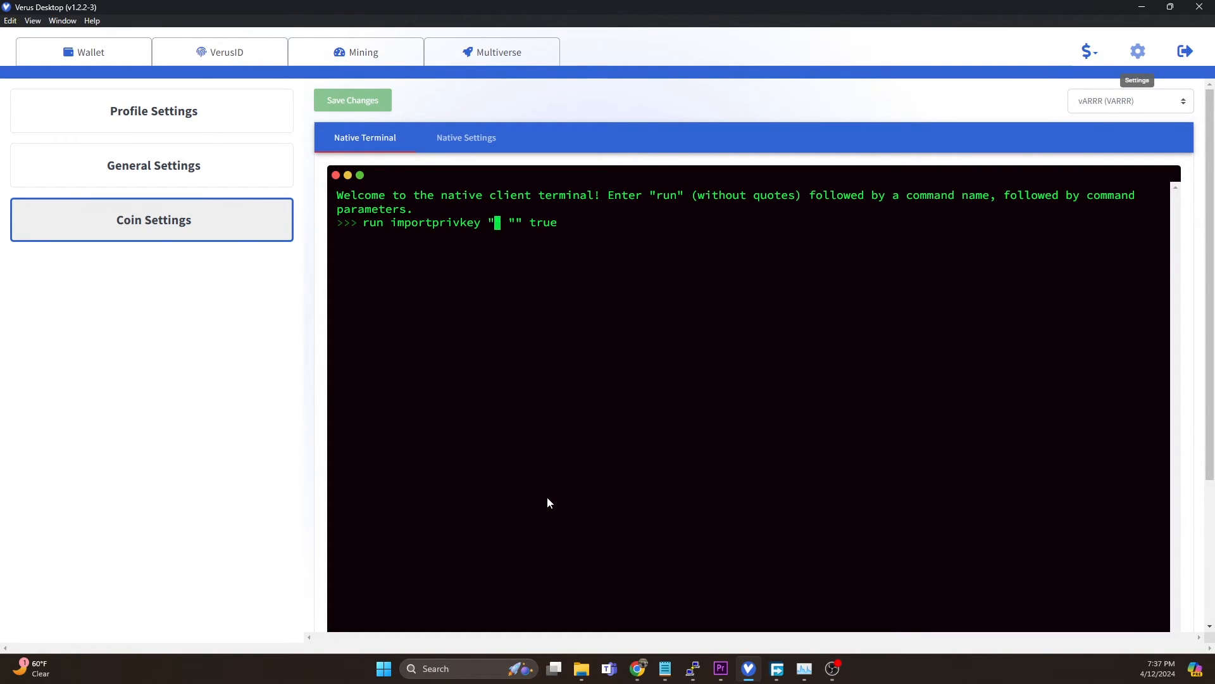
Show the vARRR wallet dashboard with its 0.31913834 VARRR balance
{"action": "left_click", "coordinate": [83, 52]}
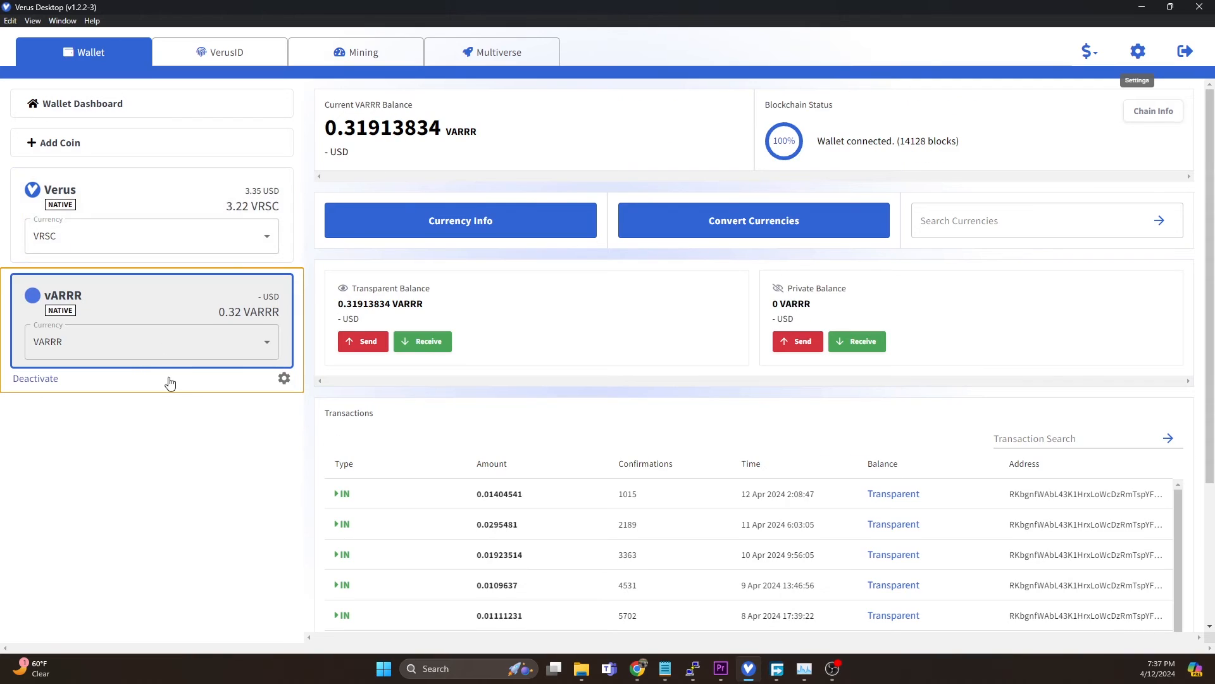
{"action": "mouse_move", "coordinate": [171, 456]}
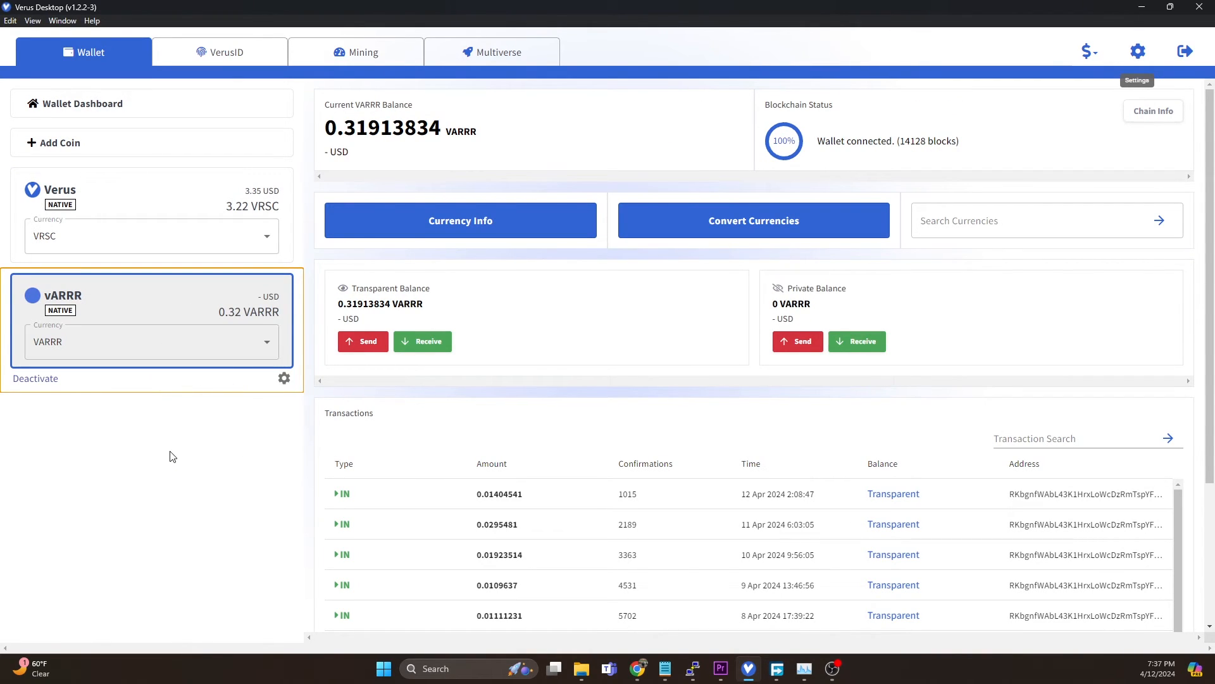
{"action": "mouse_move", "coordinate": [332, 340]}
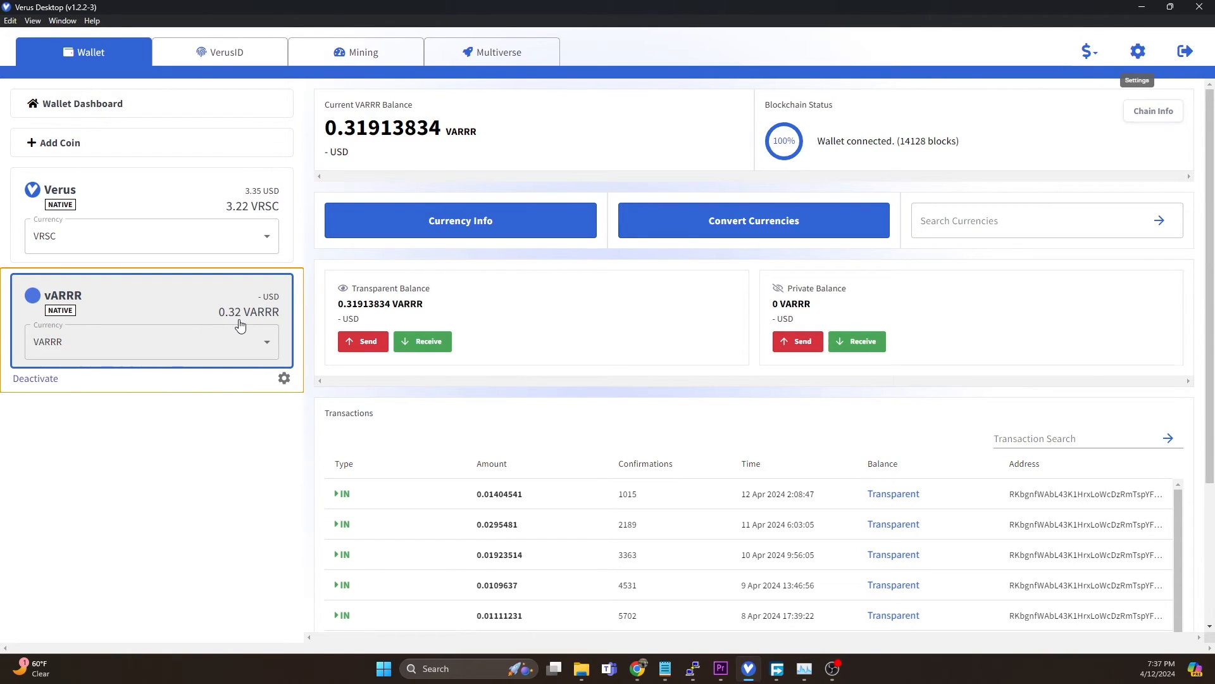
{"action": "mouse_move", "coordinate": [84, 549]}
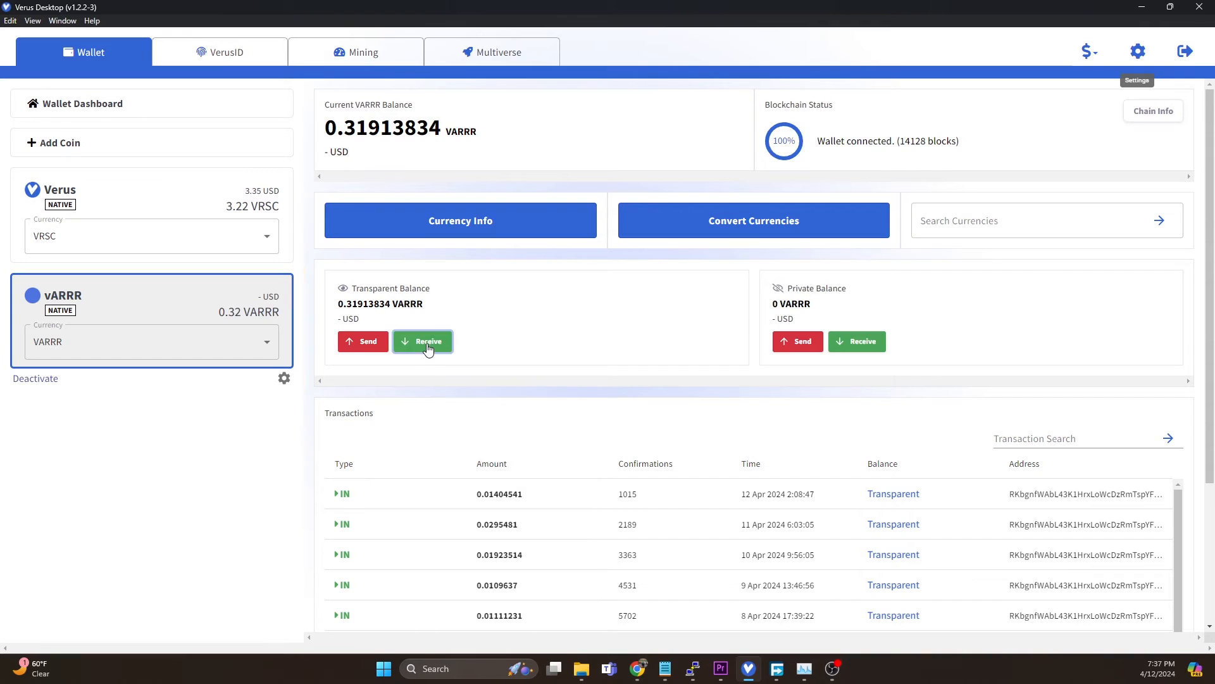
View the funded vARRR receiving address in full with its QR code, then the Verus wallet
{"action": "left_click", "coordinate": [423, 341]}
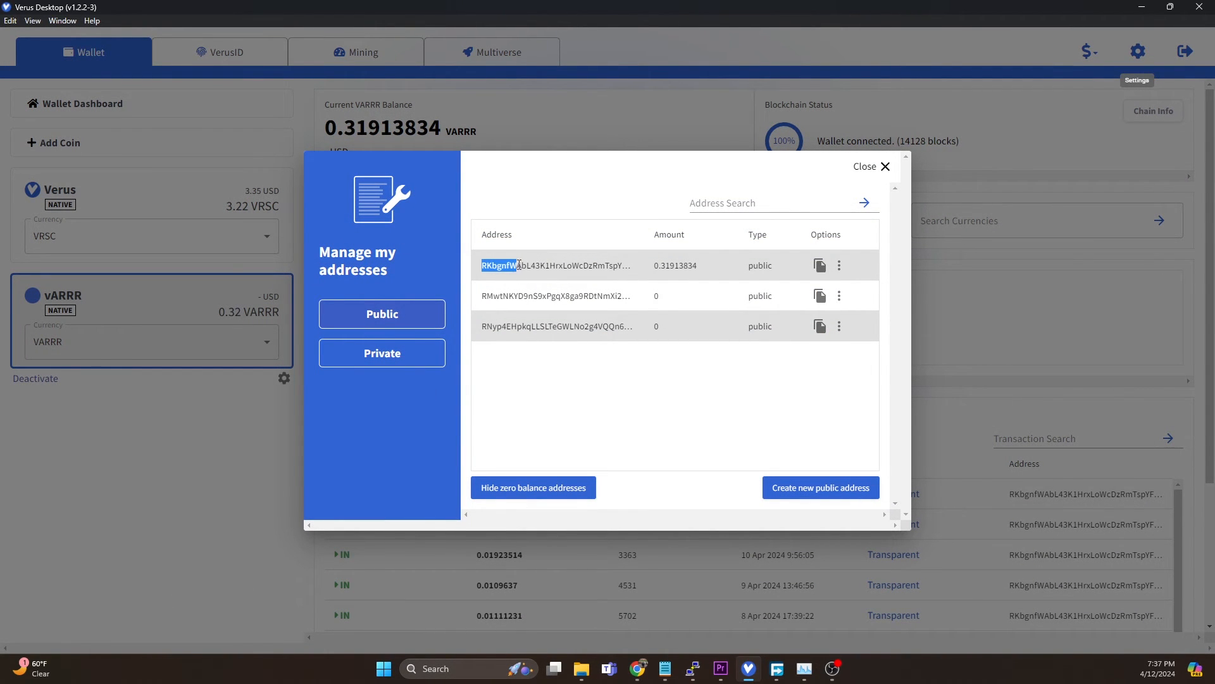
{"action": "left_click_drag", "start_coordinate": [481, 265], "coordinate": [581, 265]}
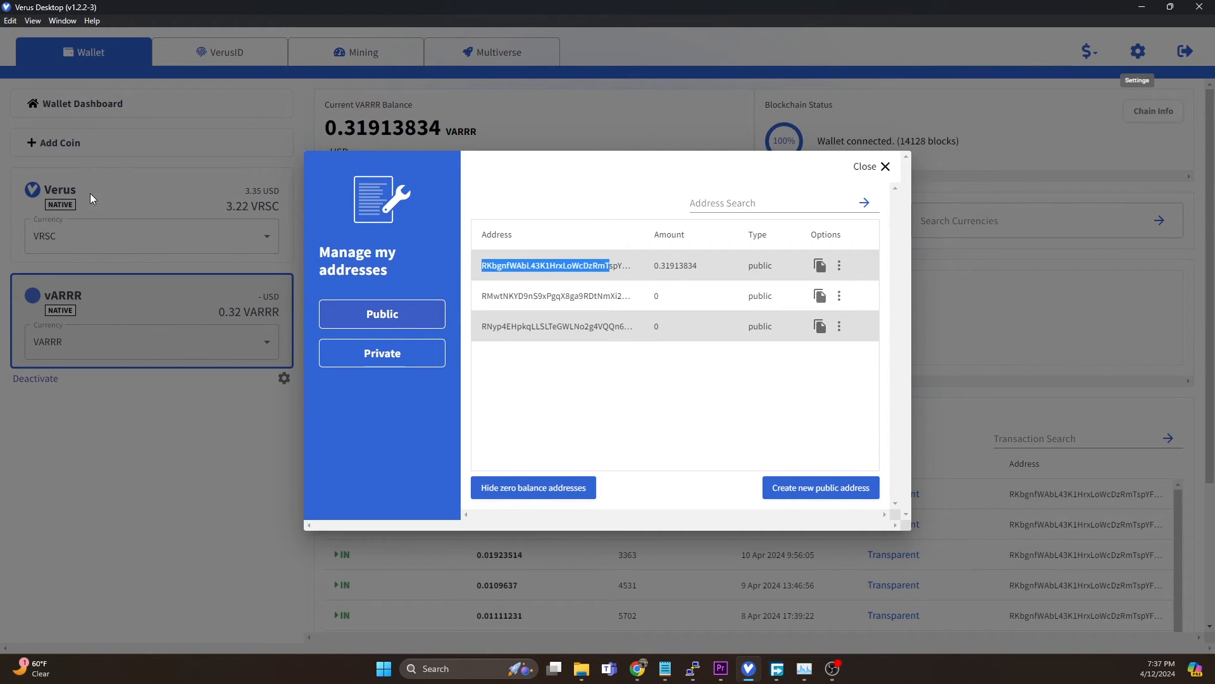
{"action": "mouse_move", "coordinate": [129, 320]}
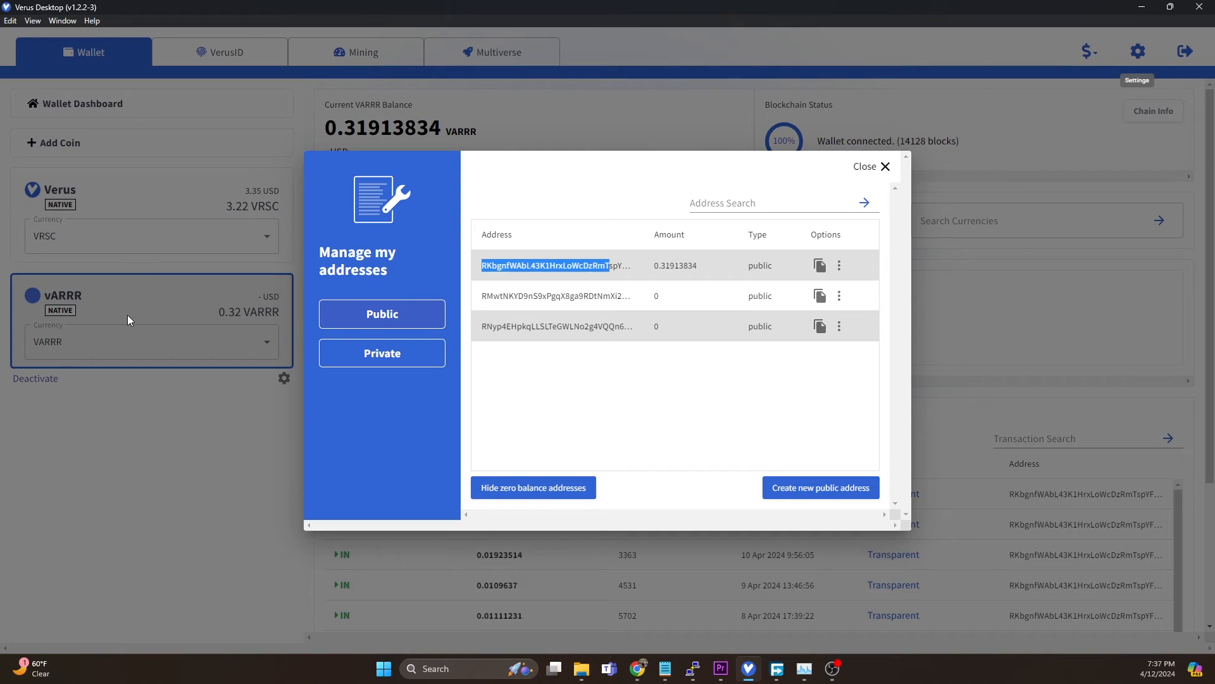
{"action": "mouse_move", "coordinate": [551, 257]}
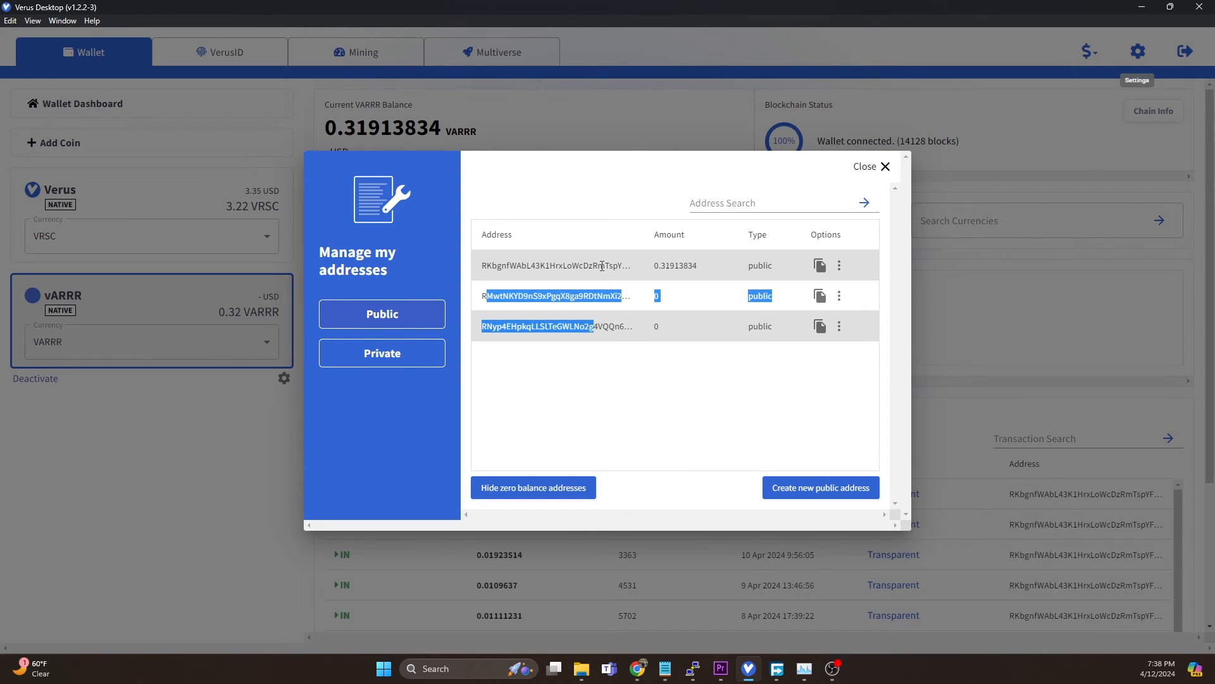
{"action": "mouse_move", "coordinate": [580, 257]}
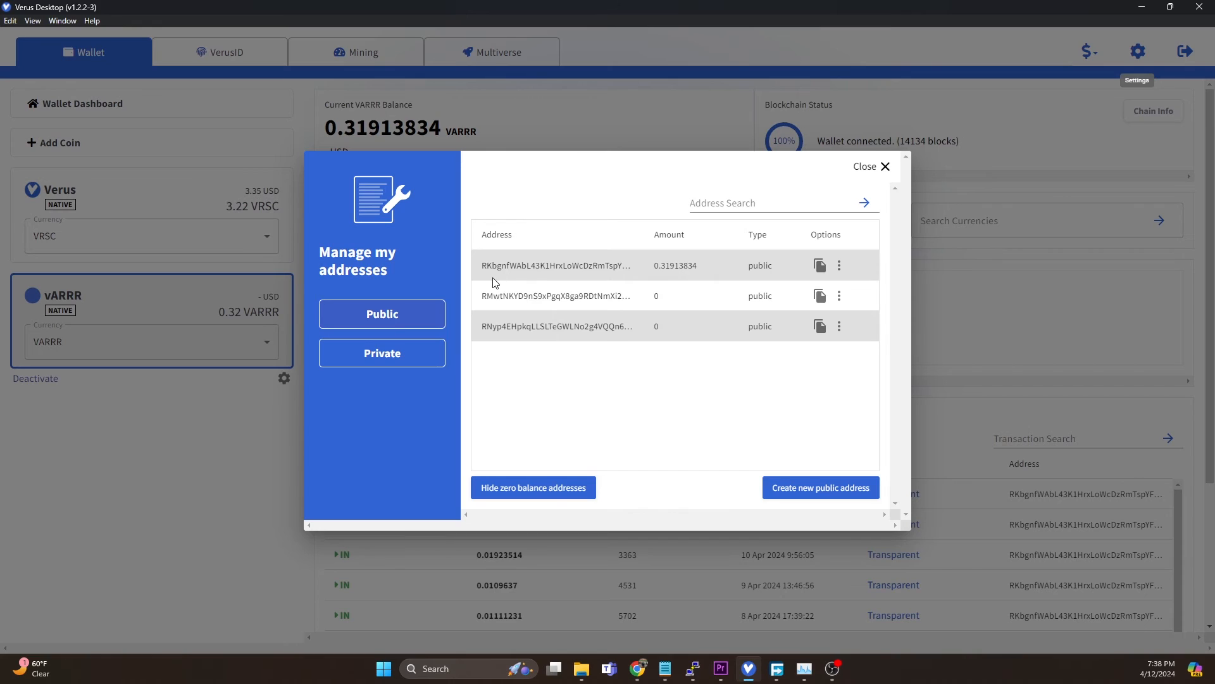
{"action": "double_click", "coordinate": [543, 264]}
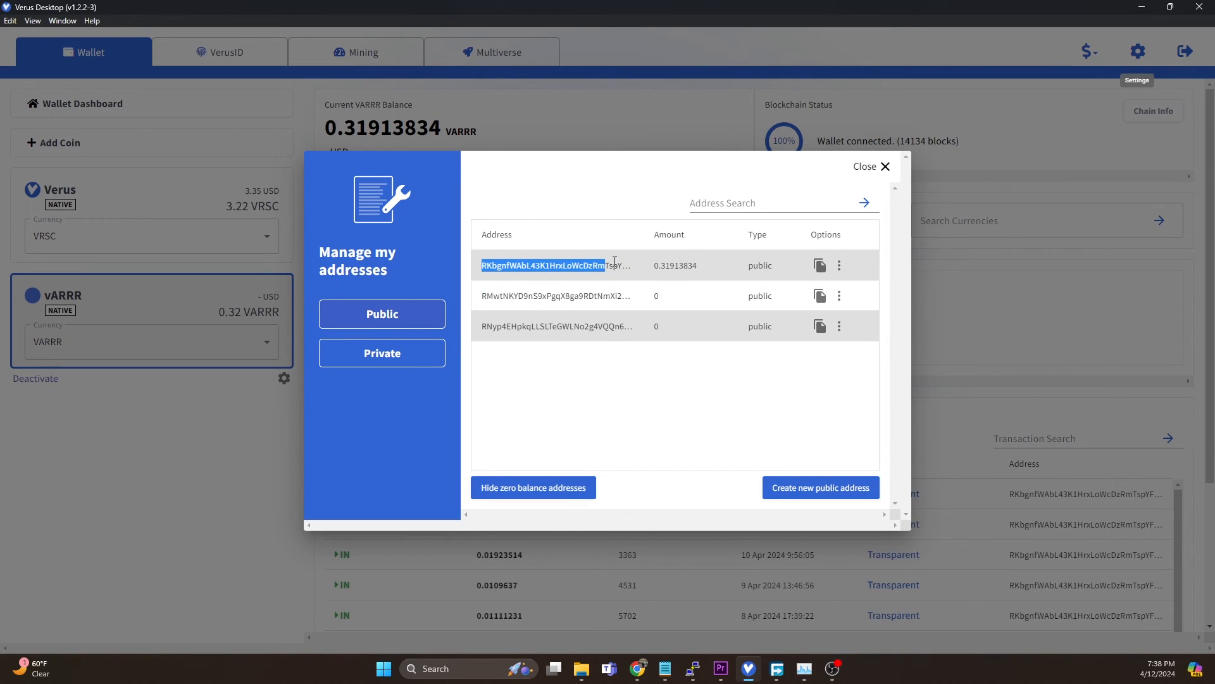
{"action": "left_click", "coordinate": [819, 265]}
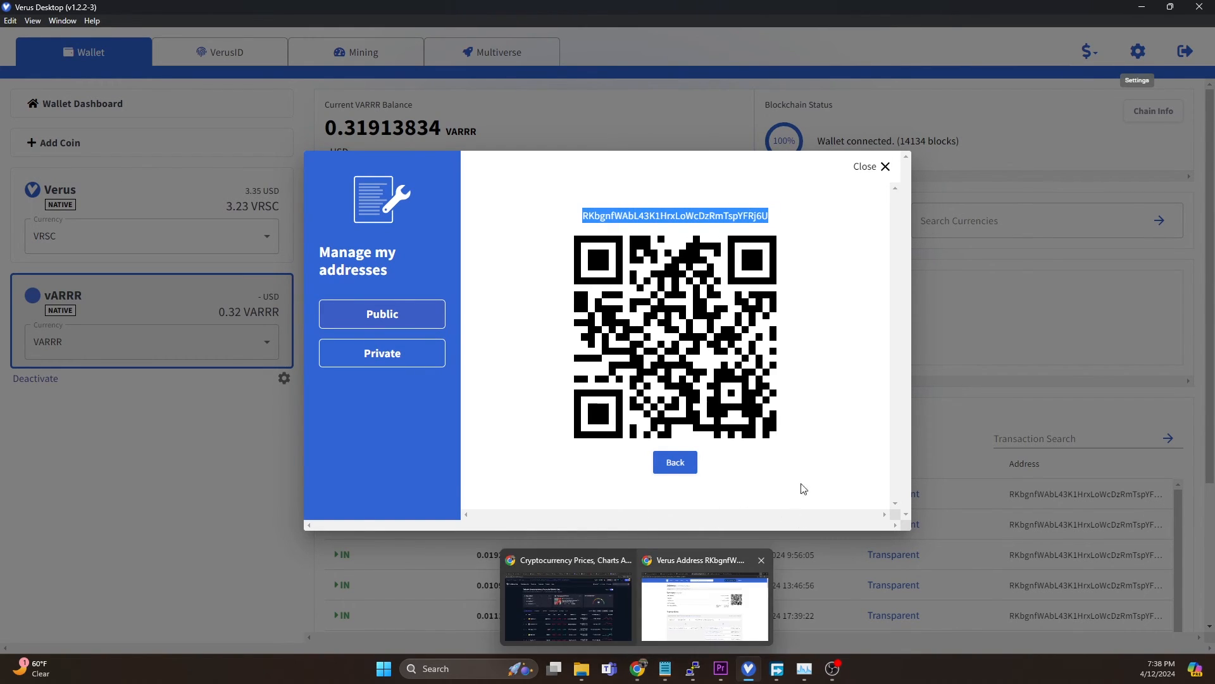
{"action": "left_click", "coordinate": [869, 165]}
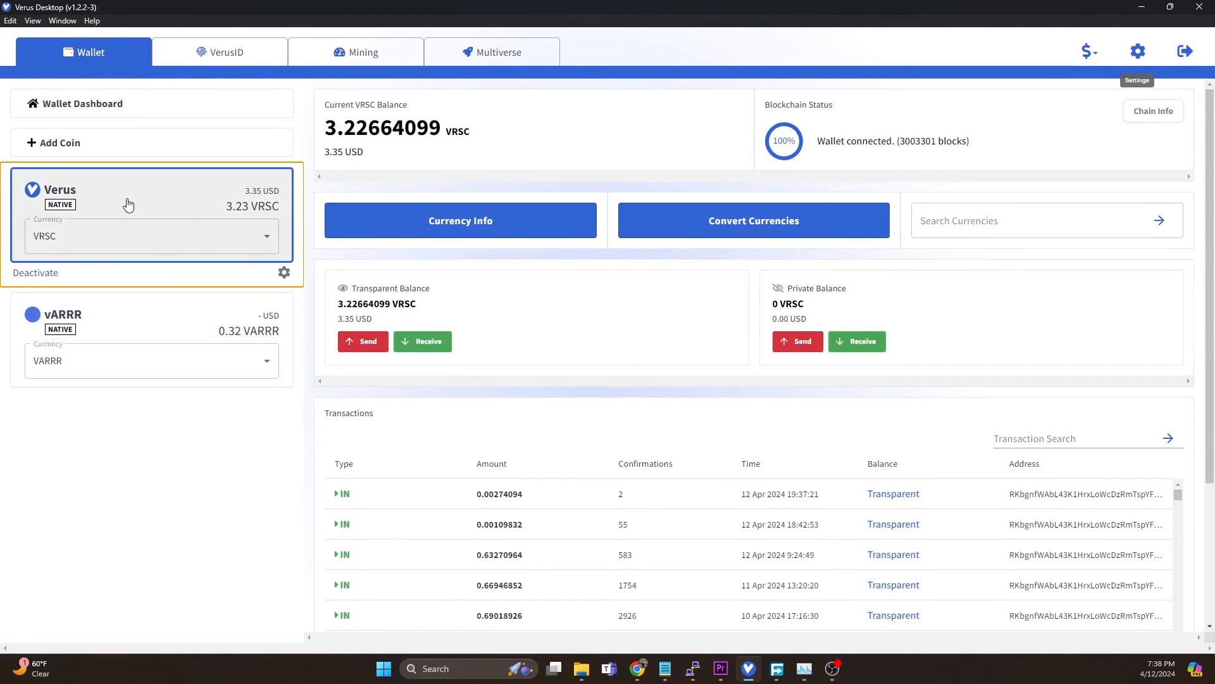
Show the main Verus receiving address with its QR code to confirm it matches the funded vARRR address
{"action": "left_click", "coordinate": [422, 340]}
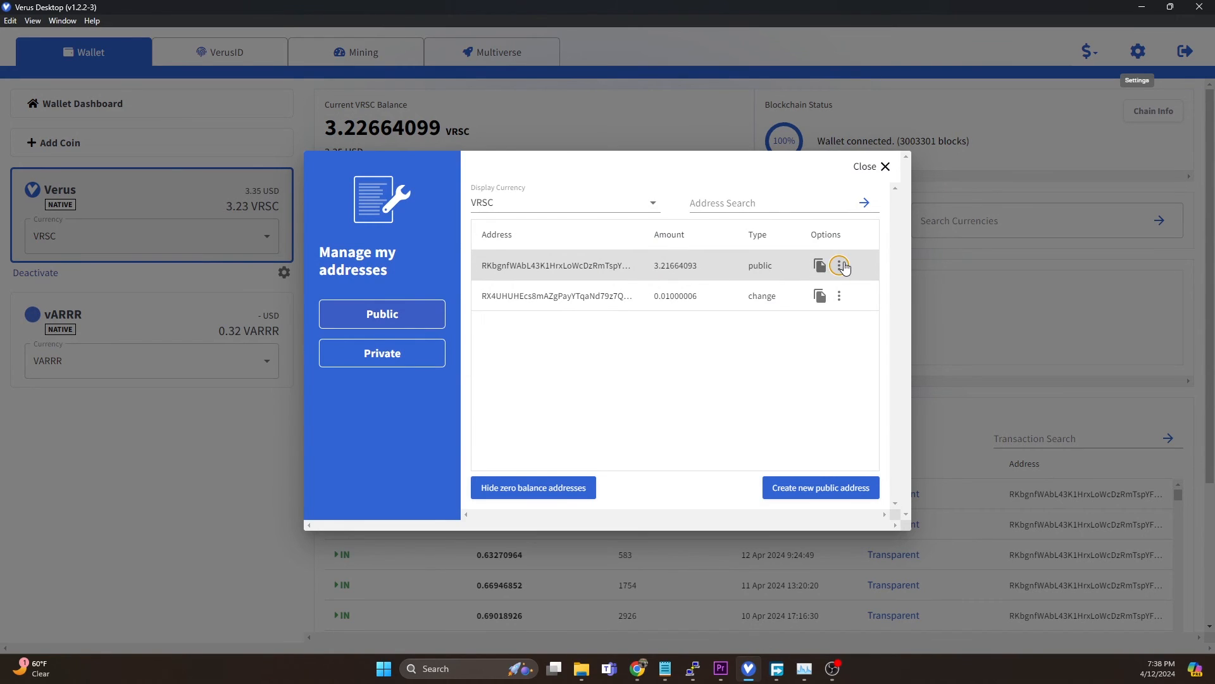
{"action": "left_click", "coordinate": [838, 265]}
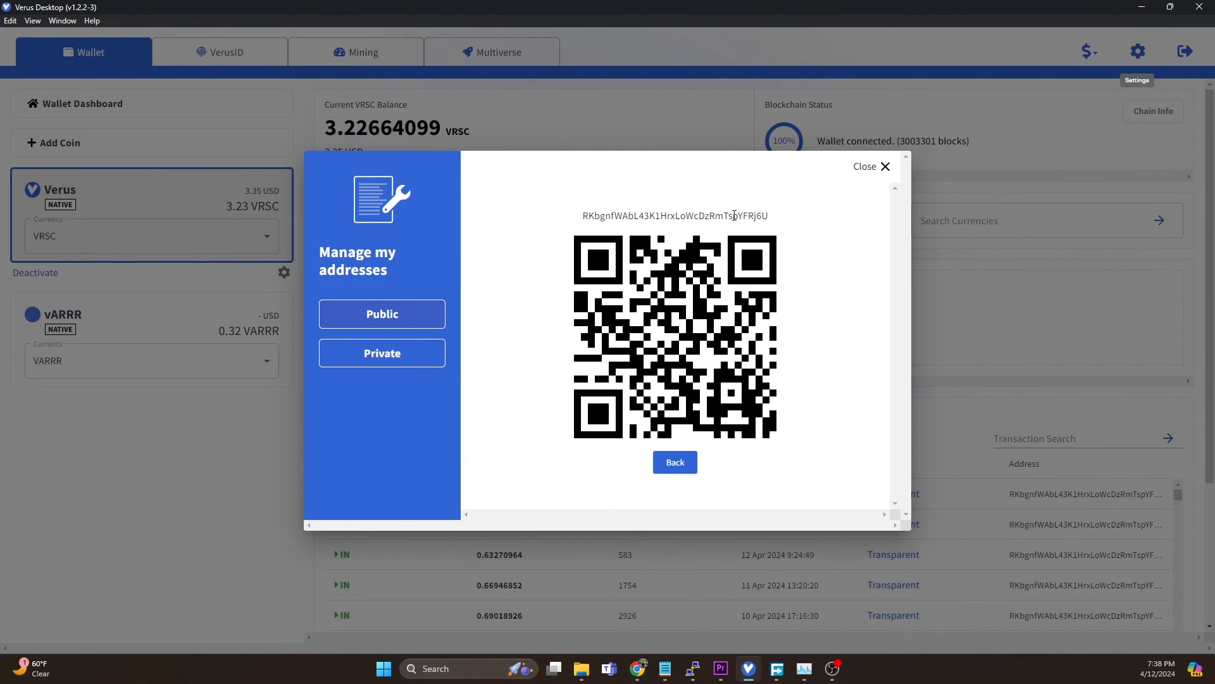
{"action": "left_click", "coordinate": [869, 165]}
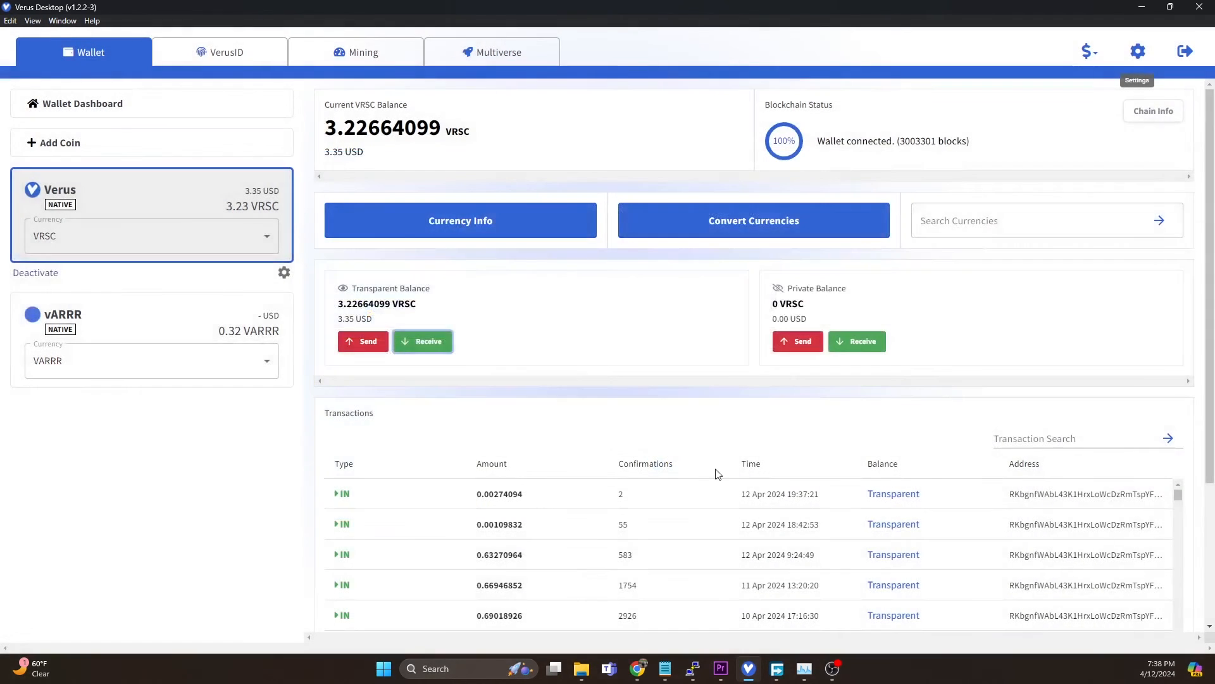
{"action": "mouse_move", "coordinate": [706, 482]}
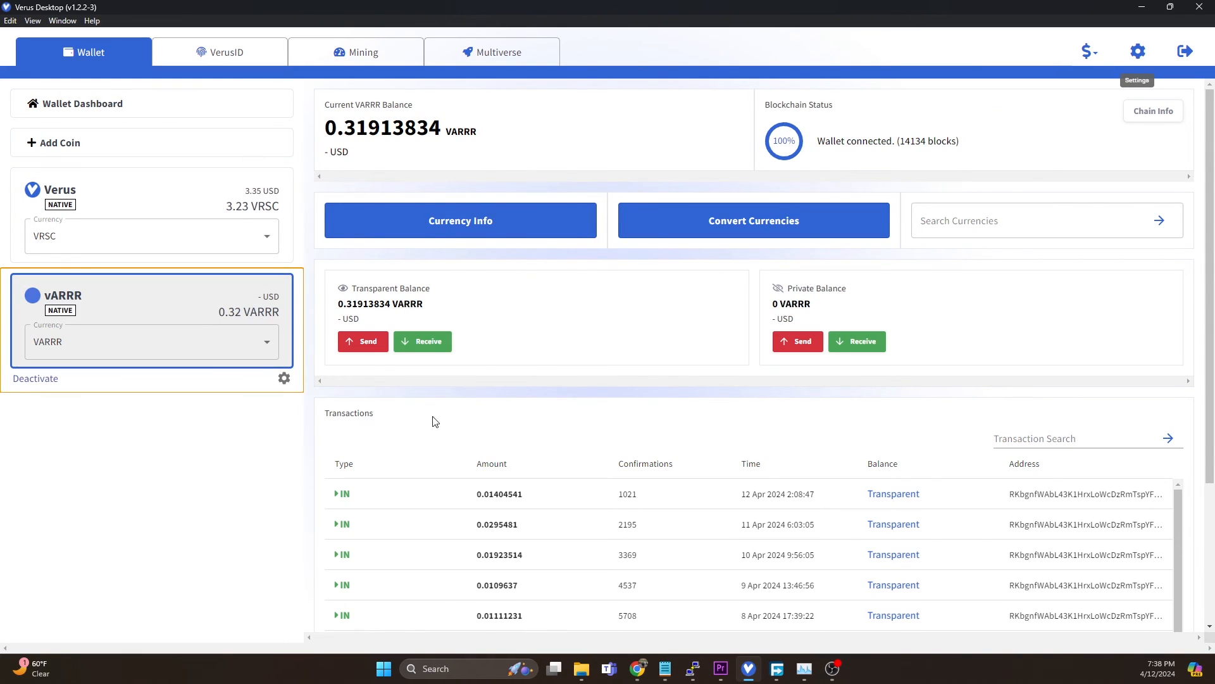
Return to the vARRR wallet showing its 0.31913834 VARRR balance
{"action": "left_click", "coordinate": [152, 190]}
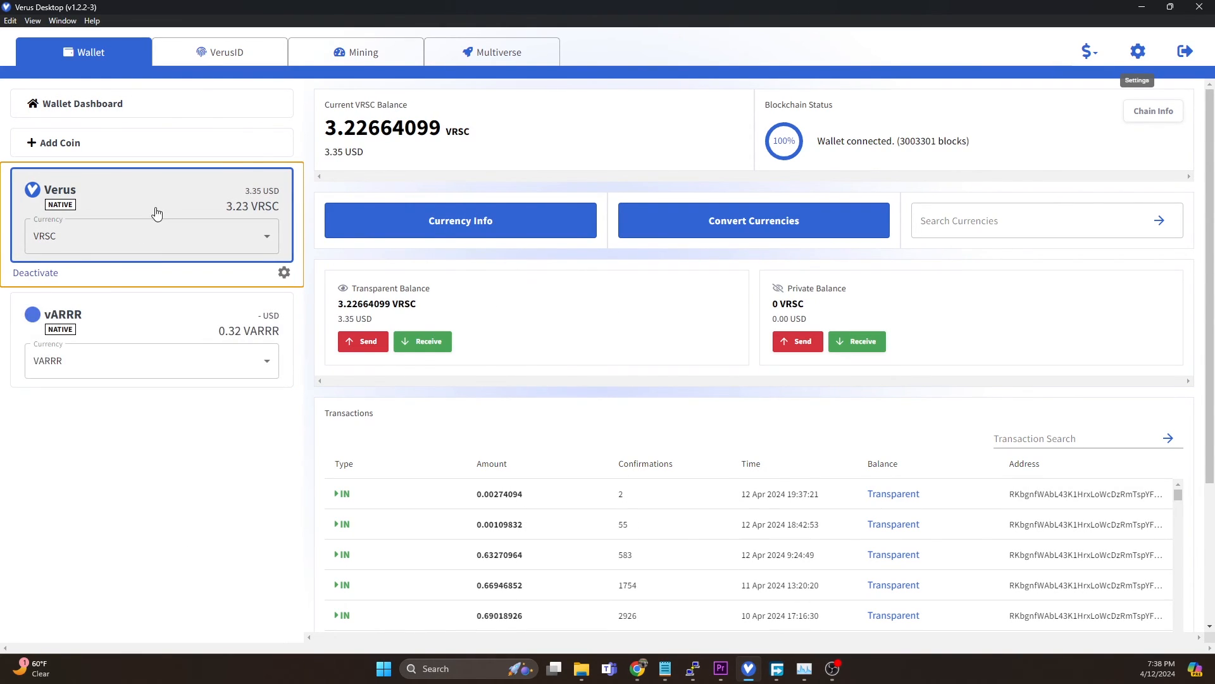
{"action": "left_click", "coordinate": [151, 236]}
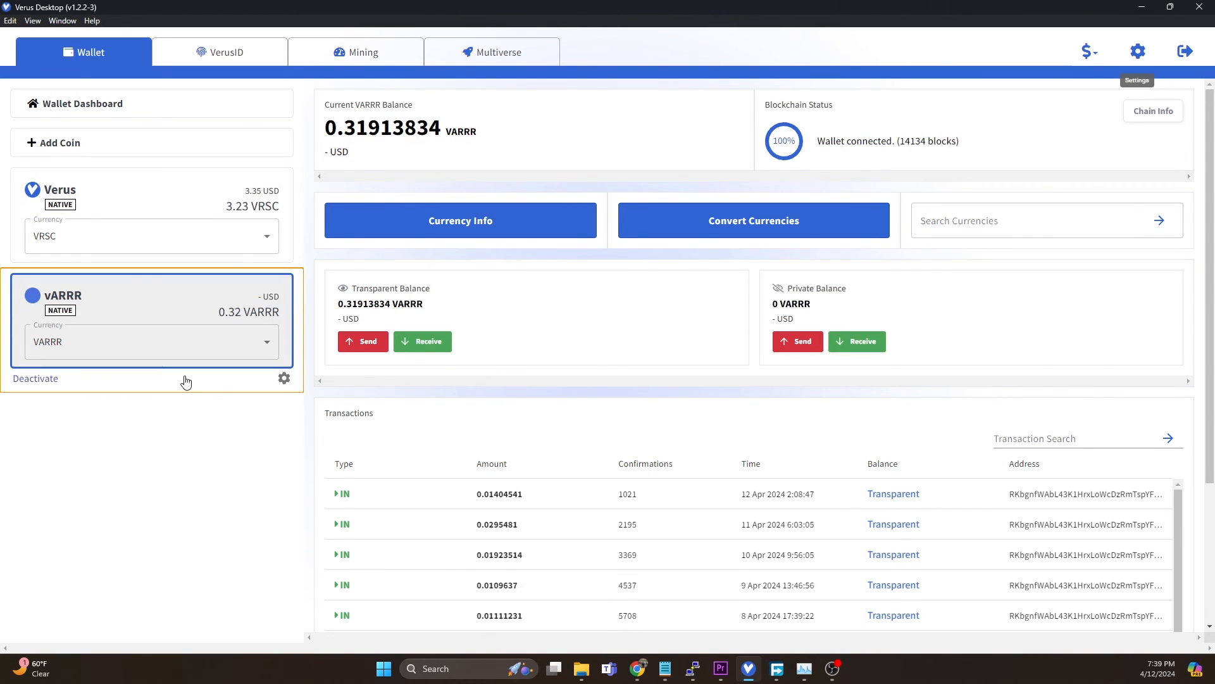
{"action": "mouse_move", "coordinate": [223, 365]}
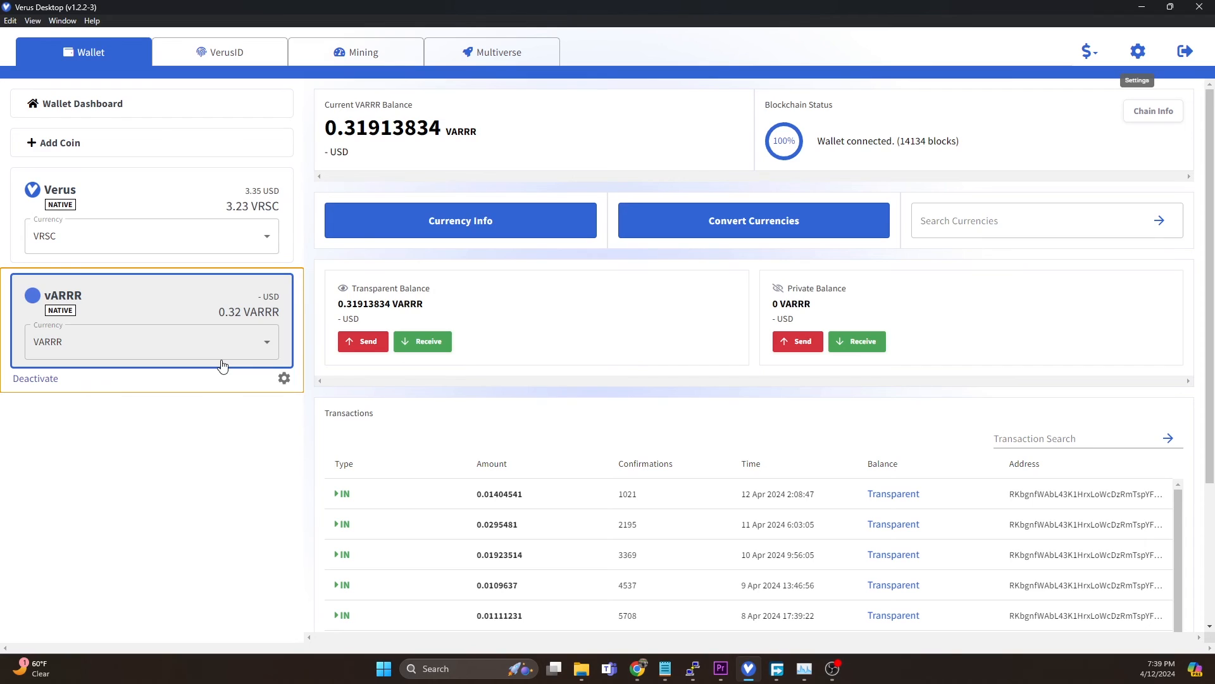
{"action": "mouse_move", "coordinate": [868, 585]}
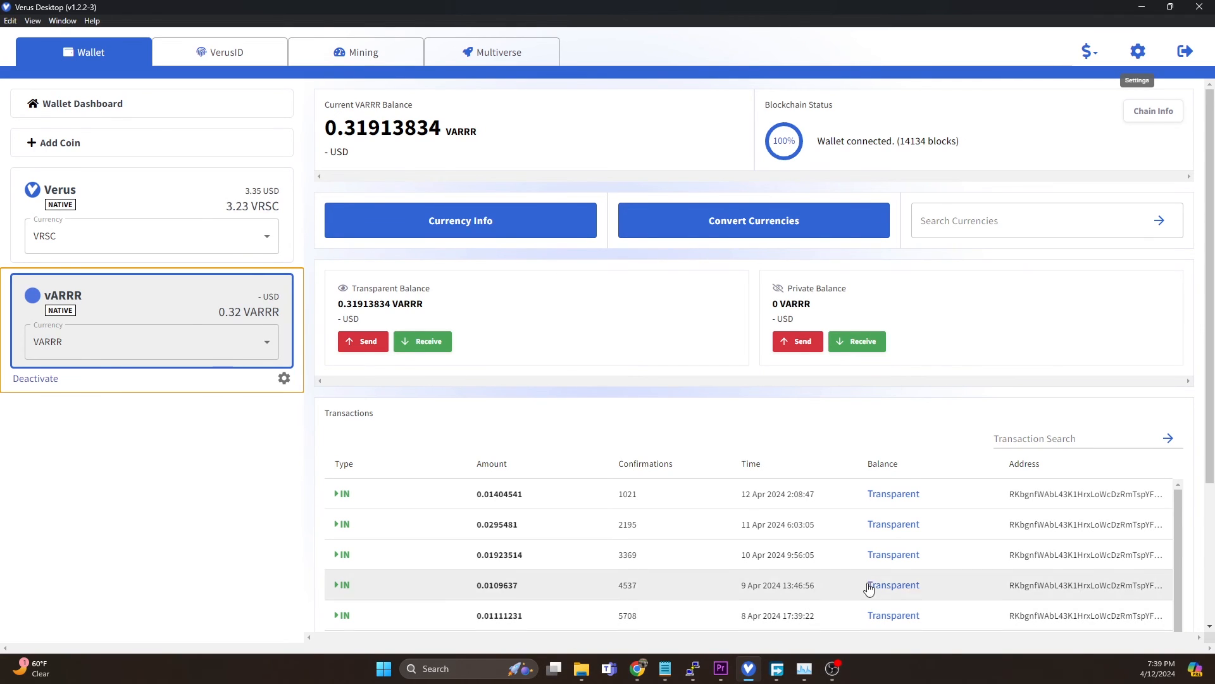
{"action": "scroll", "scroll_direction": "down", "scroll_amount": 3}
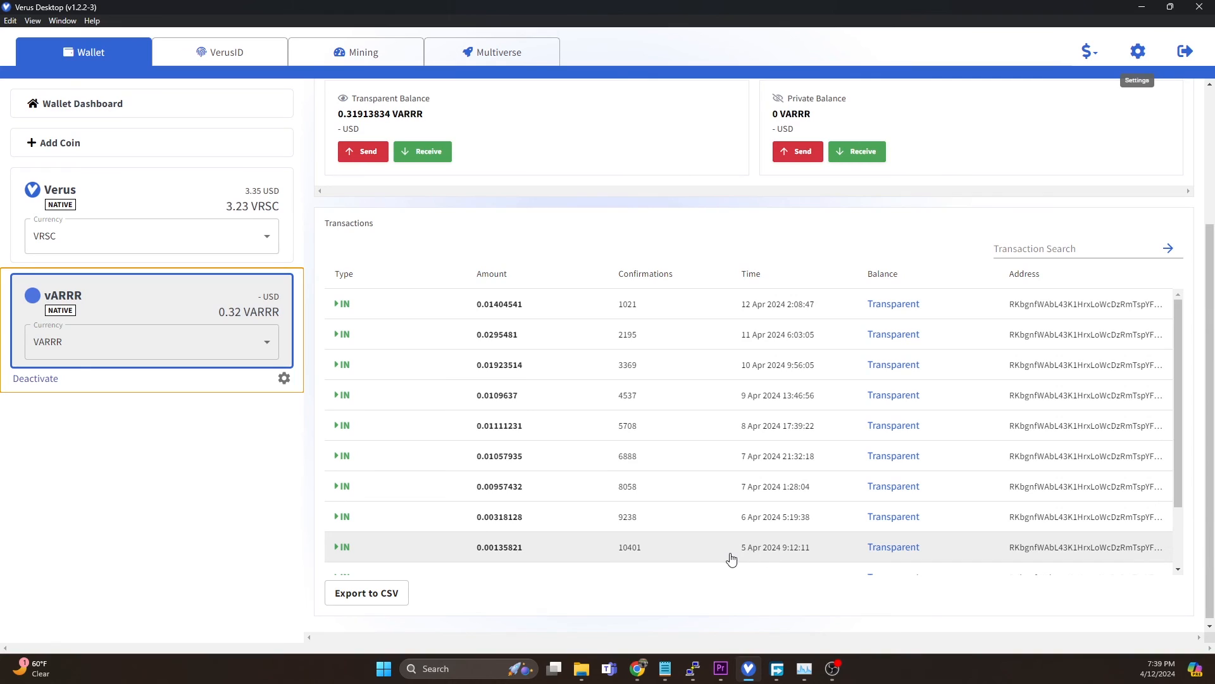
{"action": "scroll", "scroll_direction": "down", "scroll_amount": 3}
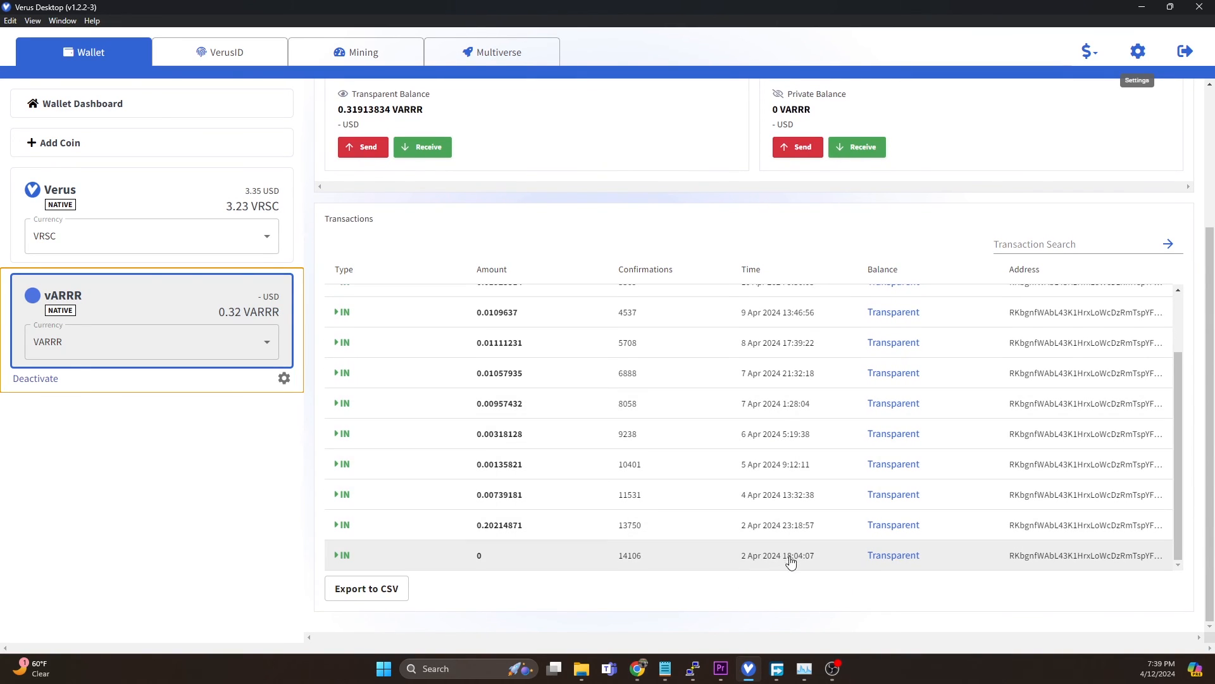
{"action": "mouse_move", "coordinate": [801, 512]}
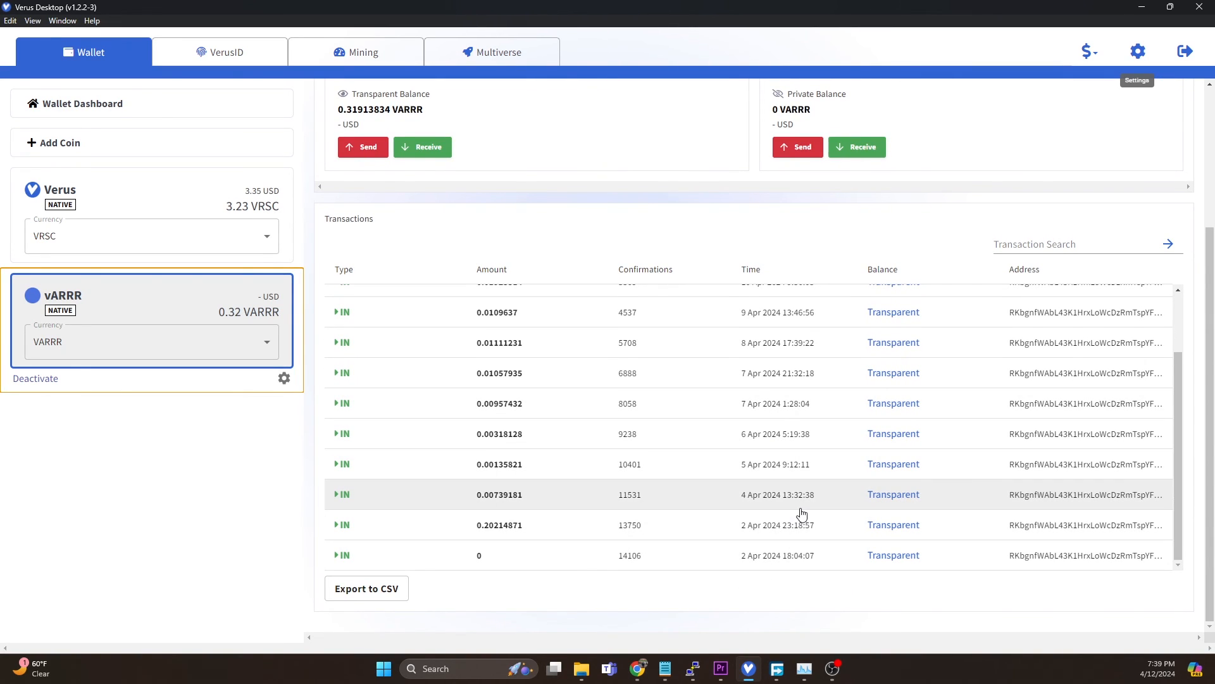
{"action": "mouse_move", "coordinate": [548, 534]}
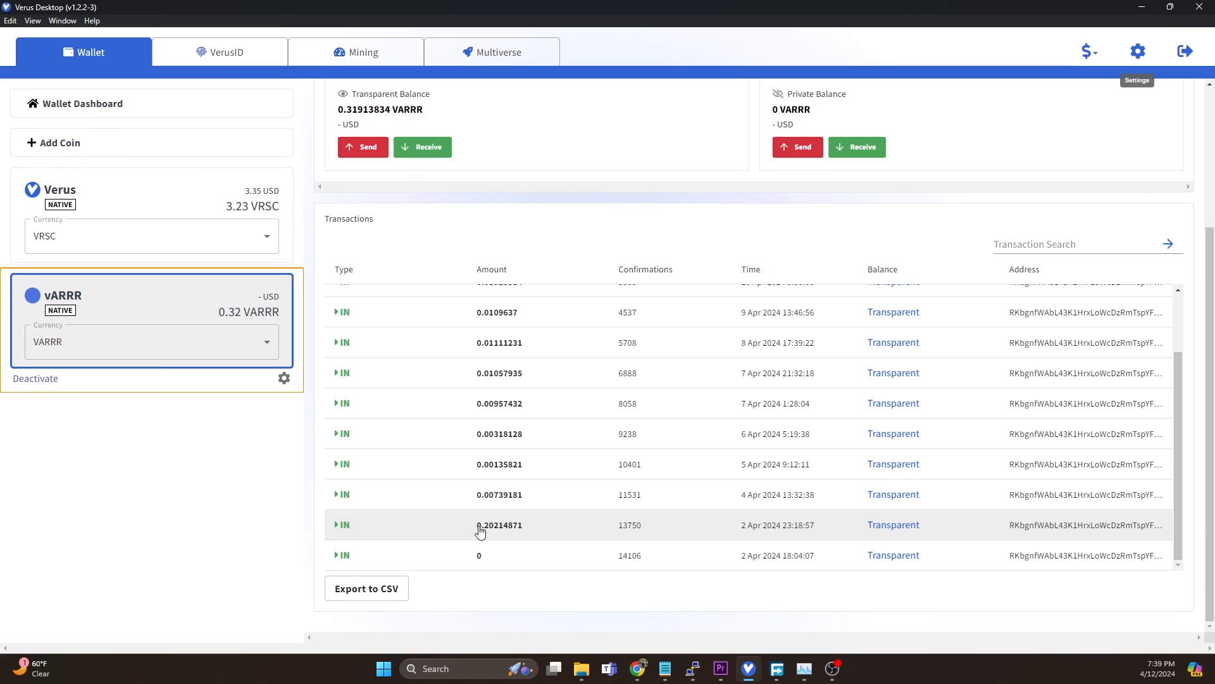
{"action": "mouse_move", "coordinate": [489, 537]}
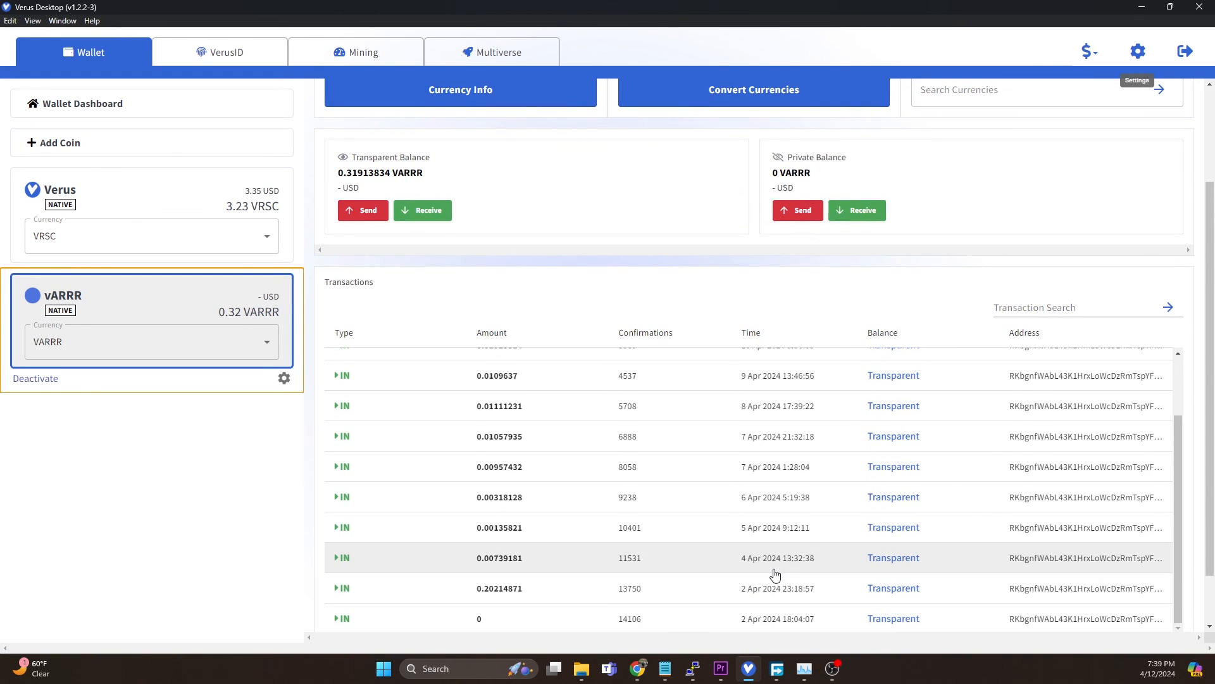
{"action": "mouse_move", "coordinate": [773, 527]}
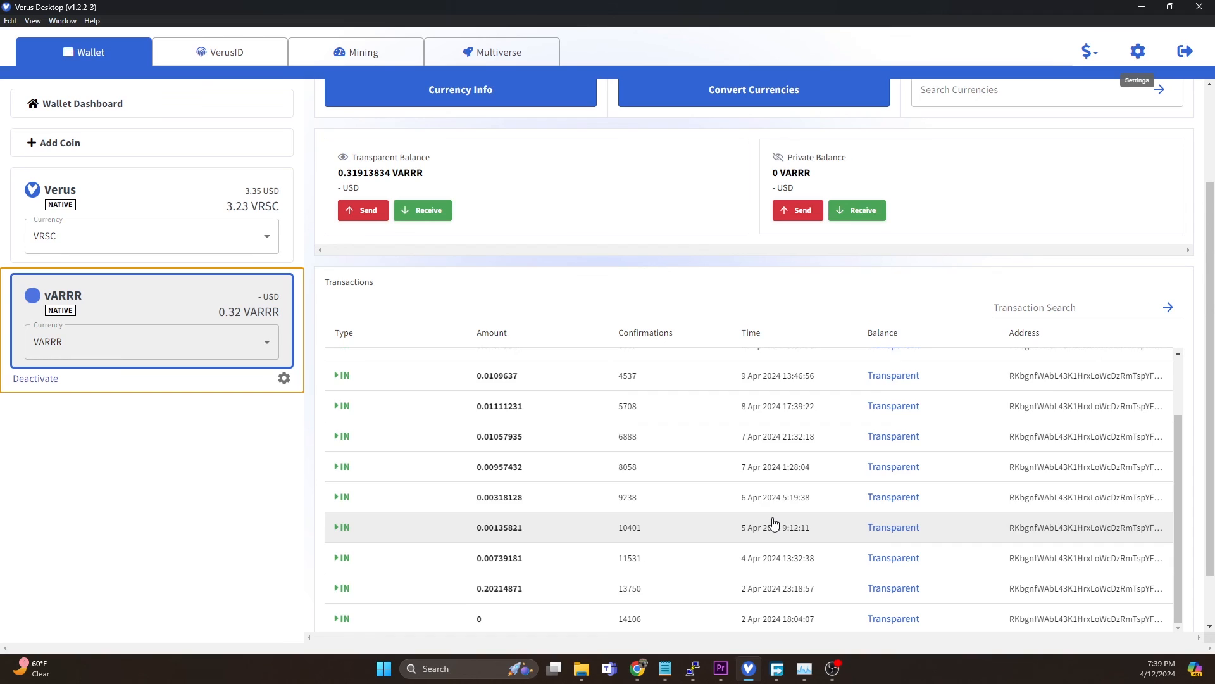